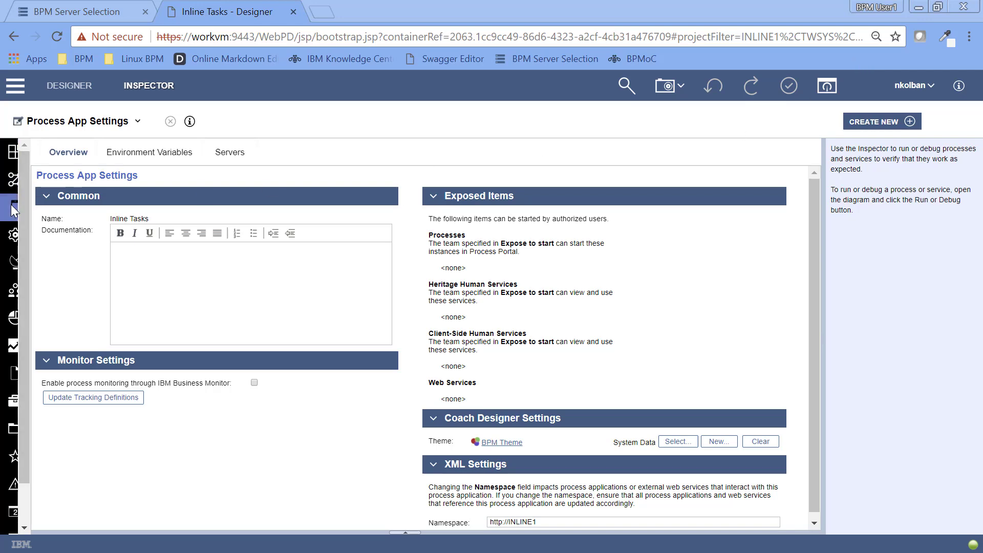
Create a new process named 'Test Process' from the library's Processes section.
left_click(14, 208)
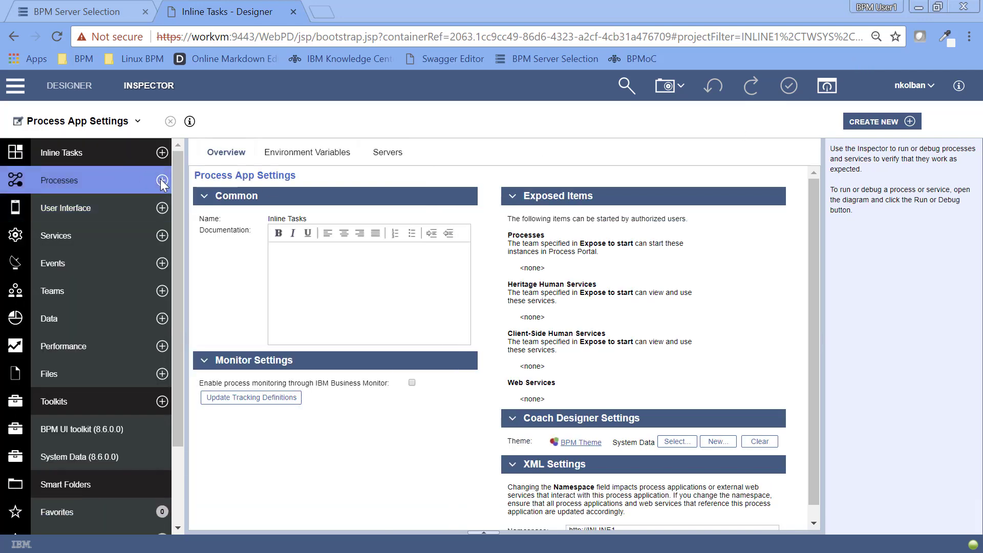
left_click(162, 180)
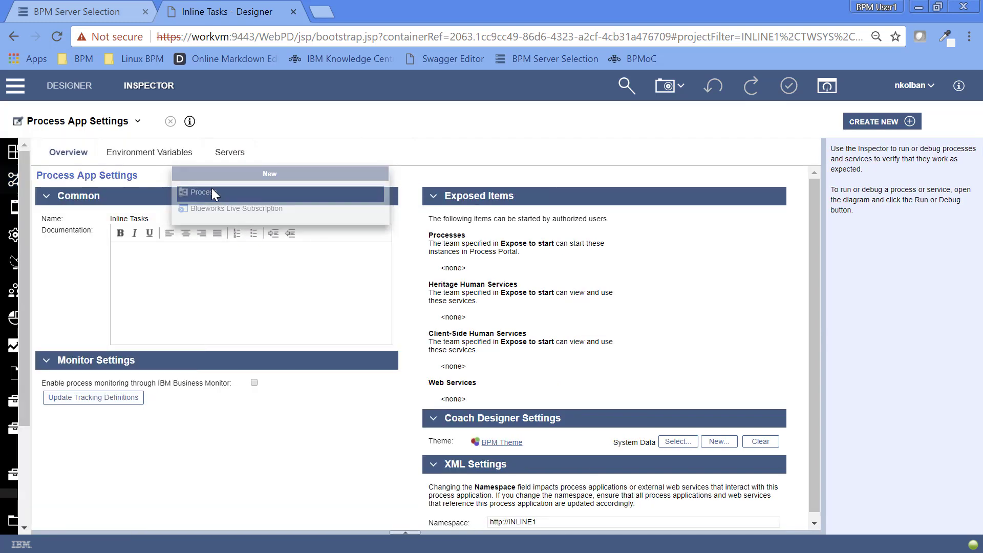
left_click(202, 192)
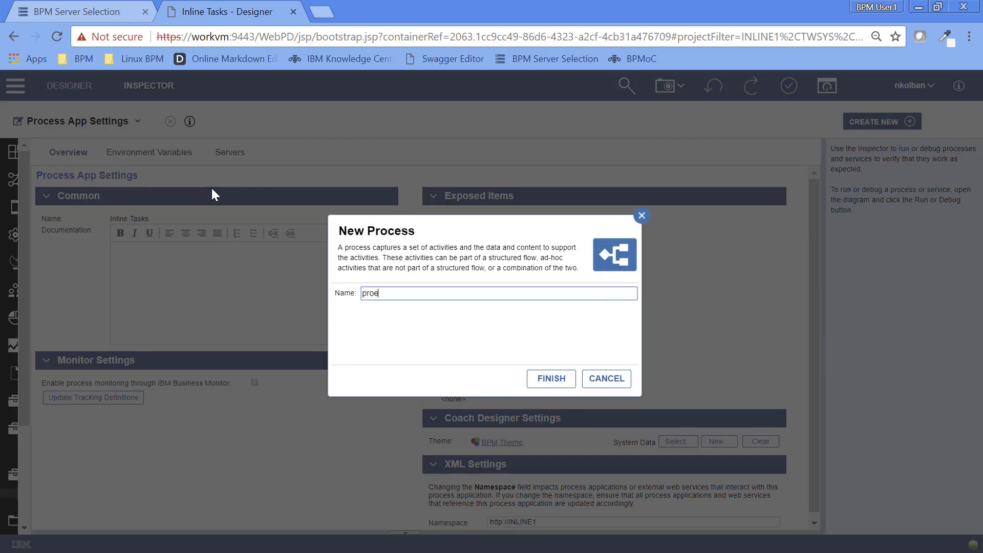
type("Te")
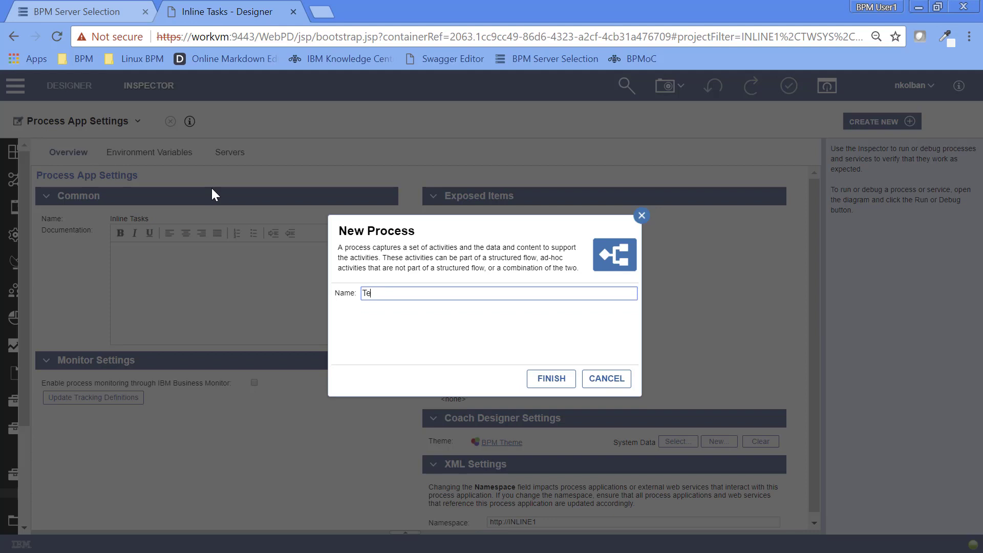
type("st Process")
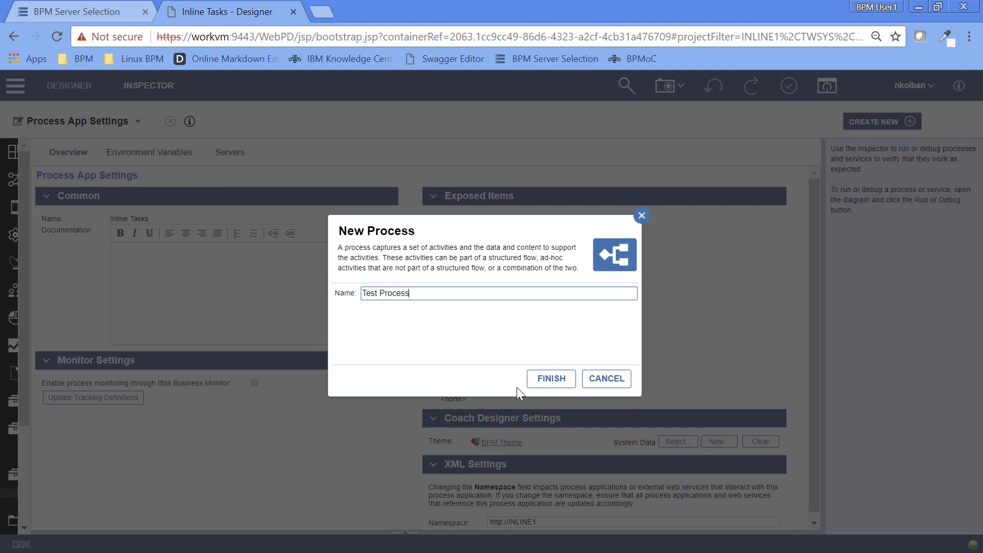
left_click(550, 378)
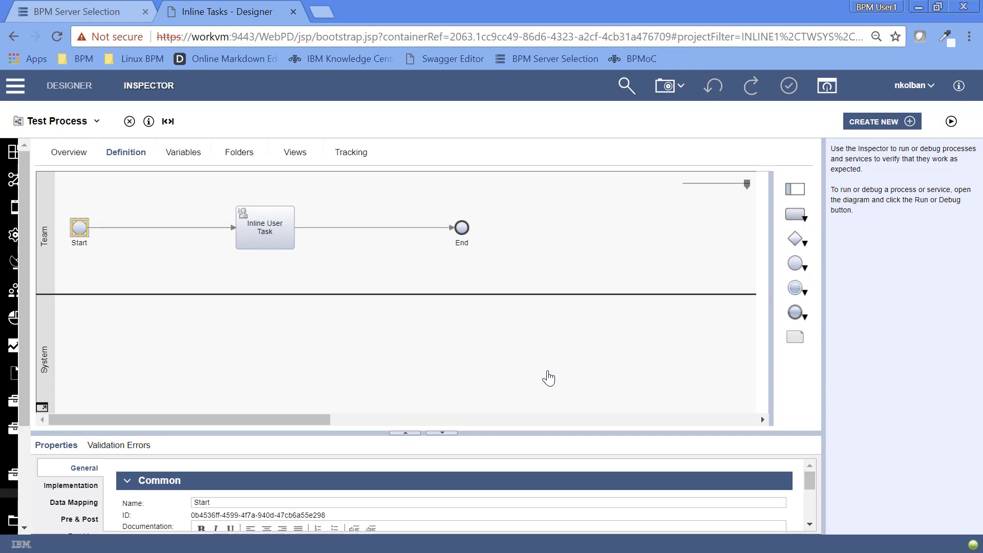
mouse_move(229, 240)
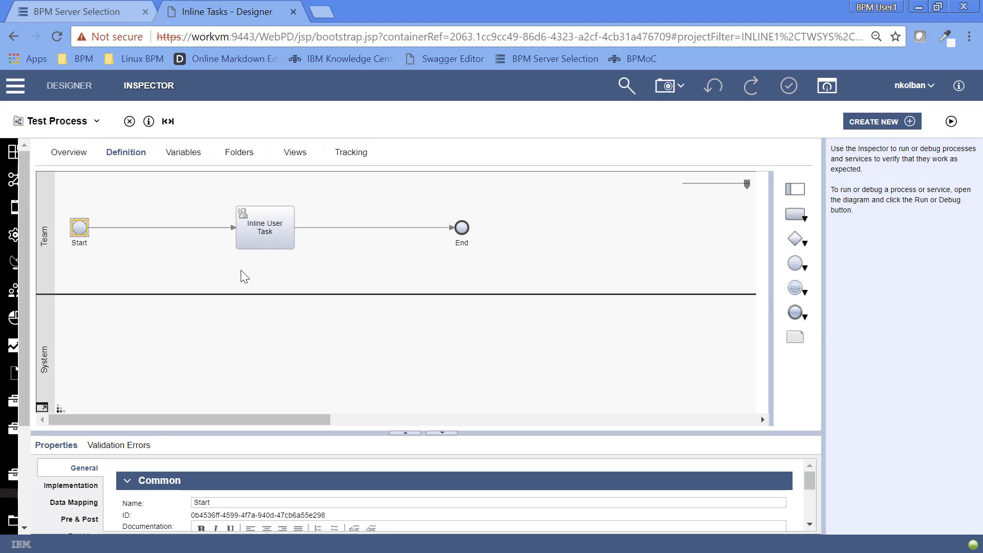
Select the Inline User Task, then deselect it by clicking the empty canvas.
left_click(264, 226)
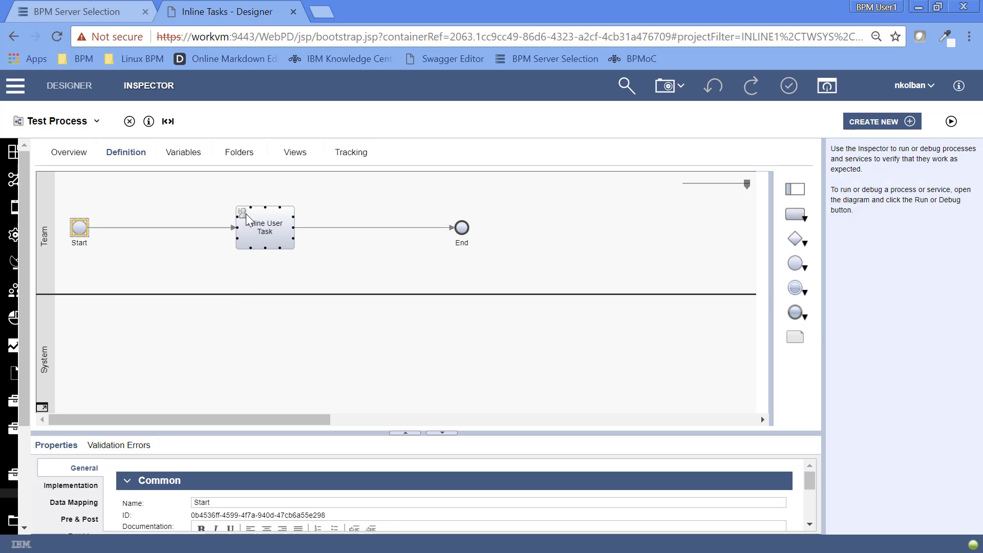
left_click(445, 304)
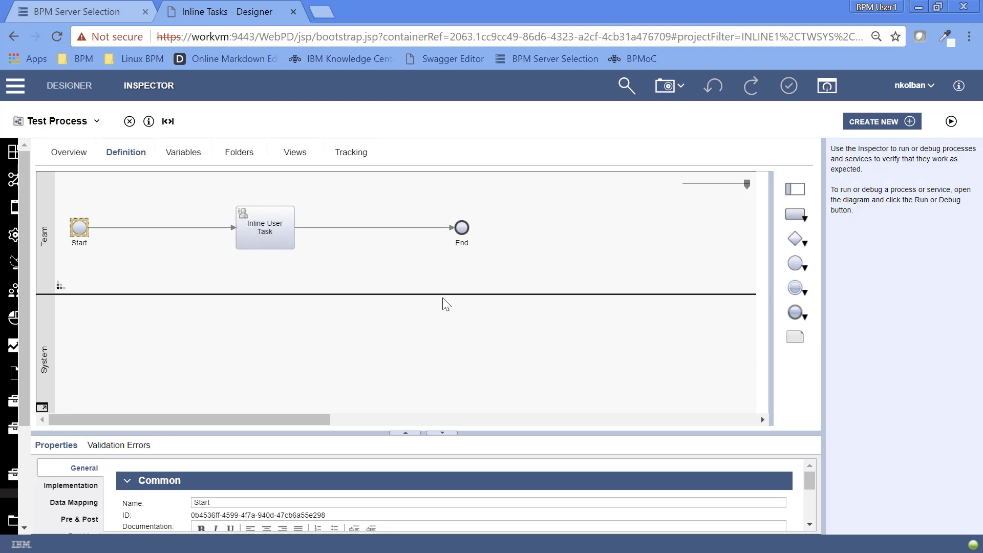
mouse_move(270, 247)
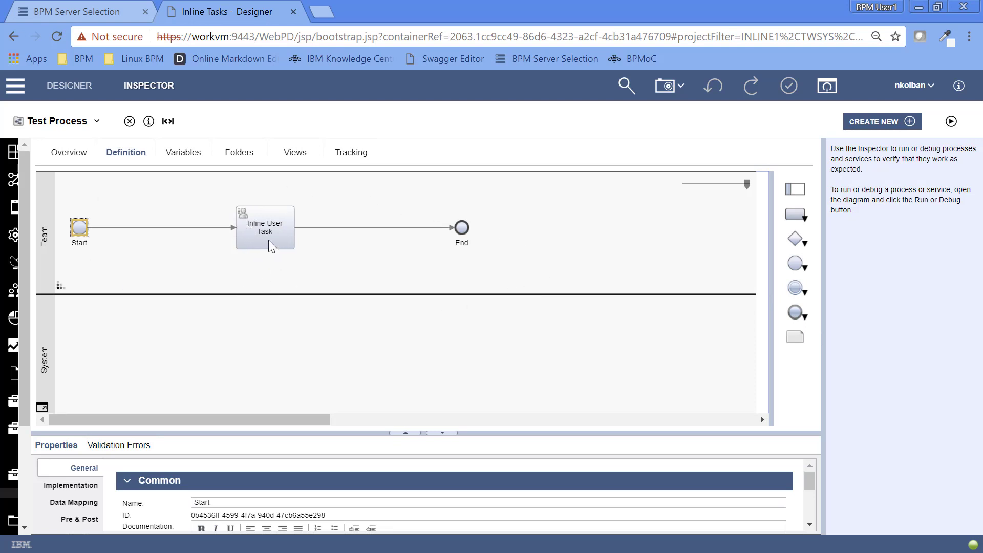
mouse_move(323, 252)
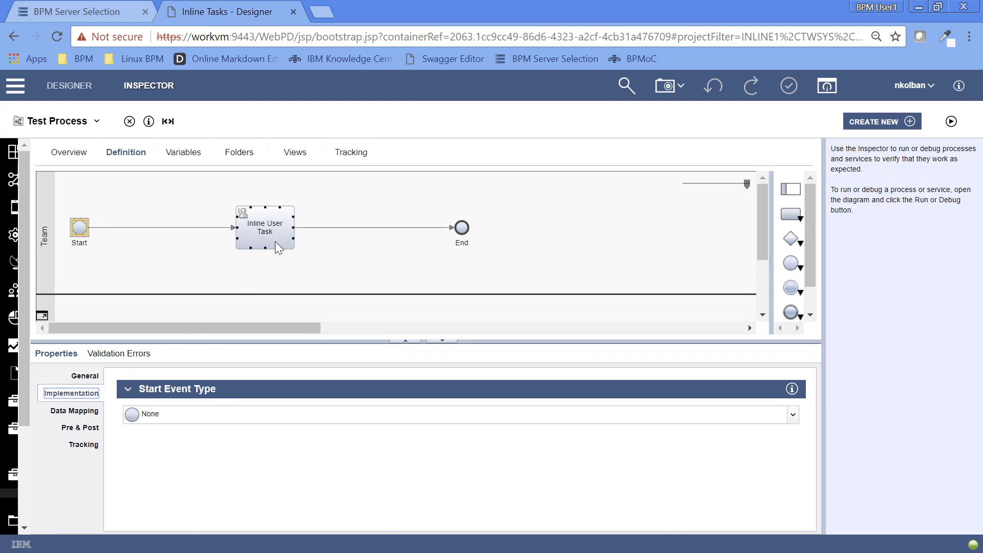
Select the Inline User Task and review the activity types in its Type dropdown.
left_click(265, 227)
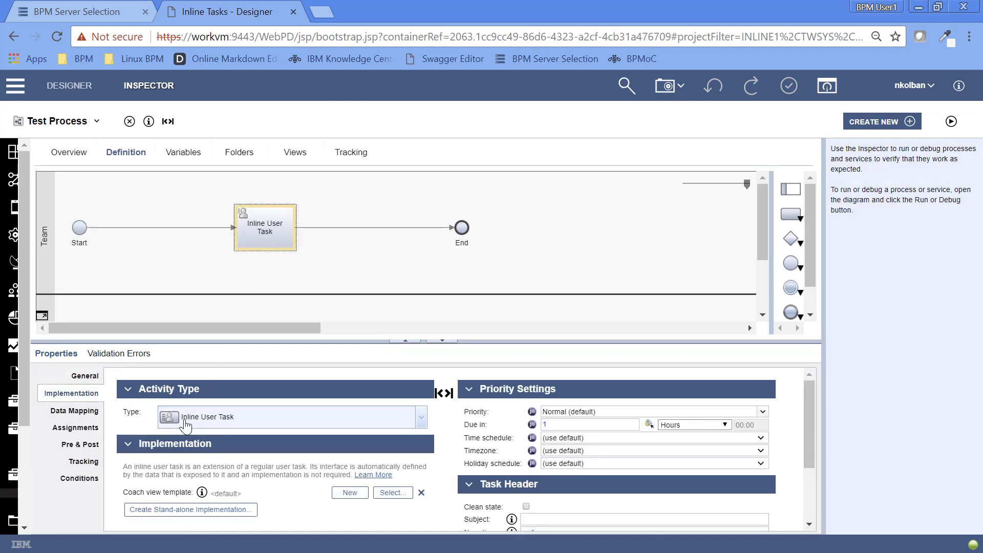
mouse_move(295, 430)
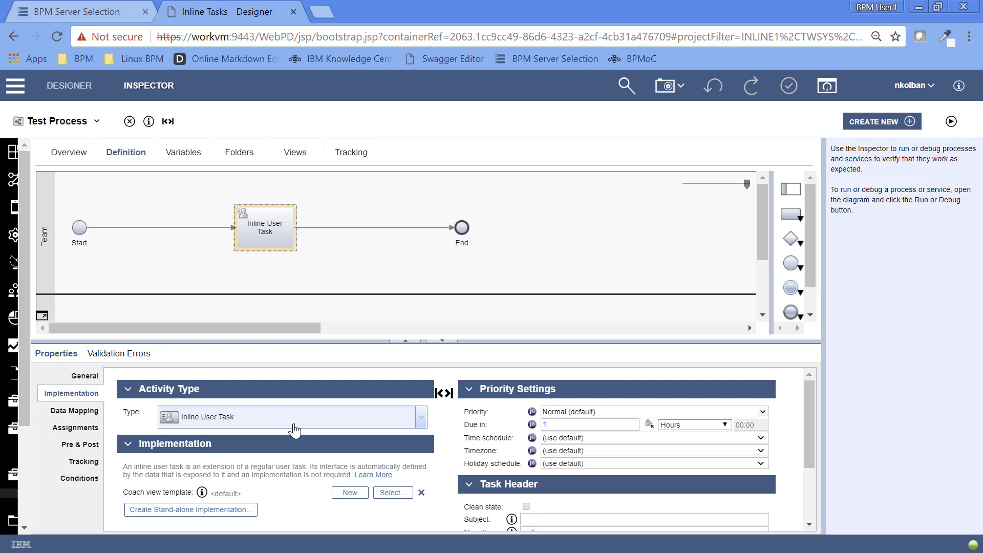
left_click(422, 417)
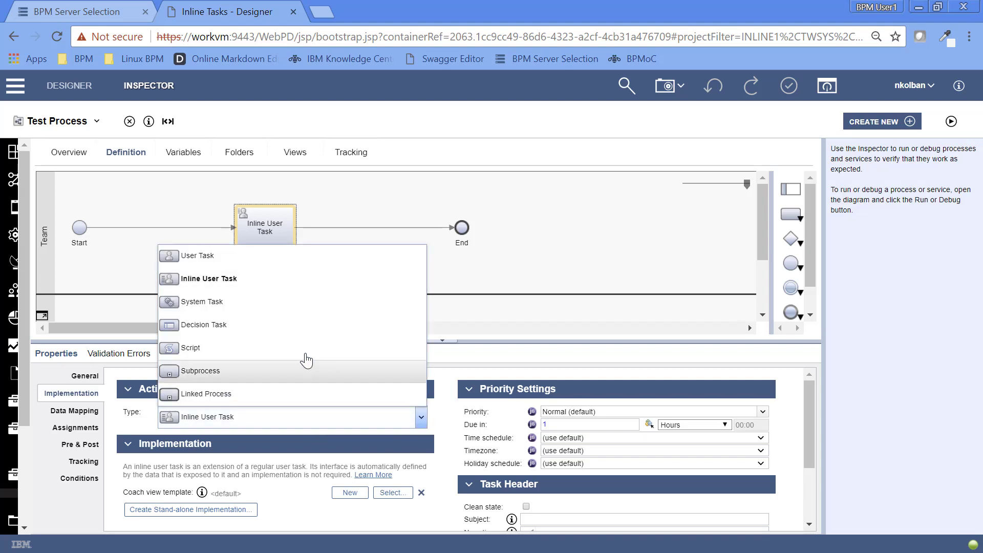
mouse_move(213, 260)
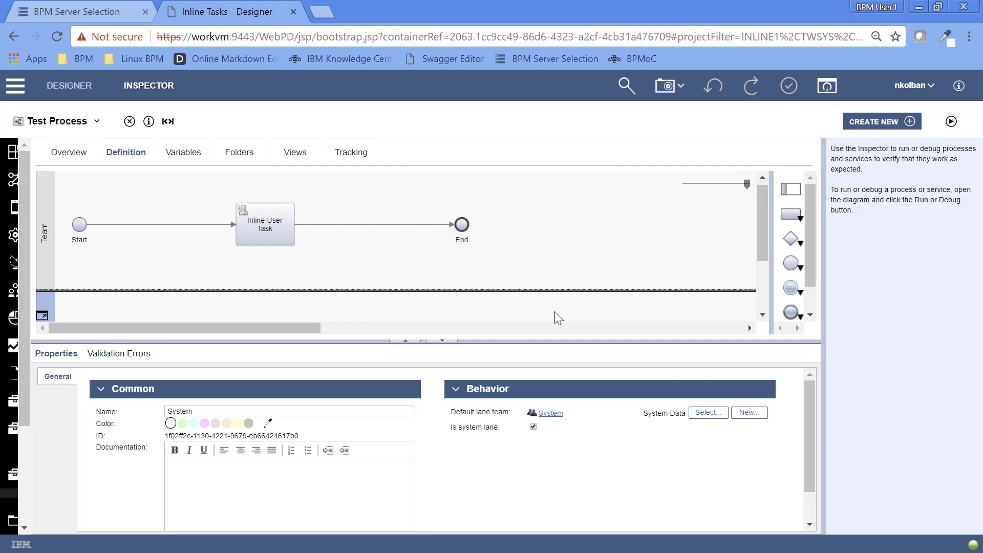
mouse_move(777, 290)
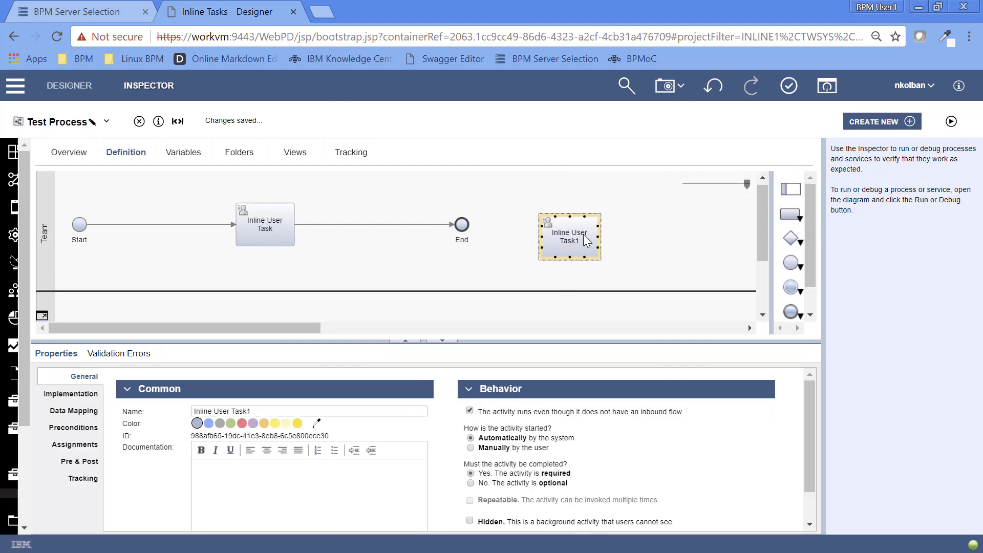
Delete the extra Inline User Task1 and switch to the Variables tab.
right_click(570, 237)
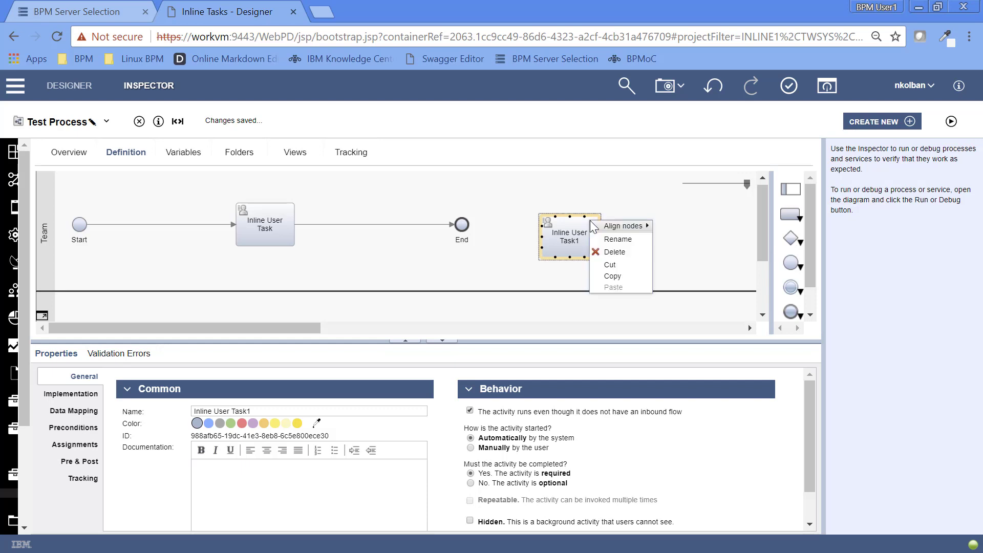
left_click(614, 251)
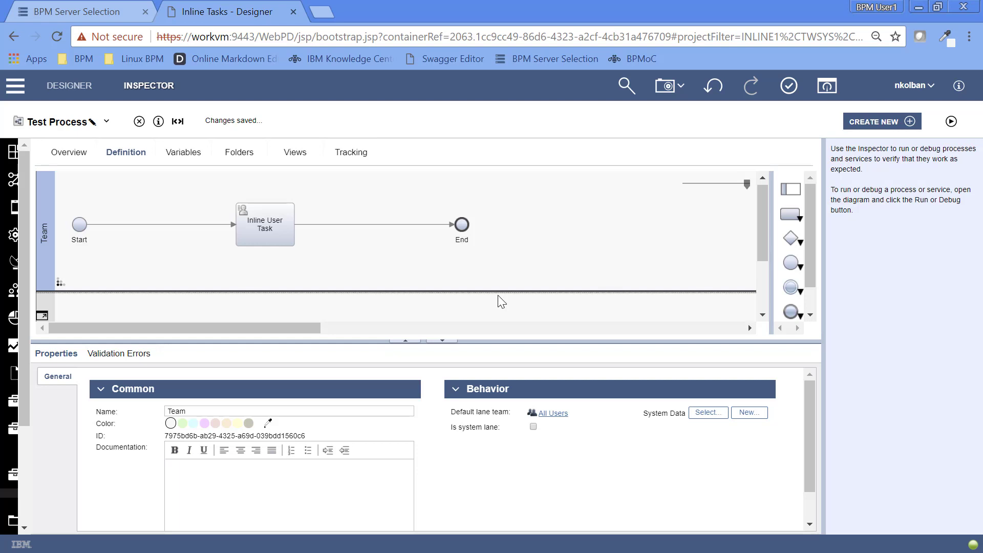
left_click(180, 152)
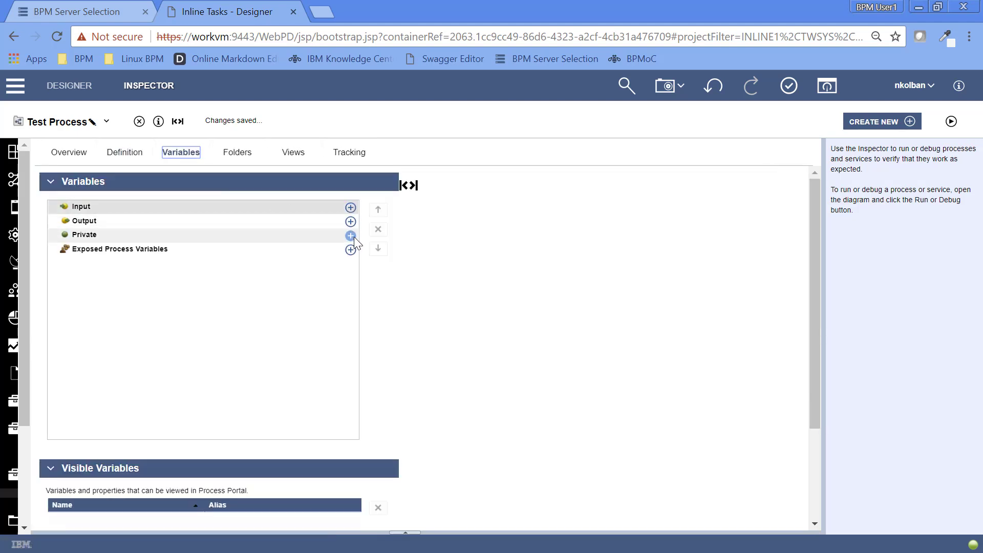
Add private variables var1 and var2, then go back to the Definition diagram.
left_click(350, 235)
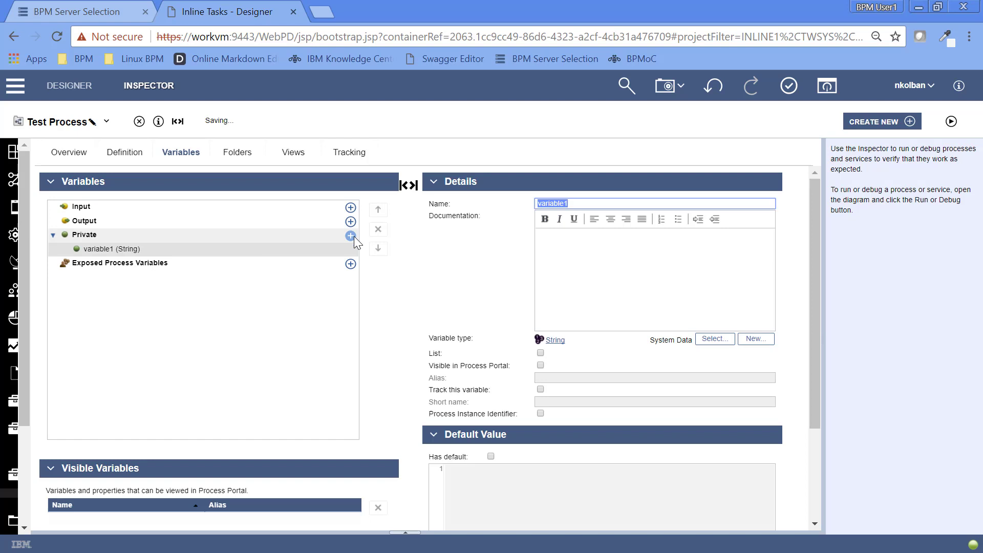
type("var1")
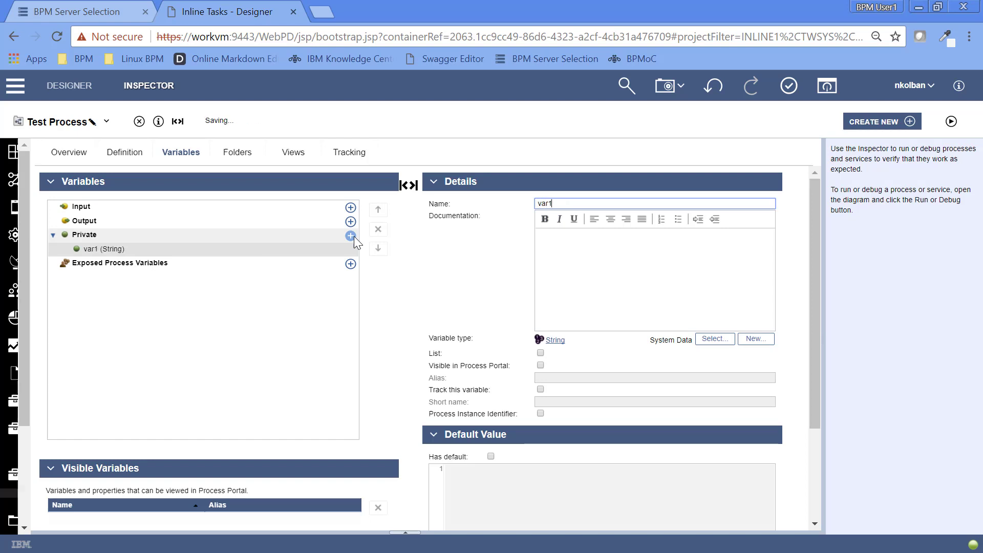
left_click(351, 236)
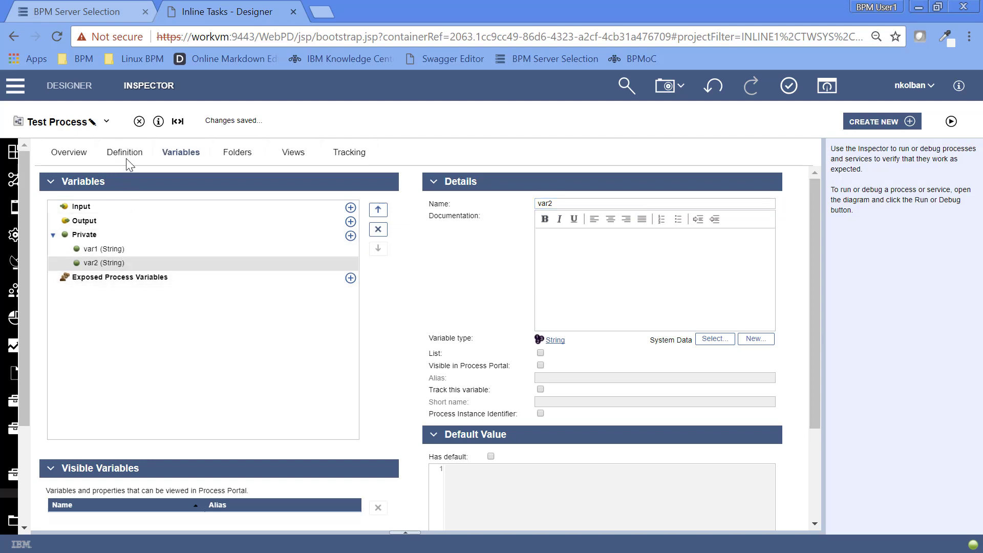
left_click(126, 152)
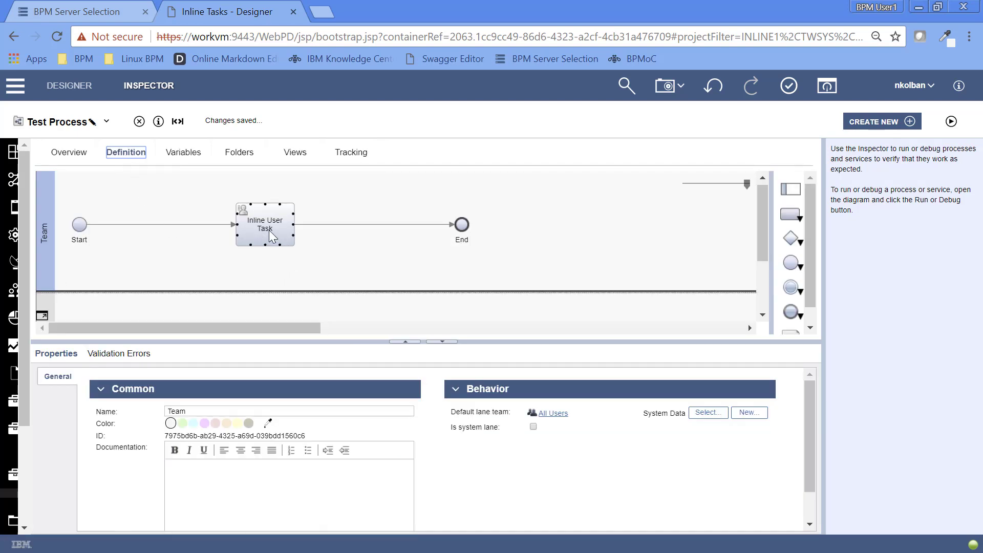
mouse_move(270, 227)
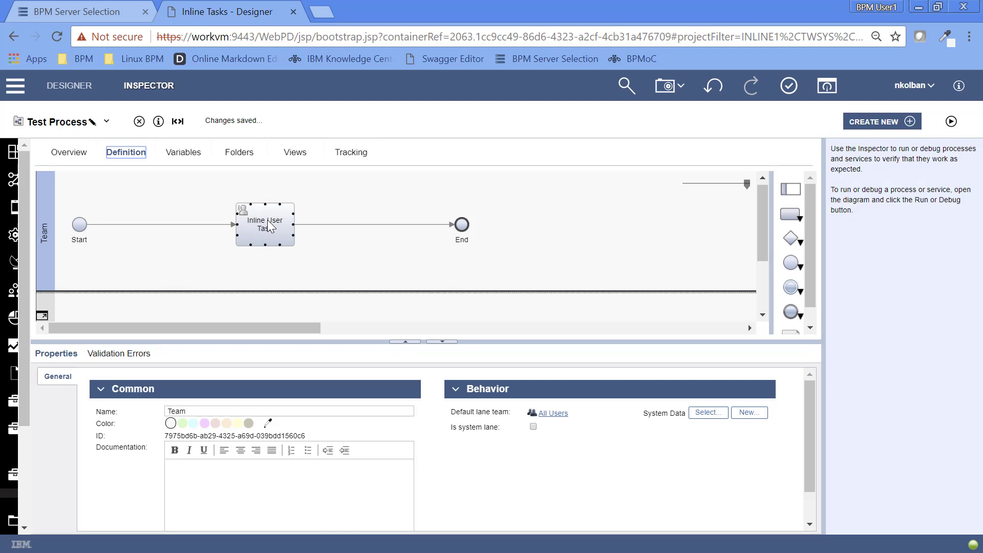
mouse_move(280, 249)
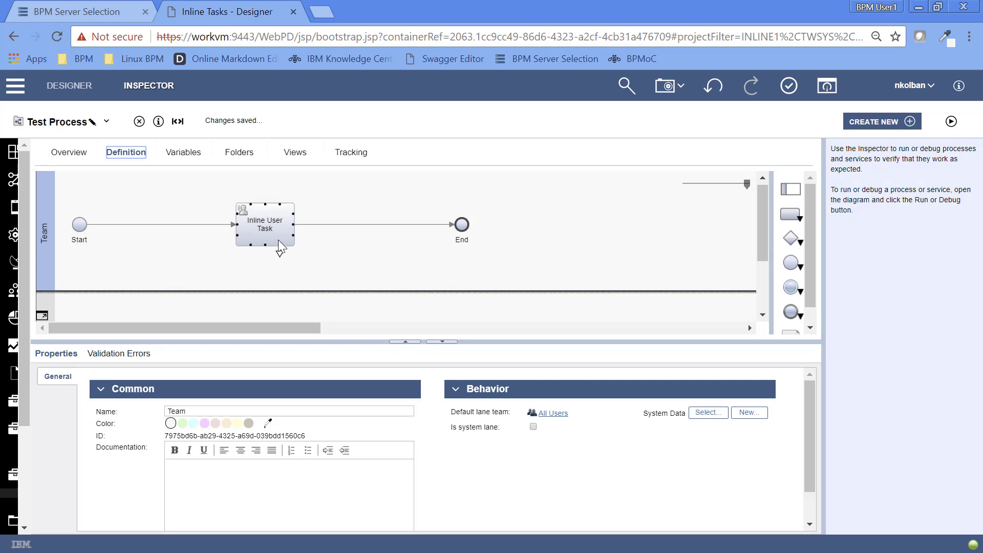
In Data Mapping, map var1 and var2 as task inputs and var2 as output.
left_click(265, 224)
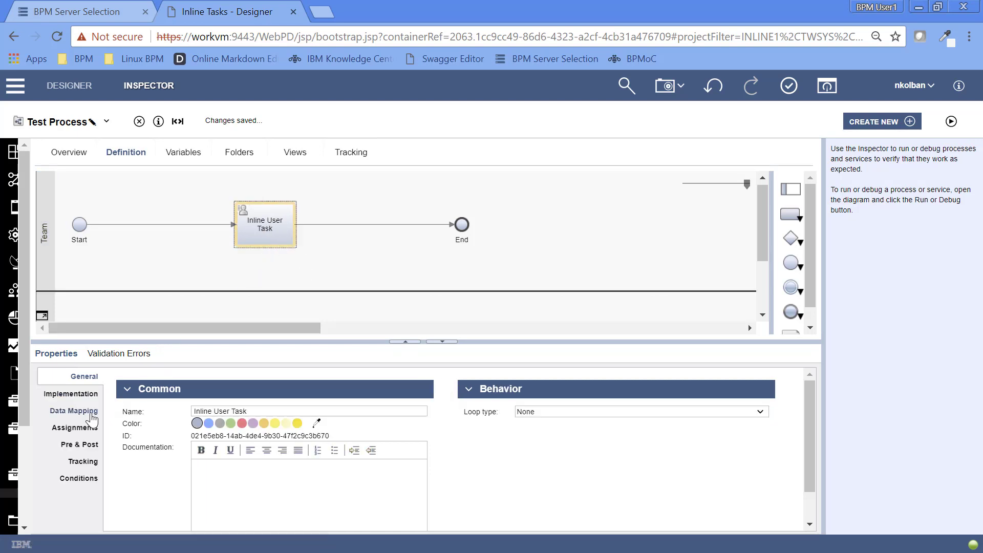
left_click(72, 410)
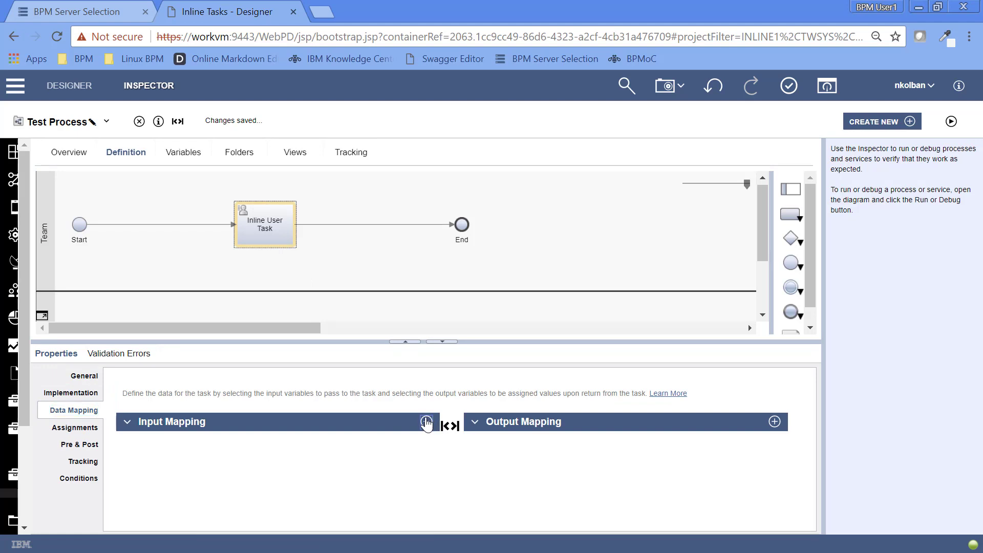
left_click(427, 422)
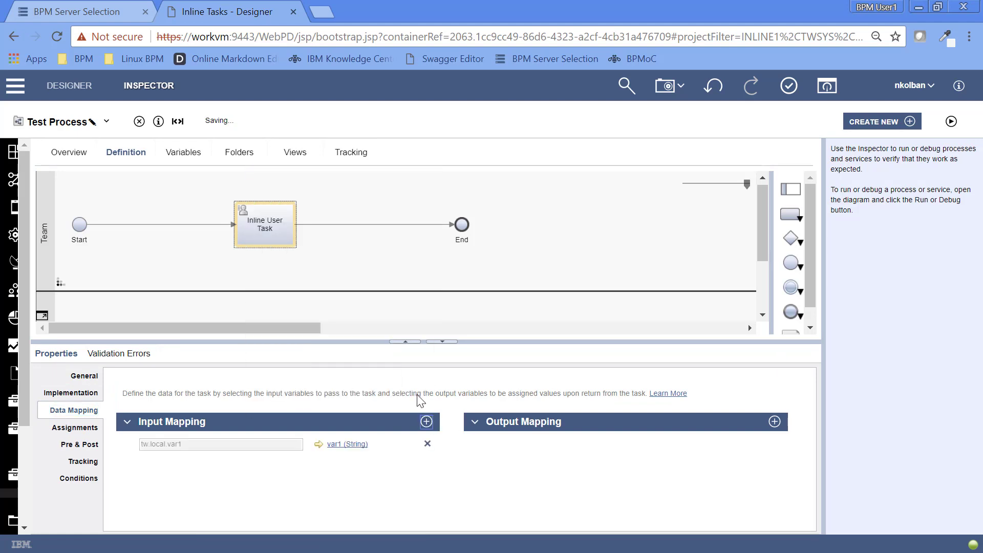
left_click(427, 421)
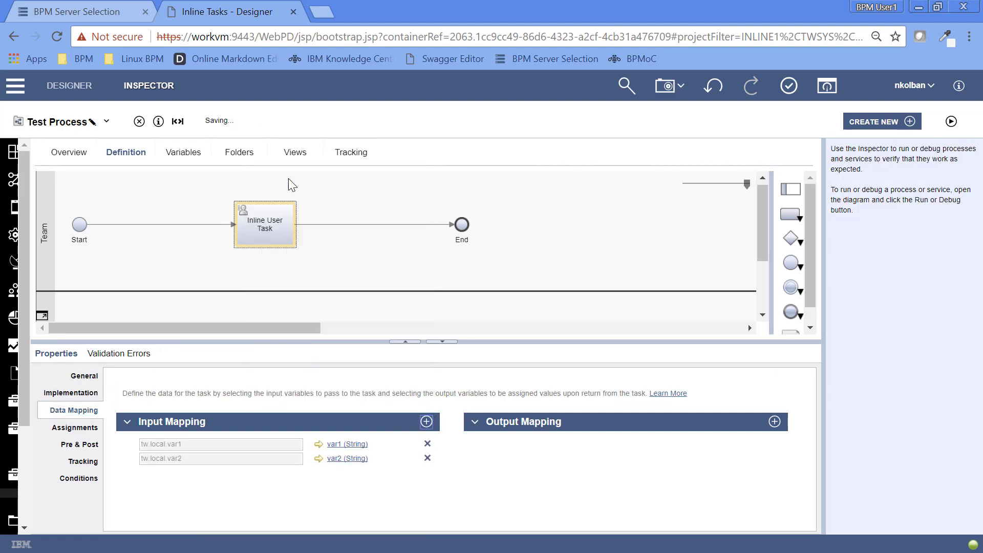
left_click(774, 421)
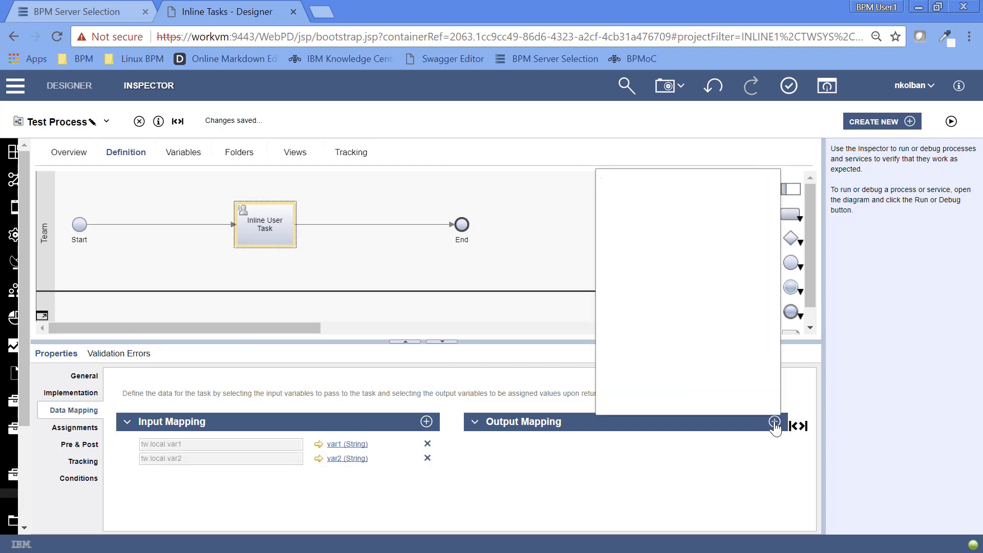
left_click(775, 422)
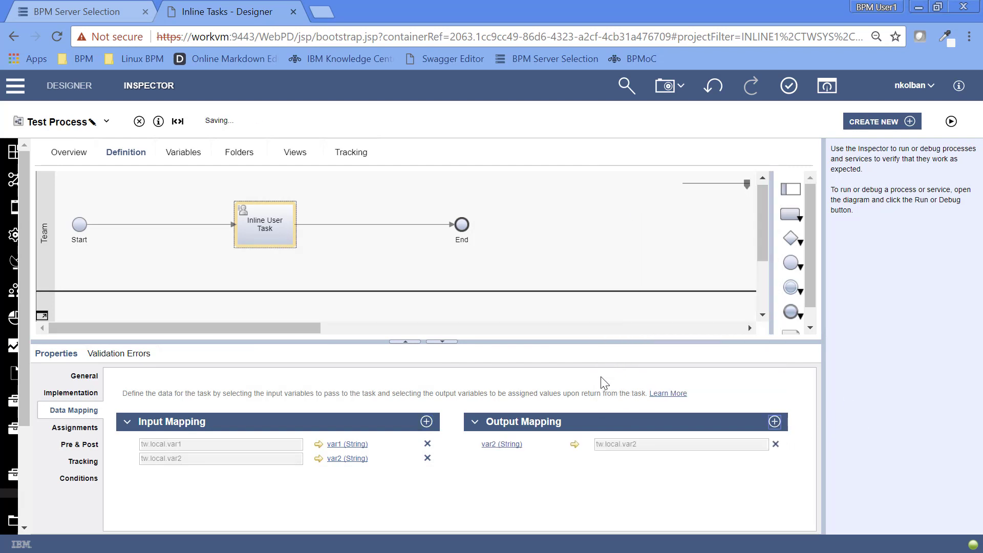
left_click(264, 224)
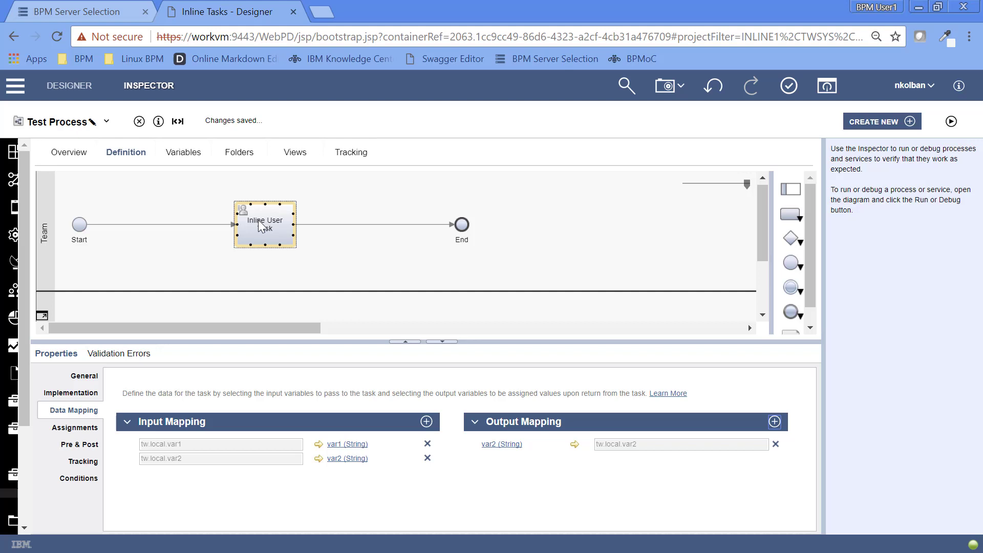
mouse_move(238, 235)
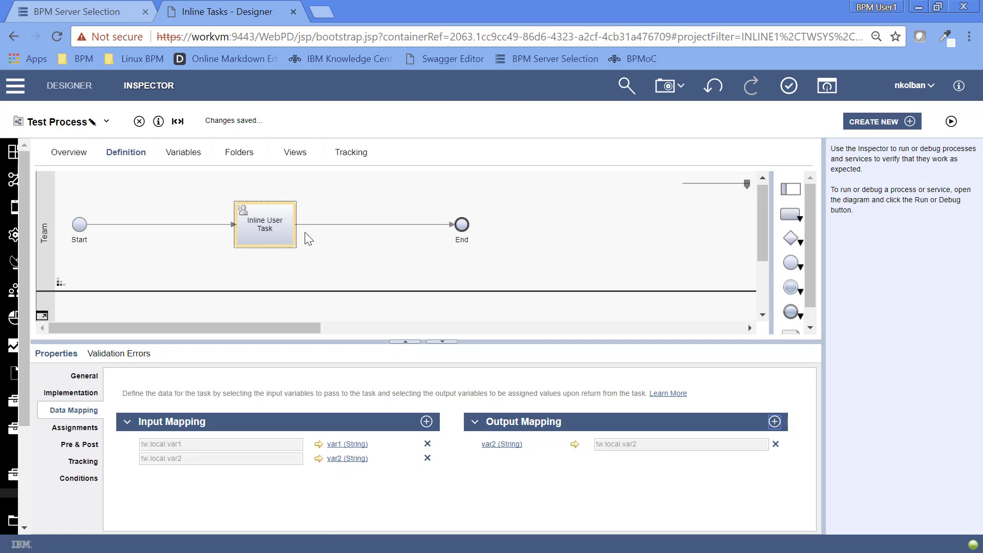
mouse_move(455, 245)
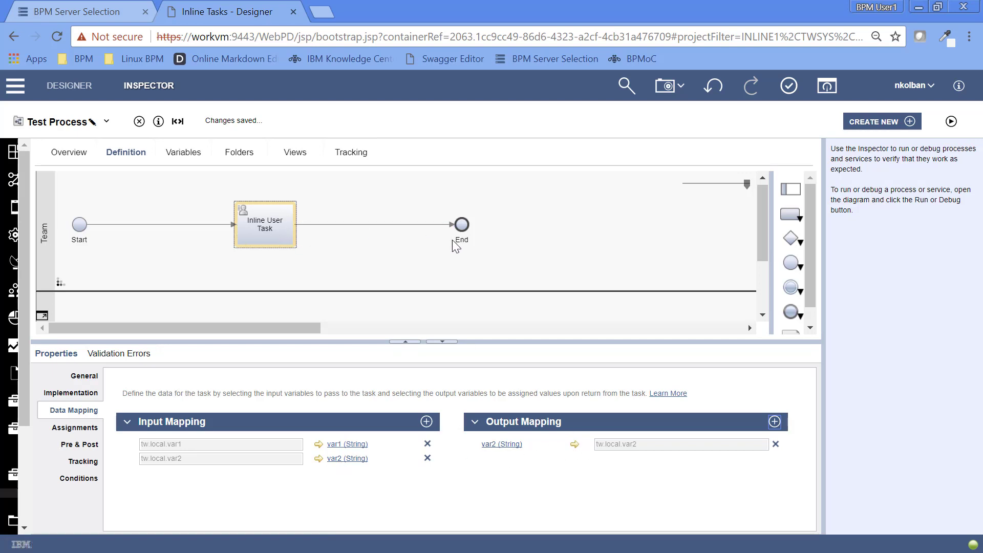
Give var1 the default value 'My Var 1' on the Variables tab.
left_click(181, 152)
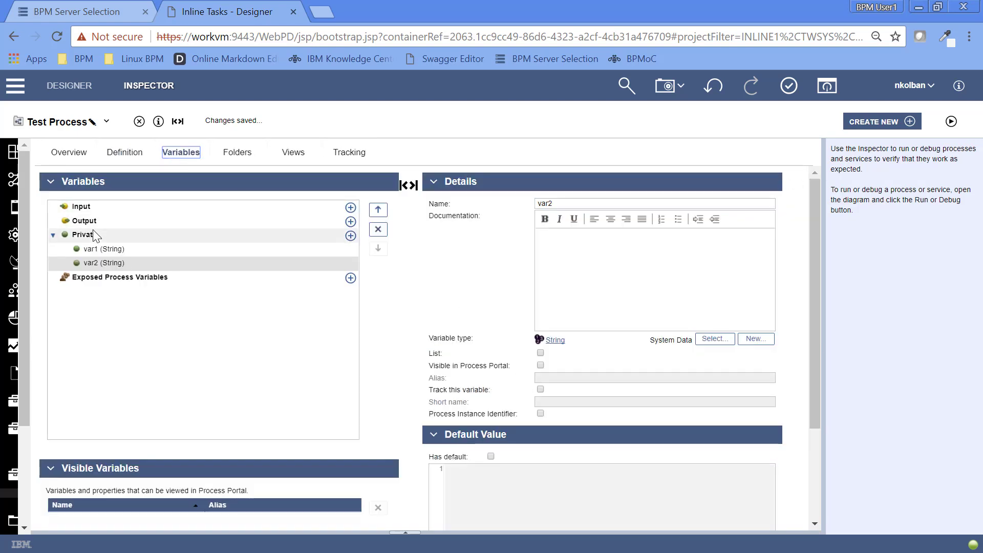
left_click(100, 249)
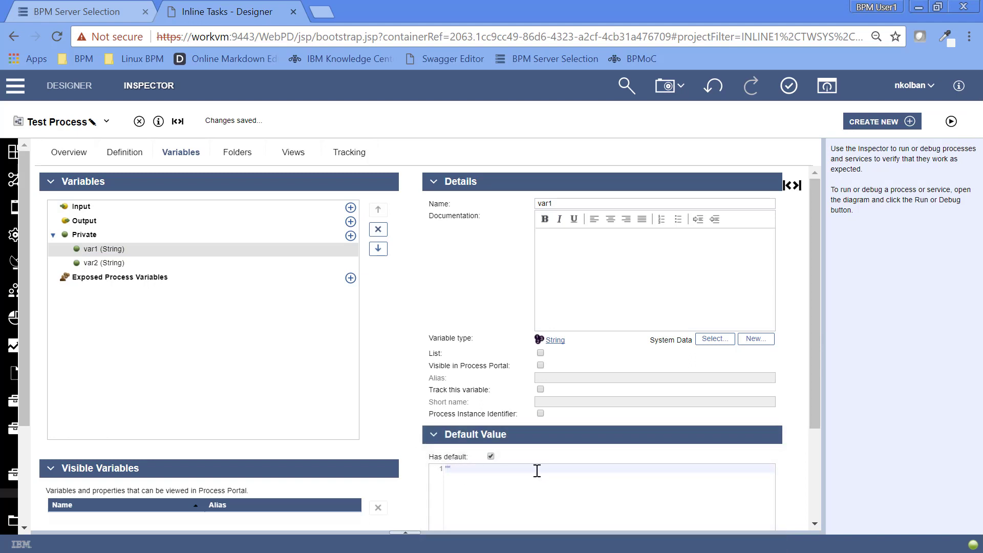
type("My Var 1")
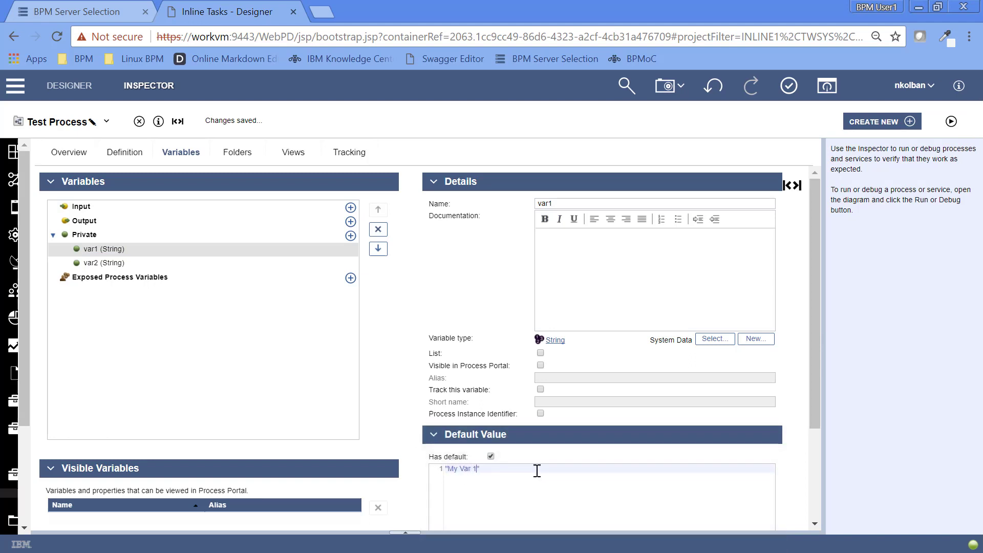
Enable a default for var2, set it to 'My Var 2', and return to the diagram.
left_click(103, 263)
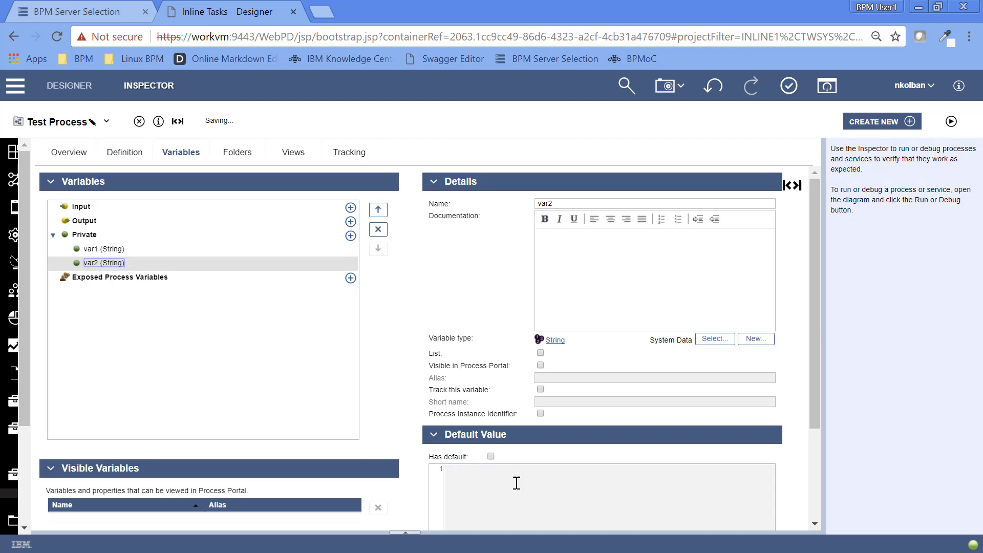
left_click(491, 456)
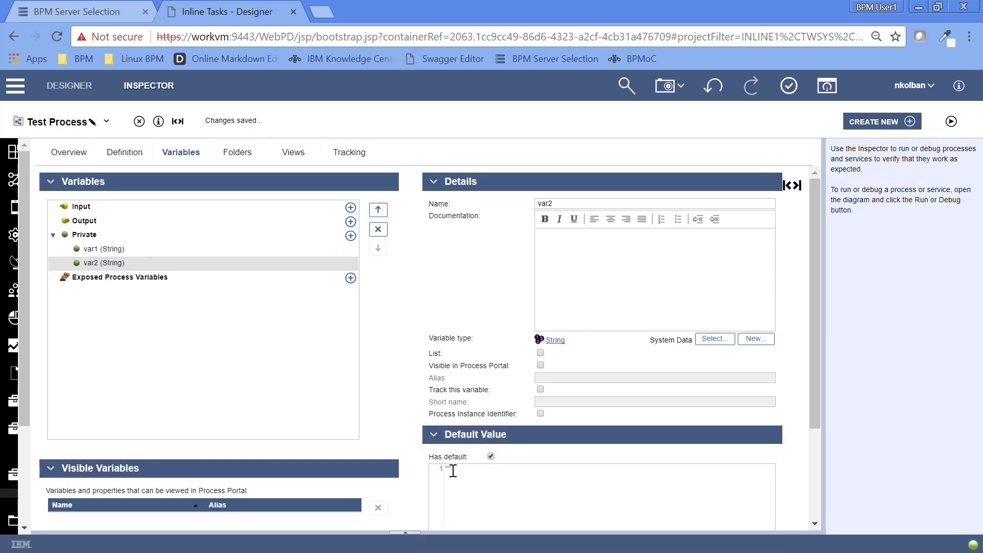
type("\"M\"")
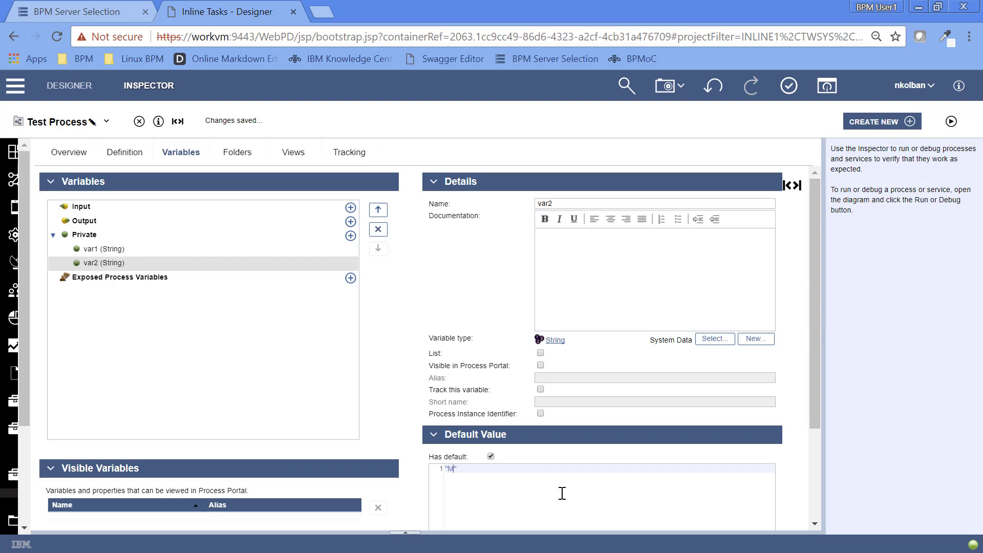
type("My Var 2")
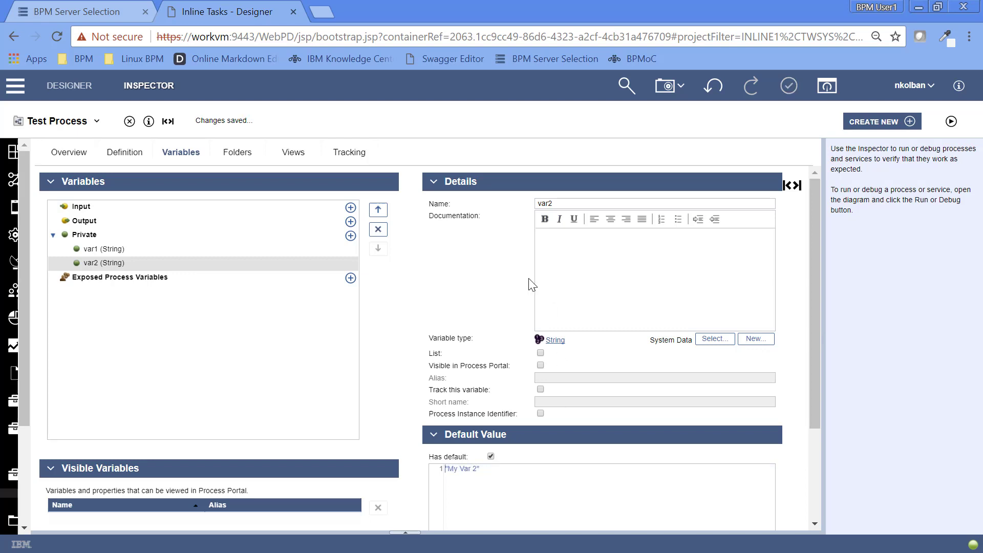
left_click(124, 152)
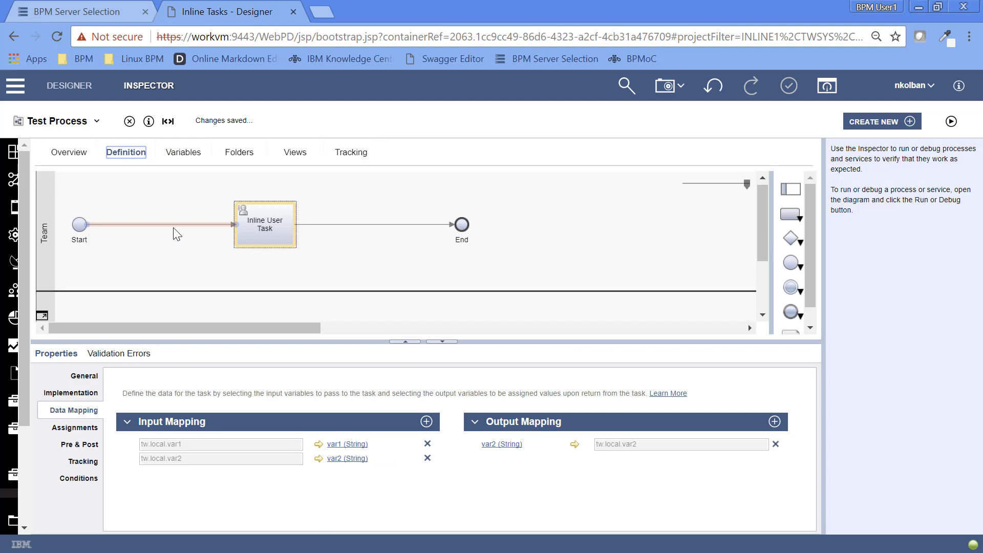
left_click(264, 224)
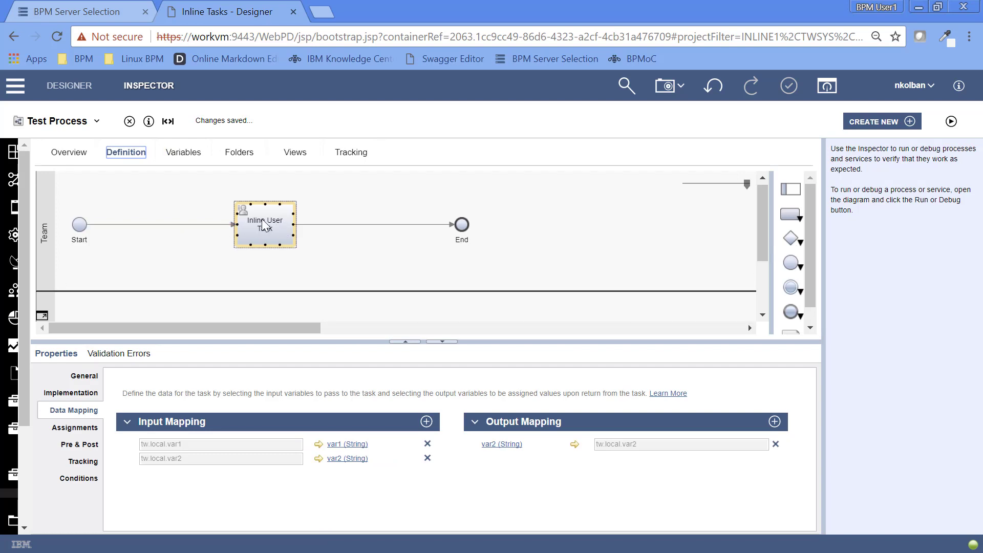
left_click(350, 285)
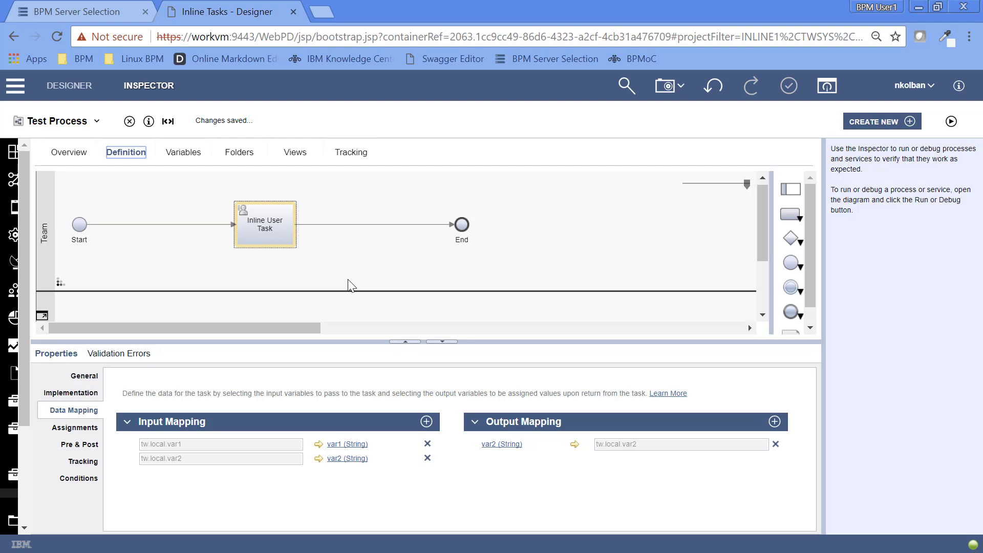
left_click(265, 224)
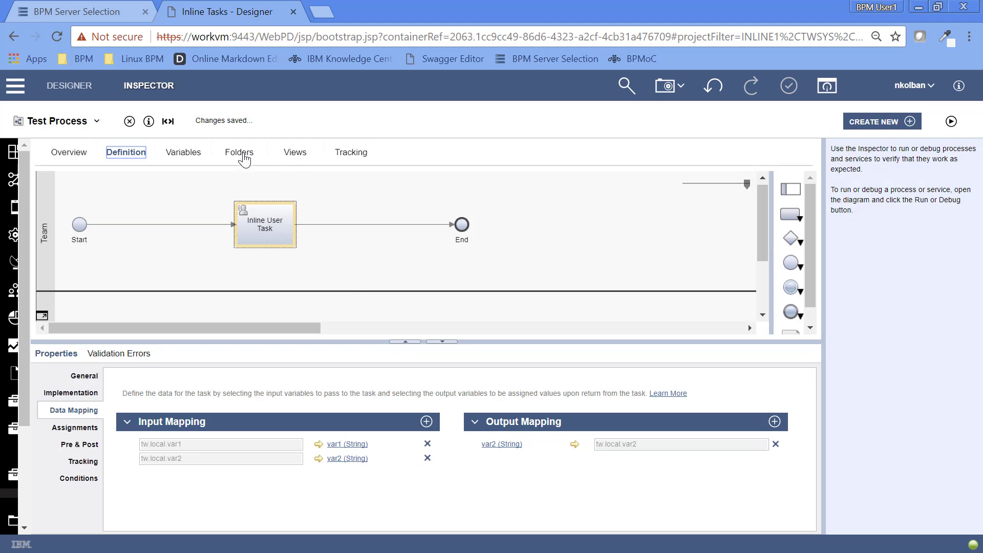
mouse_move(951, 121)
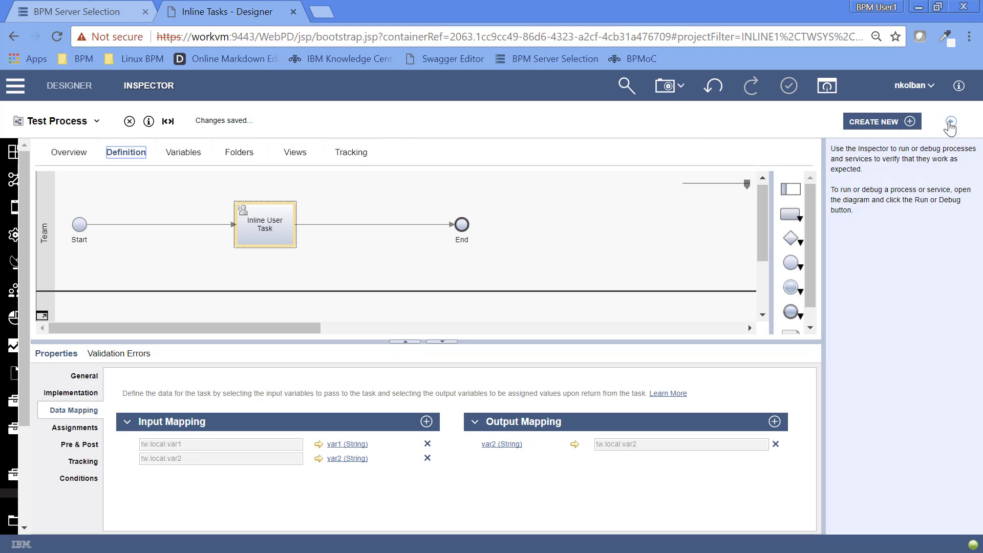
Run Test Process, view the task's details and data, then mark the task Done.
left_click(950, 121)
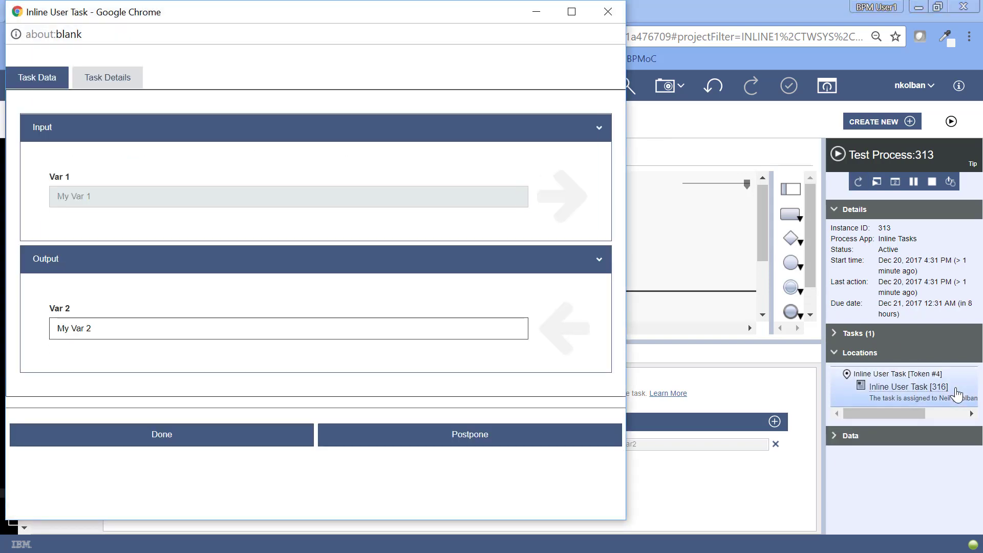
mouse_move(654, 103)
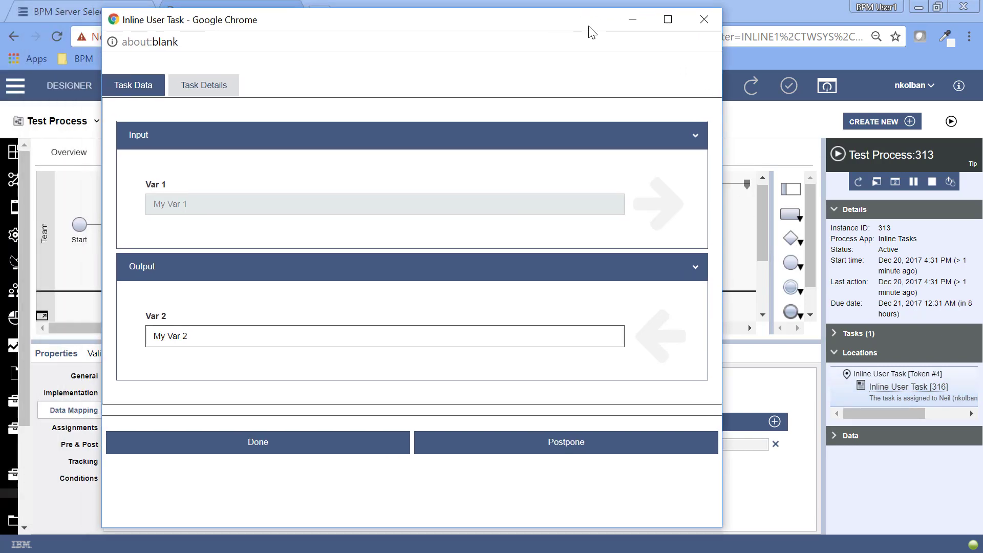
left_click(203, 85)
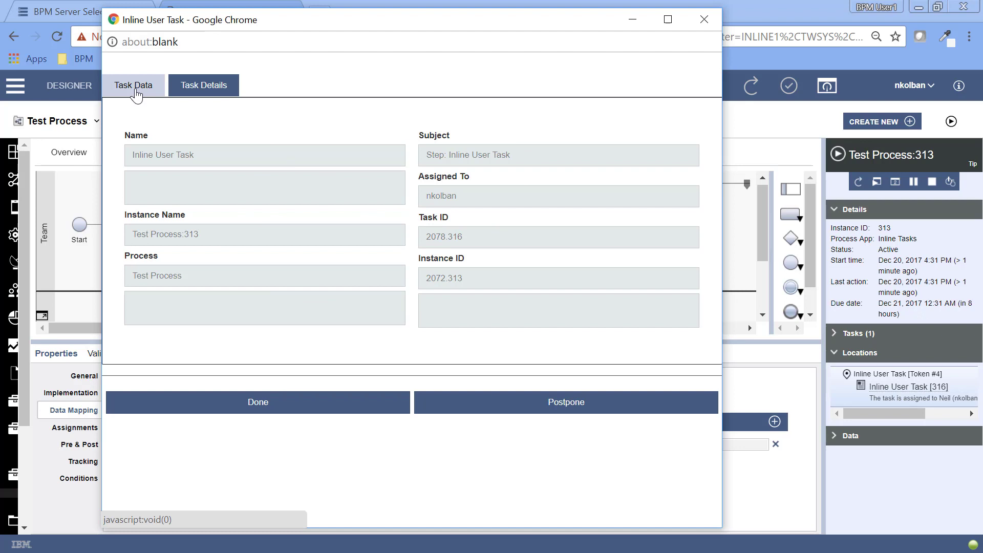
left_click(134, 84)
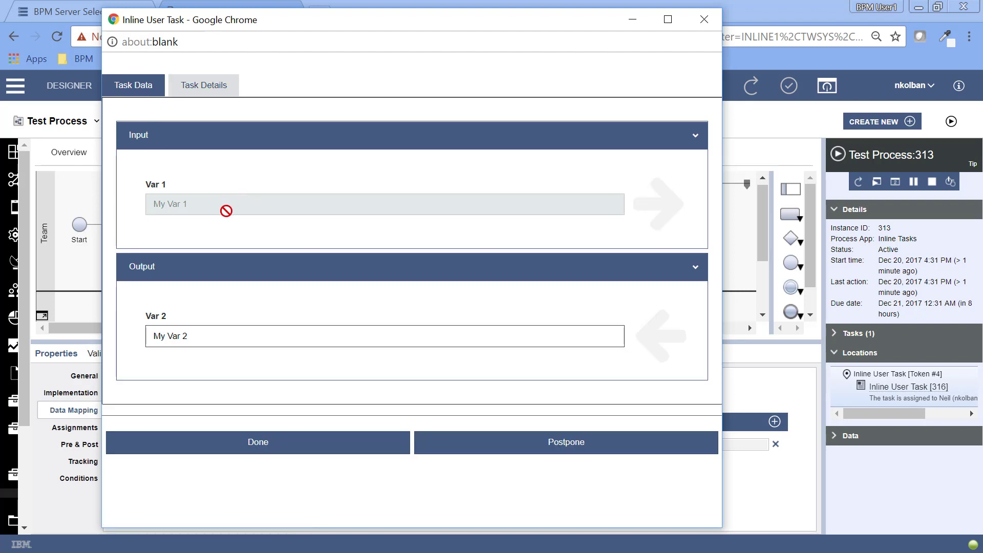
mouse_move(250, 186)
type(" dshfgshjfdsjgfdsjg")
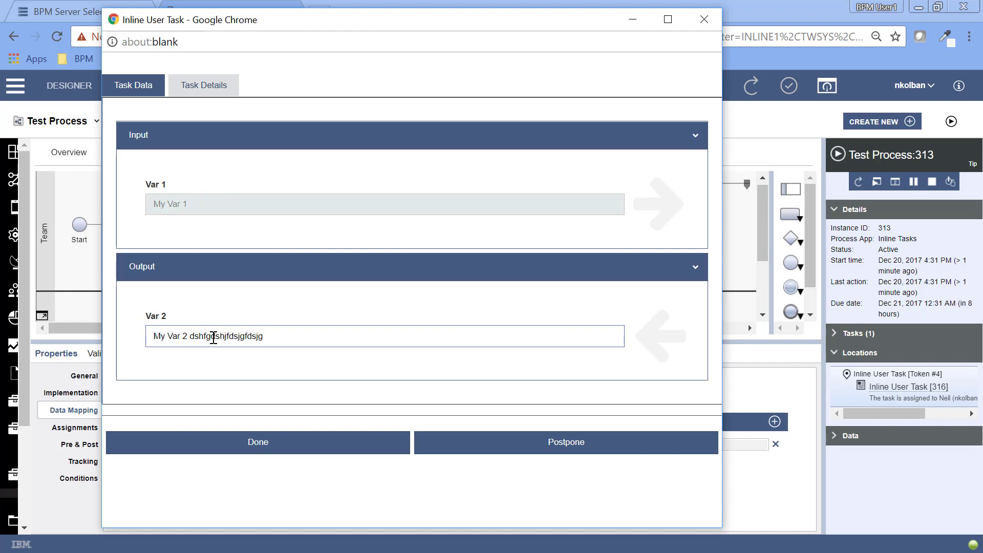
left_click(257, 442)
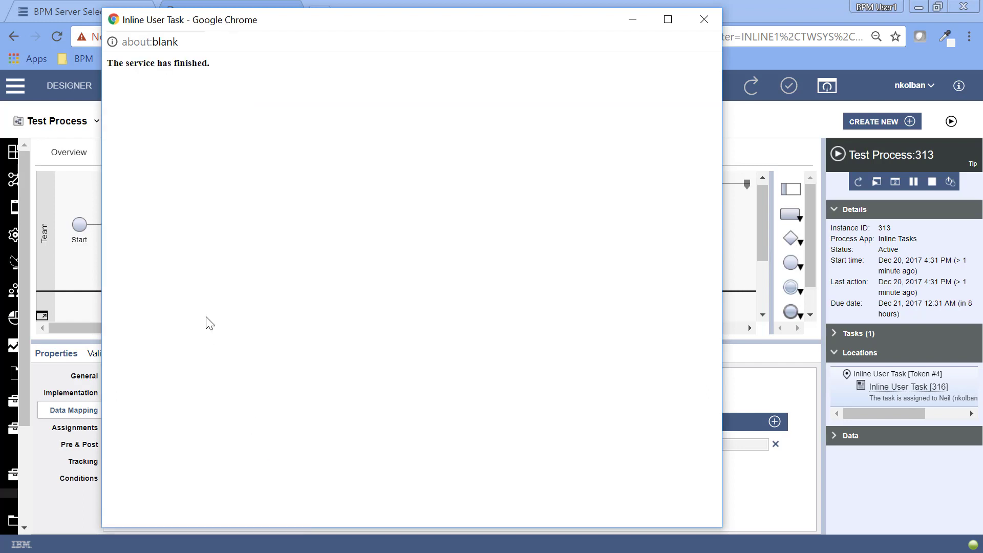
left_click(703, 19)
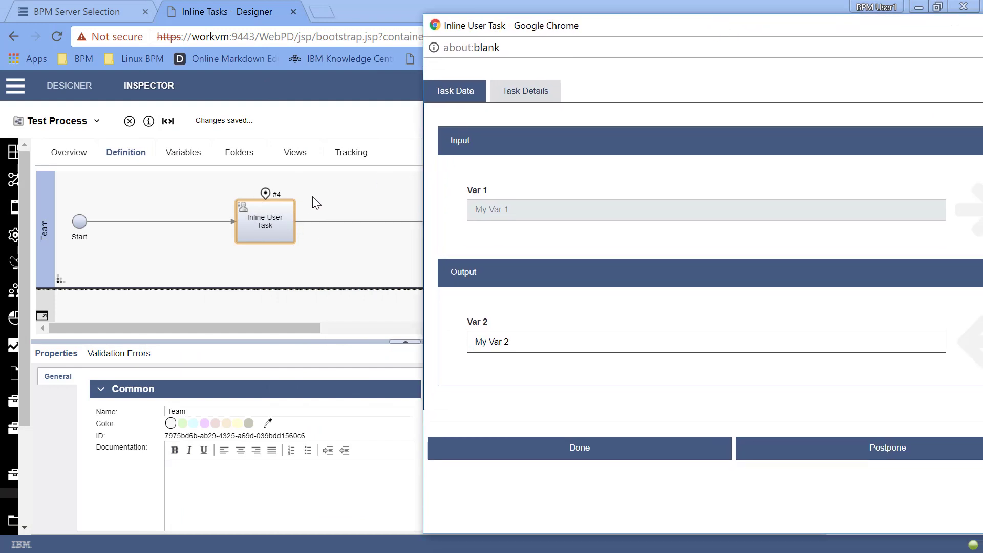
mouse_move(534, 207)
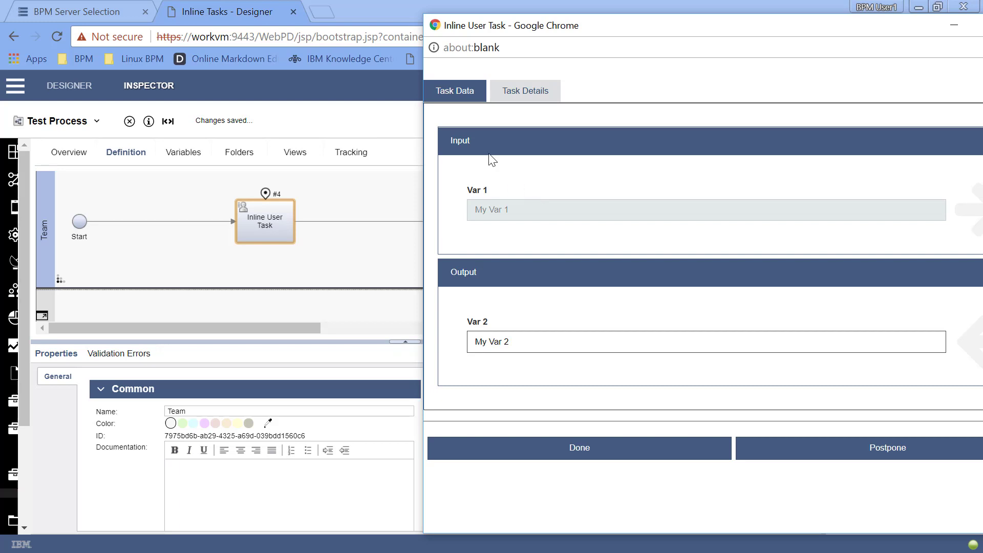
mouse_move(687, 280)
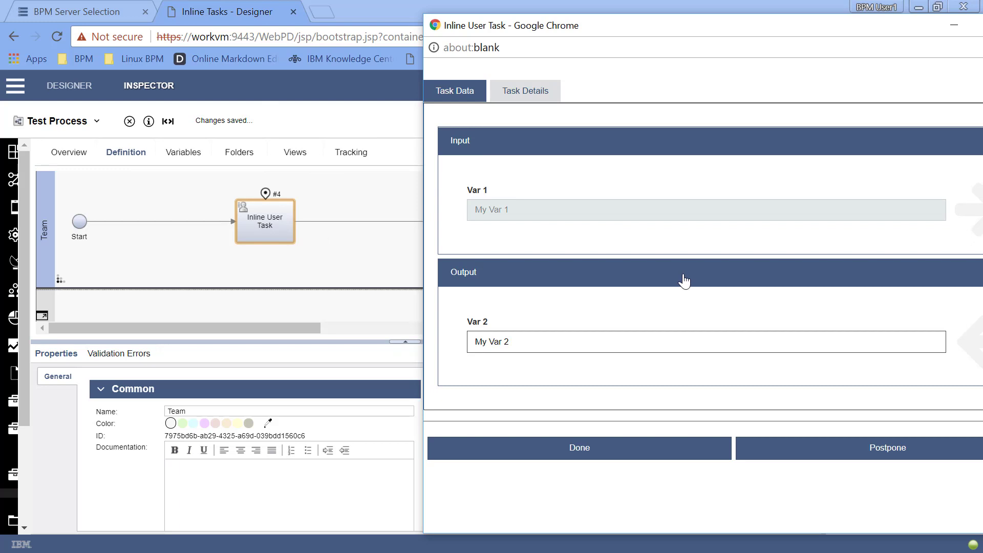
mouse_move(651, 67)
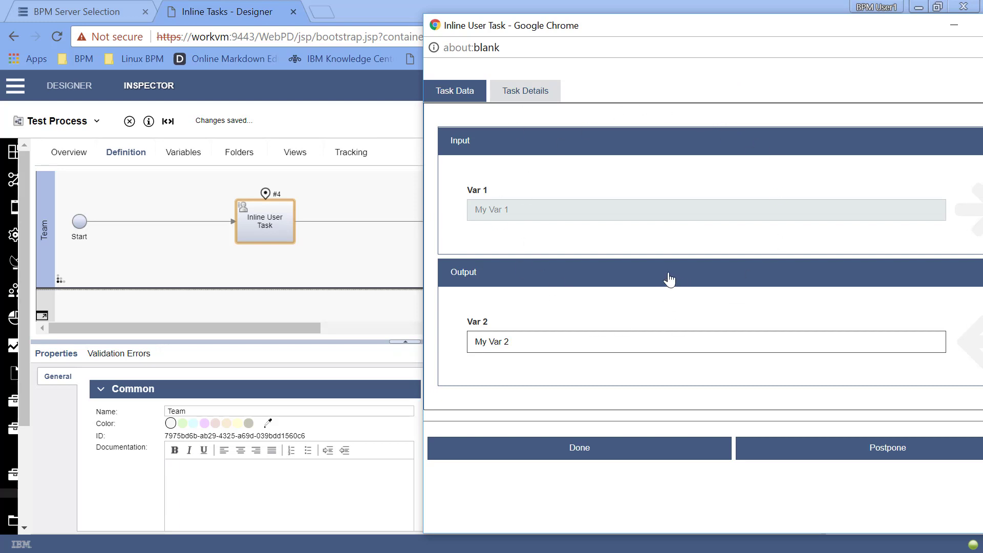
mouse_move(538, 200)
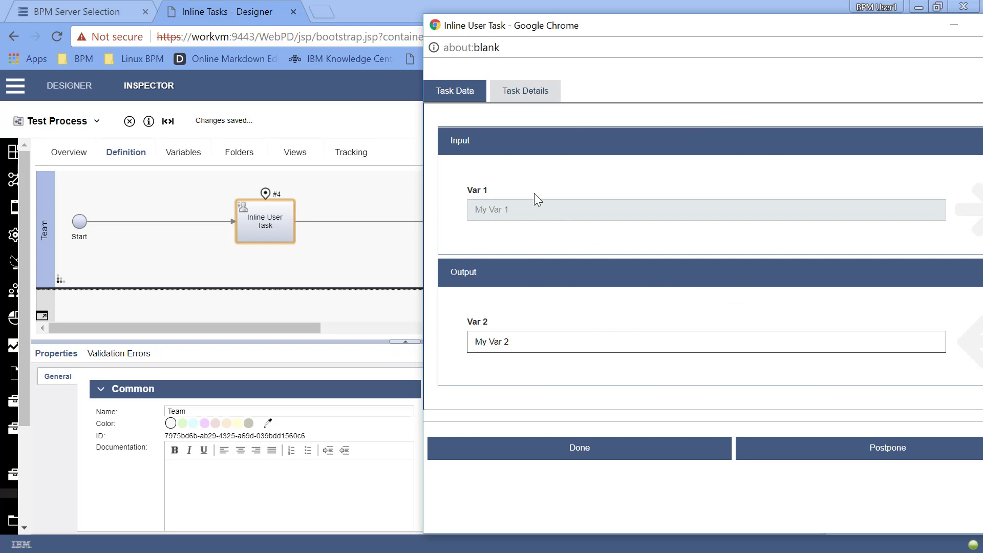
mouse_move(518, 287)
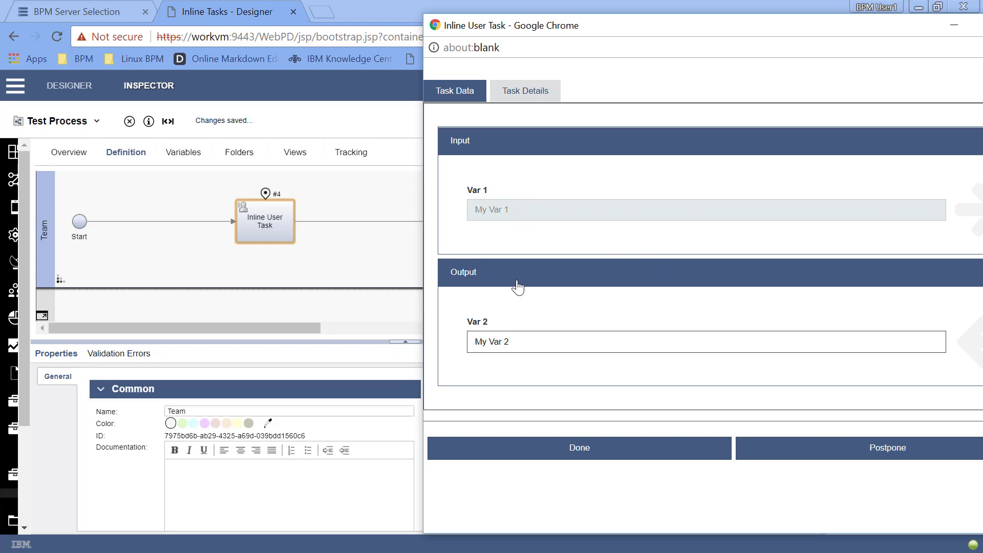
mouse_move(497, 195)
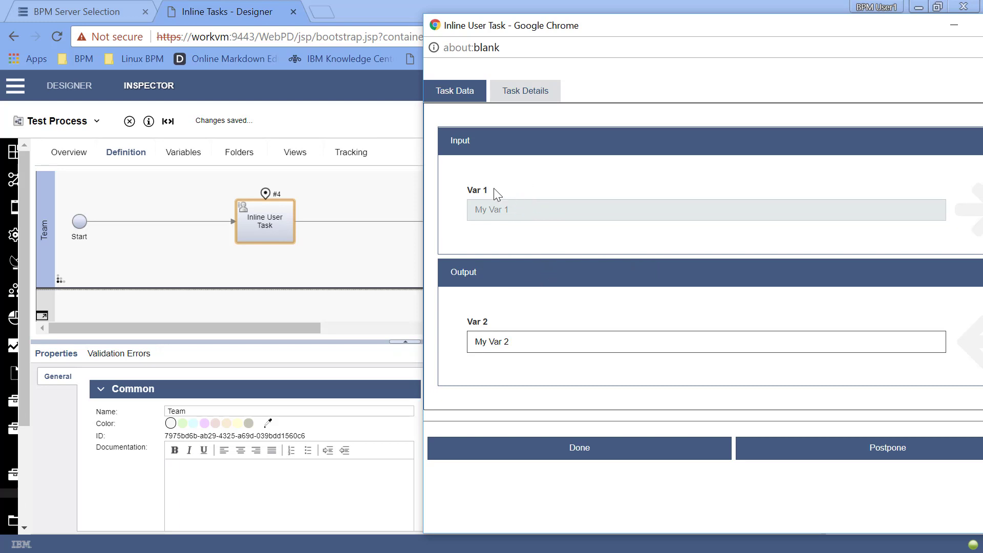
mouse_move(531, 253)
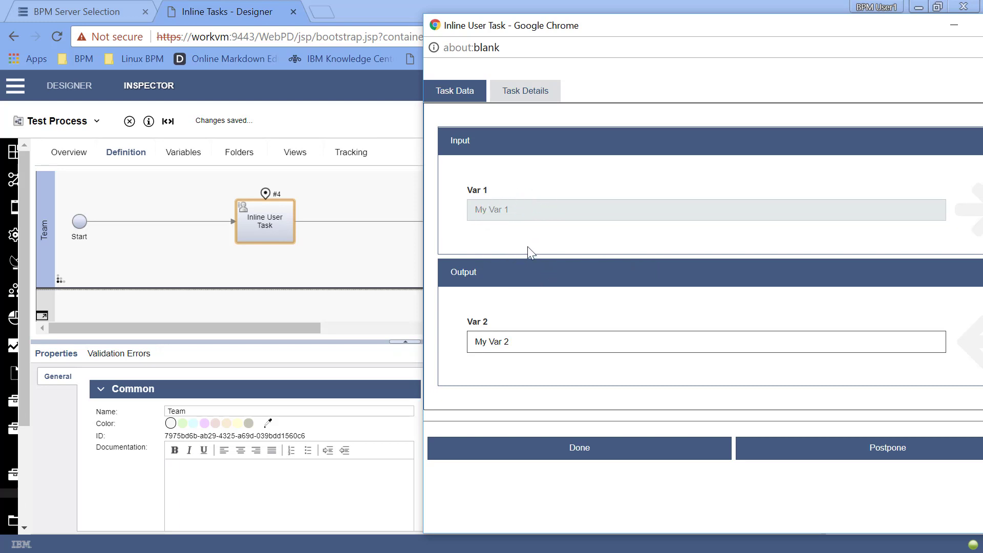
mouse_move(312, 287)
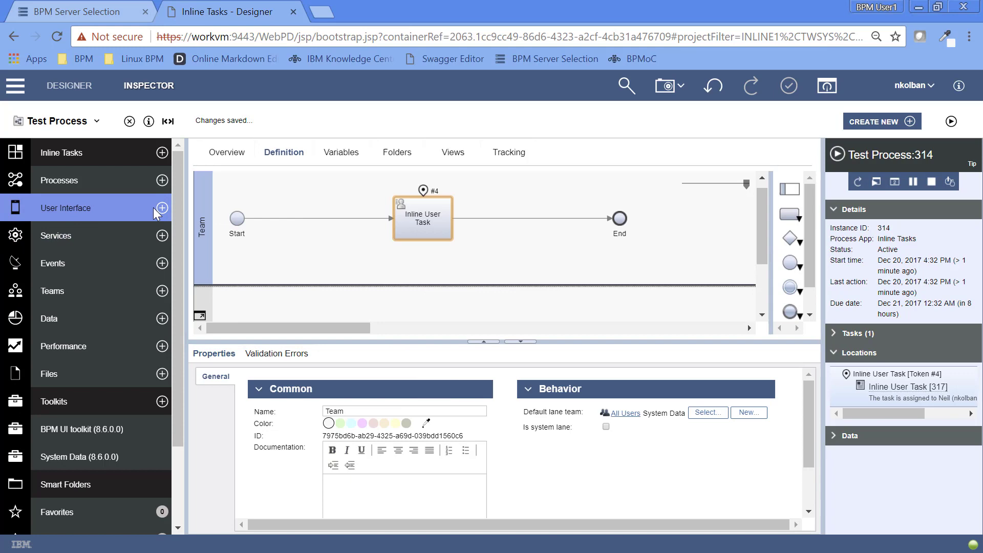
Create a blank coach view named 'My Inline User Task Template'.
left_click(162, 208)
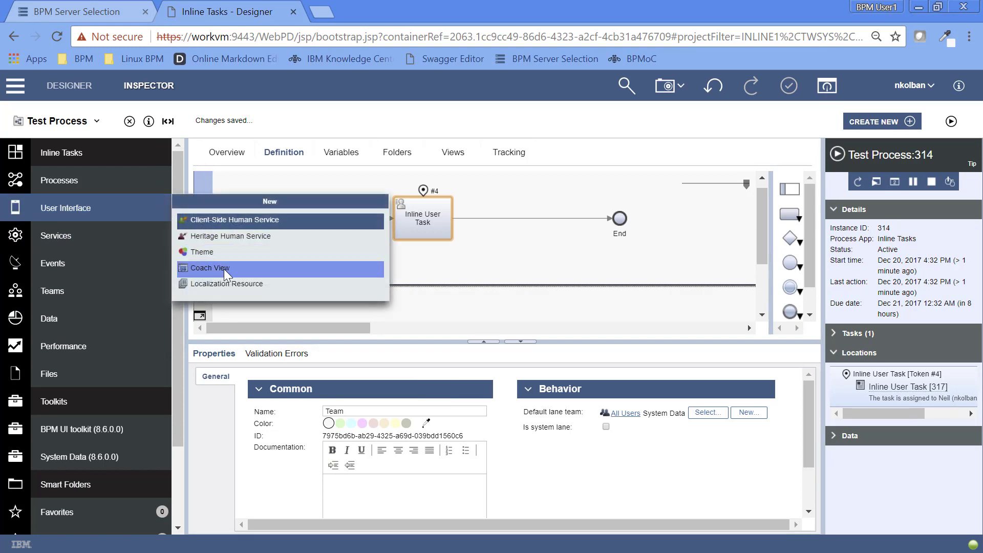
left_click(209, 268)
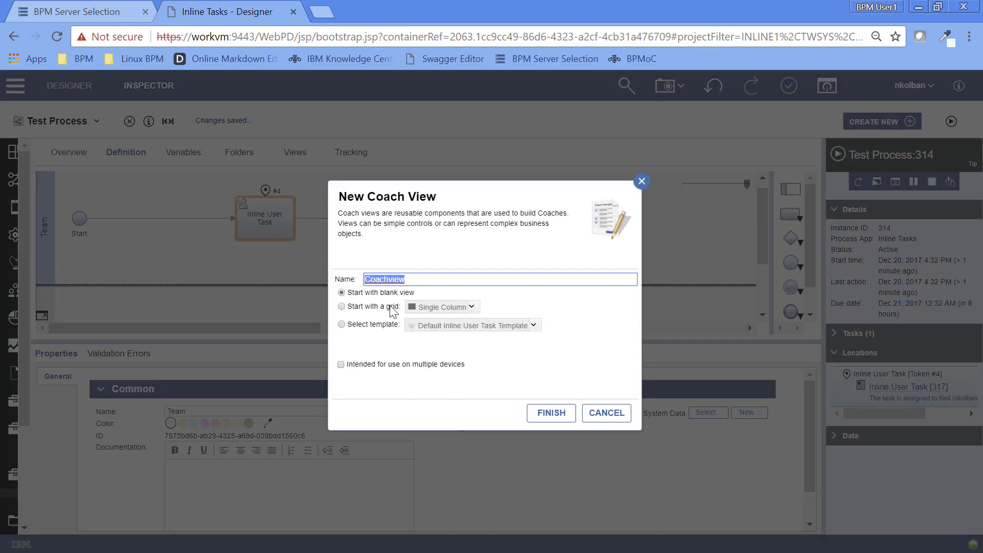
type("My")
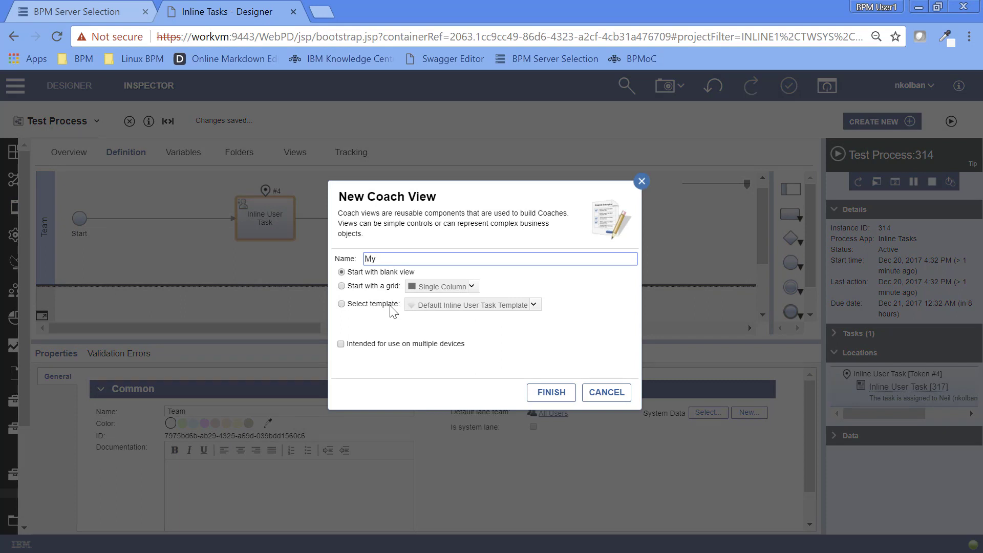
type("Use")
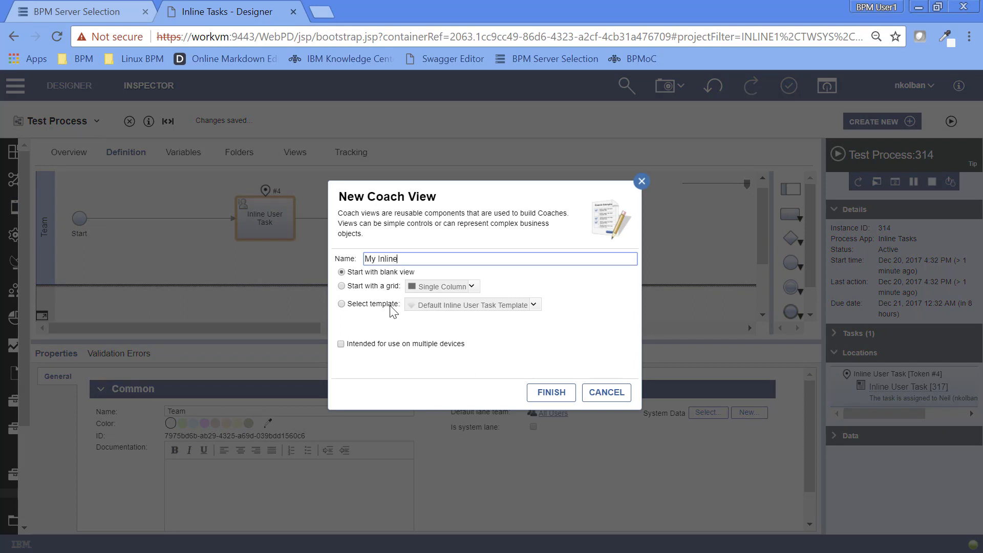
type("User Task")
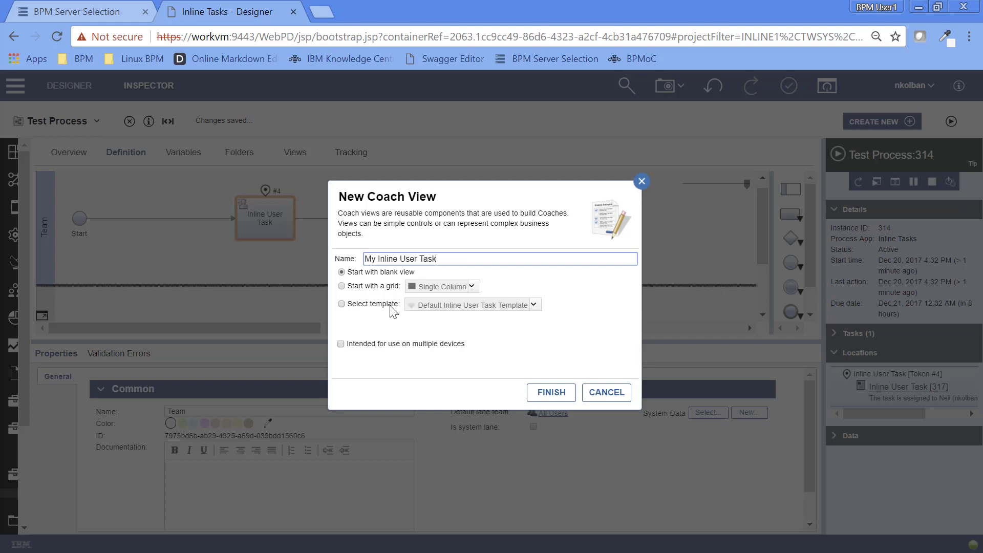
type("Templa")
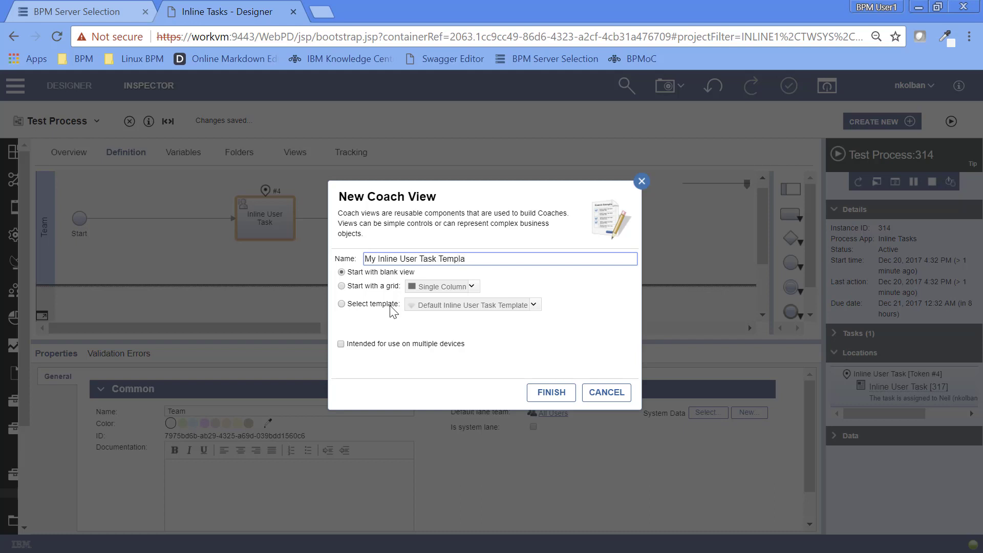
type("te")
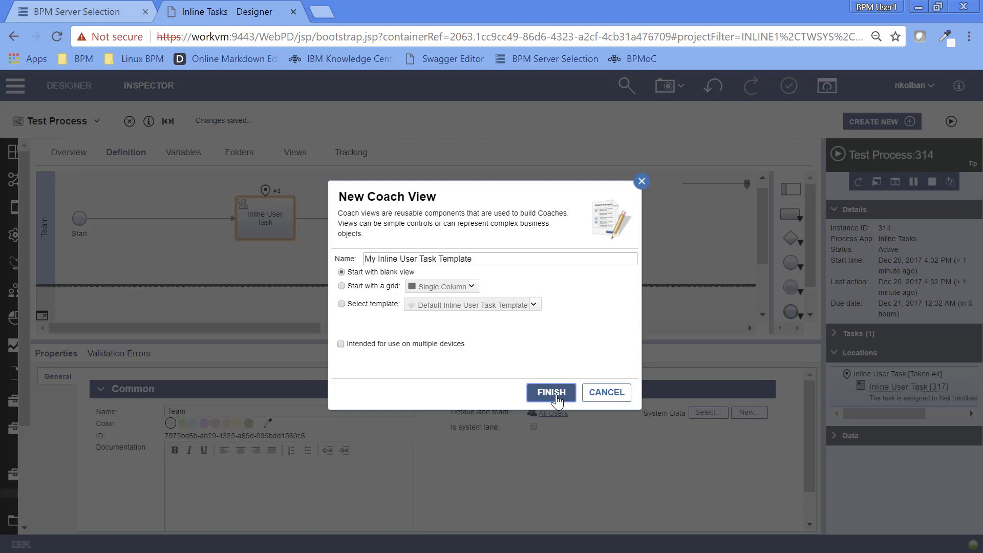
left_click(550, 392)
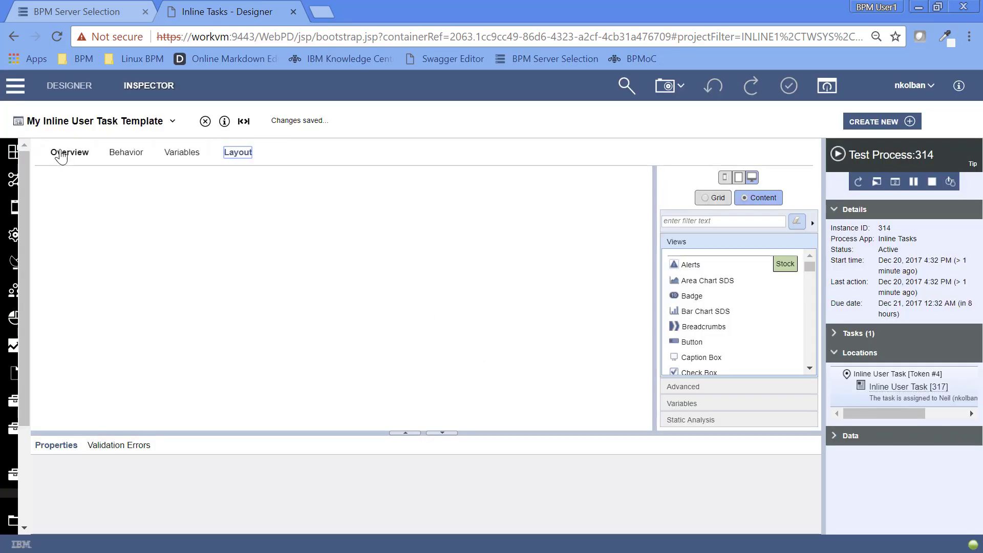
Mark the view Use as a Template, dismiss the content-box warning, and return to Layout.
left_click(70, 152)
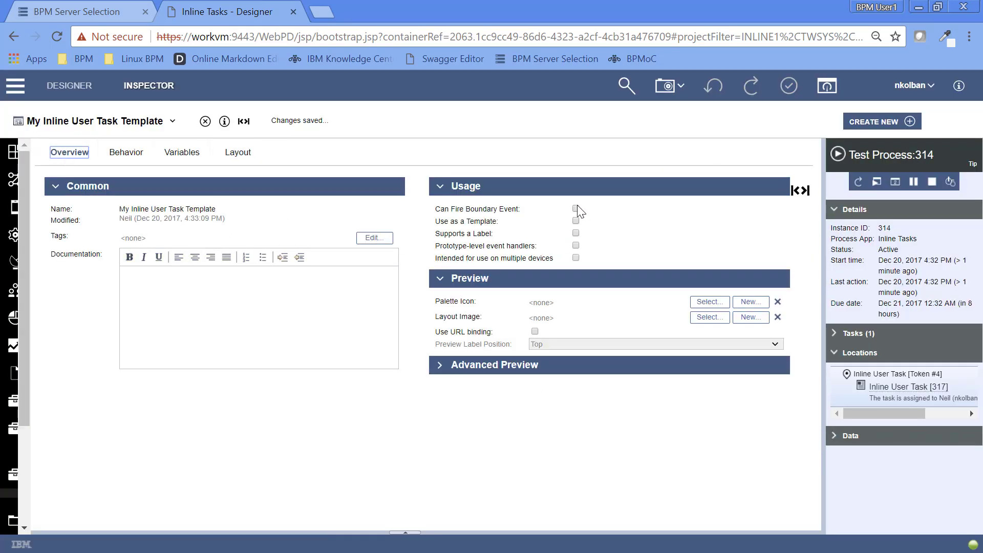
left_click(575, 220)
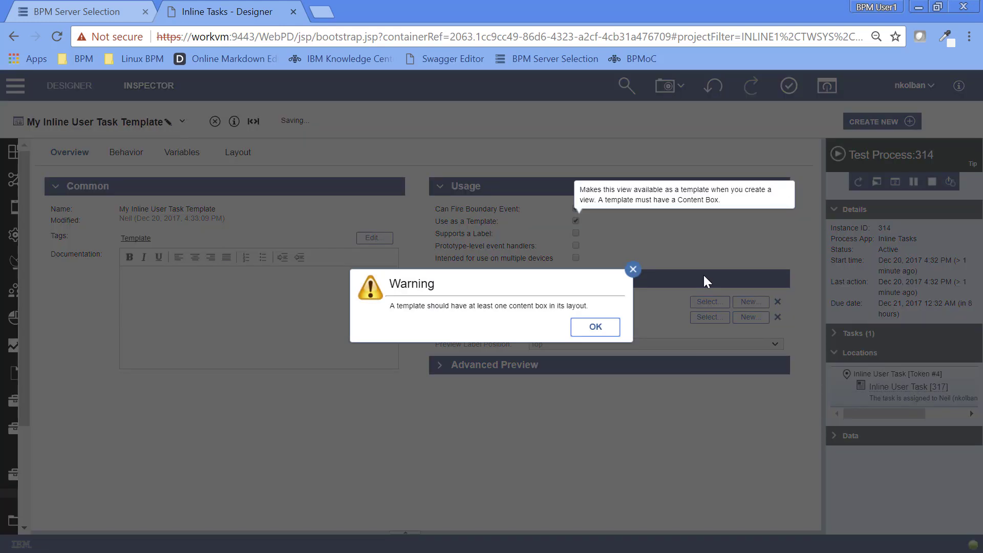
left_click(595, 327)
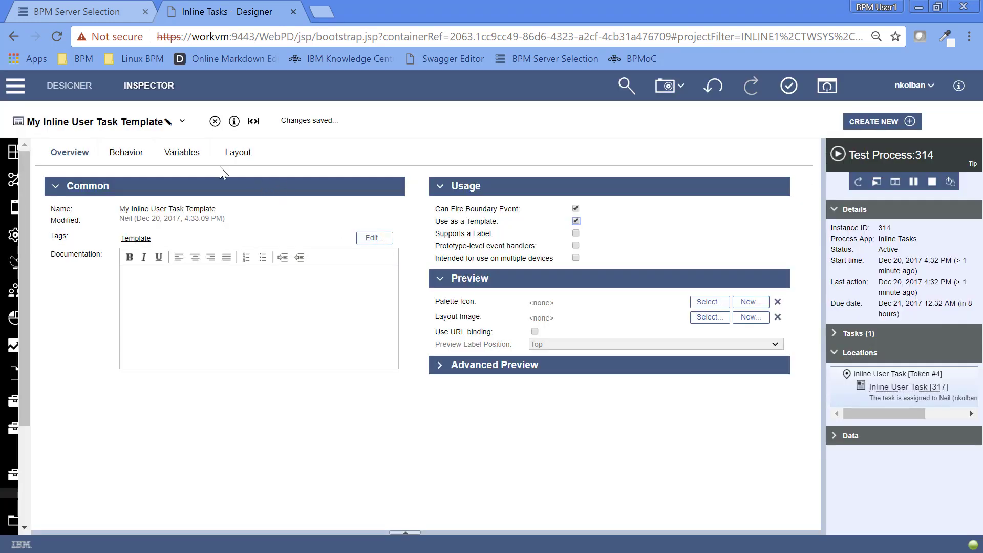
left_click(238, 151)
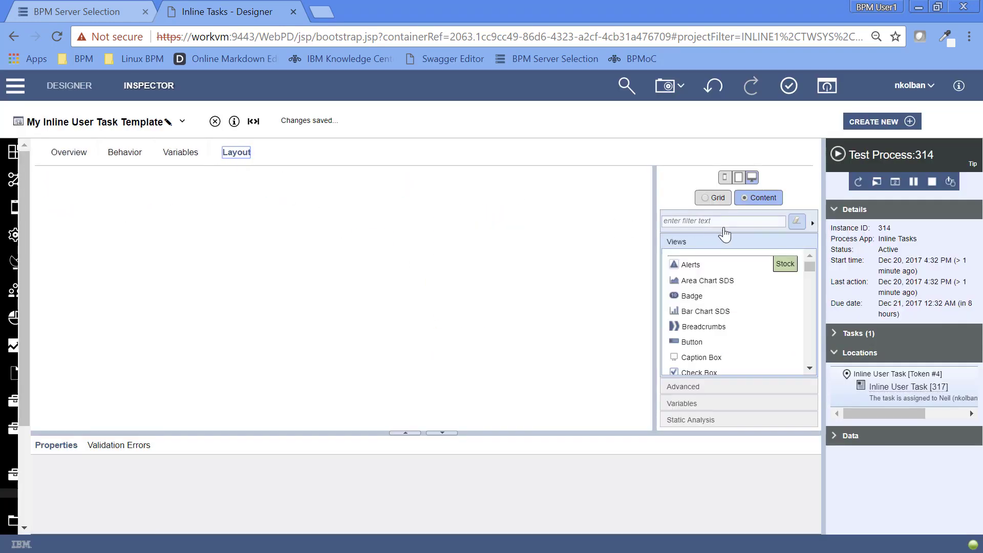
mouse_move(752, 251)
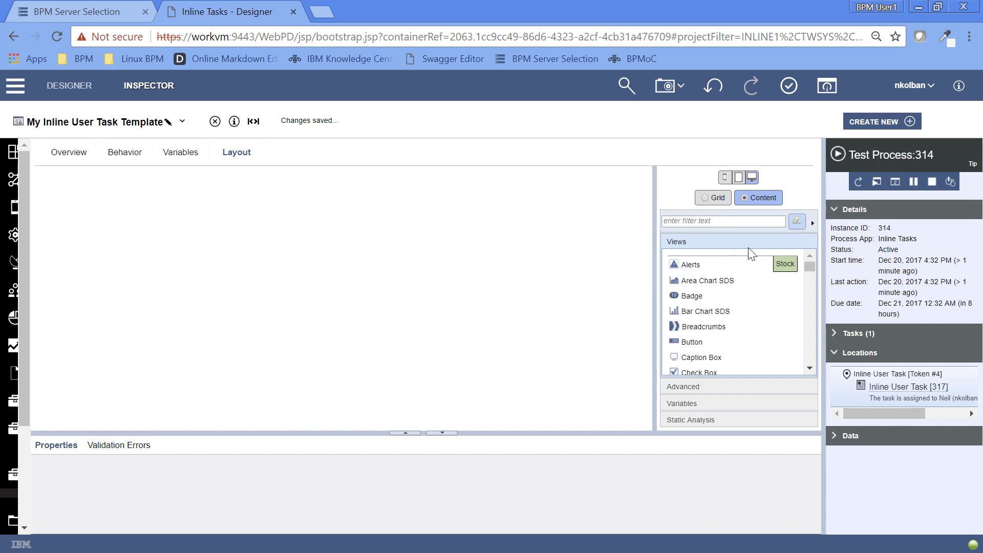
Add two Content Box views from the Advanced palette, with Control IDs TaskInput and TaskOutput.
type("Con")
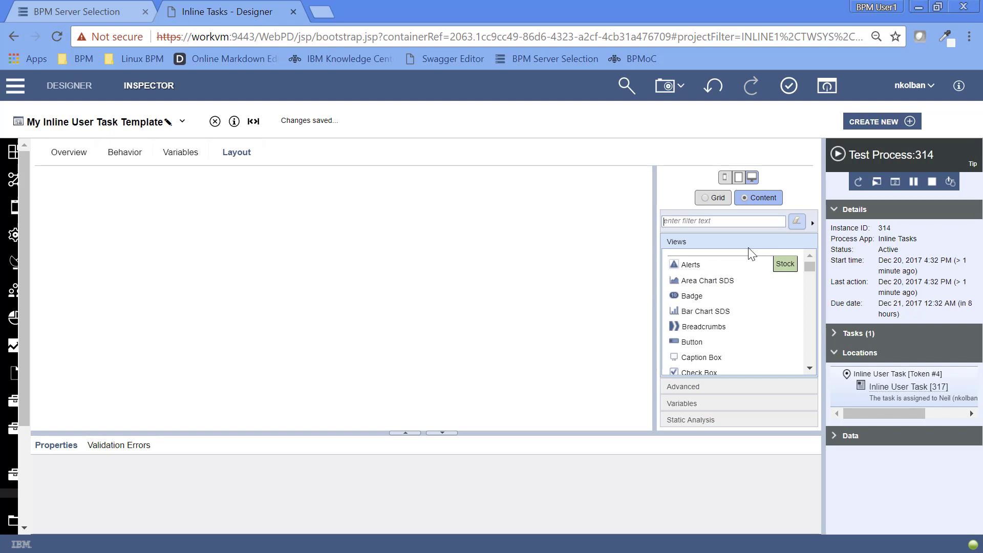
type("con")
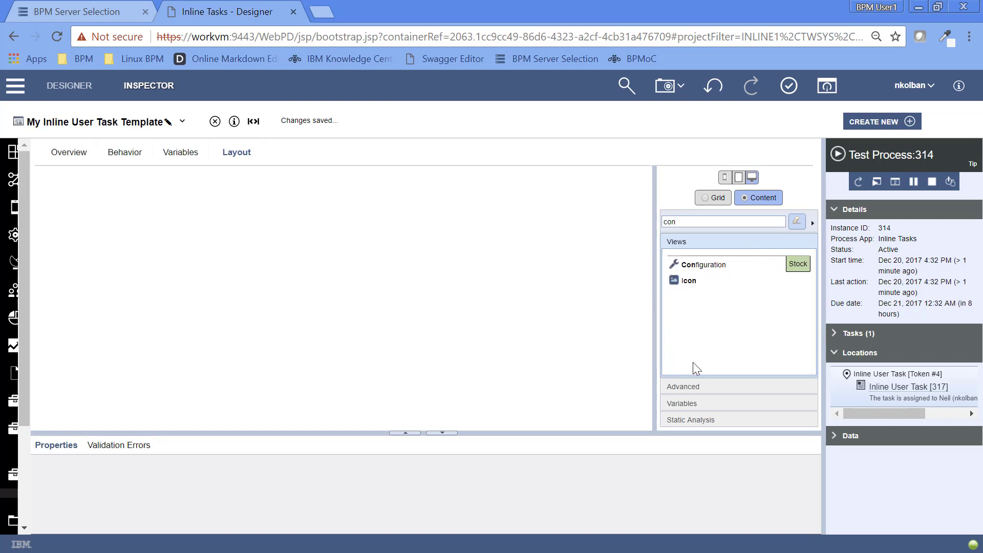
left_click(682, 386)
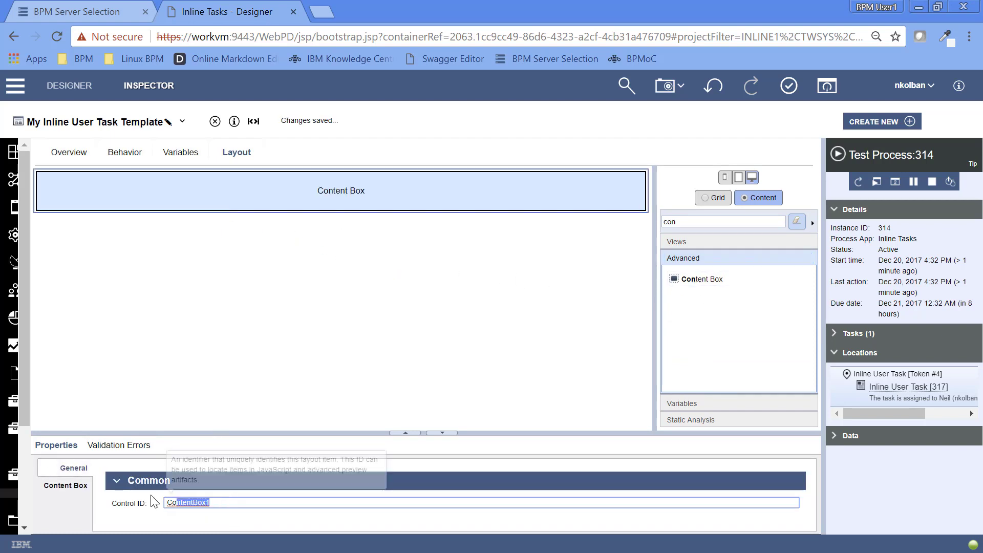
mouse_move(390, 494)
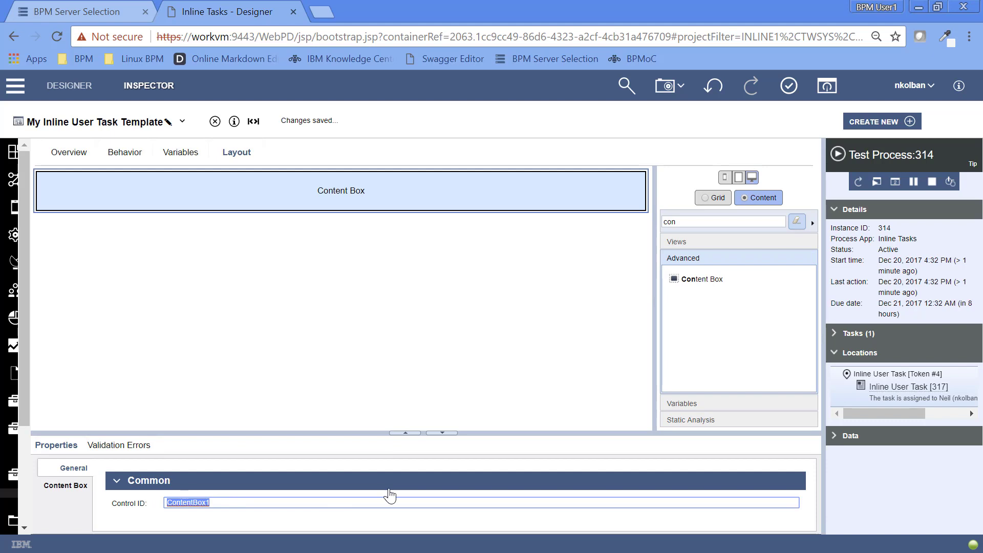
type("Task")
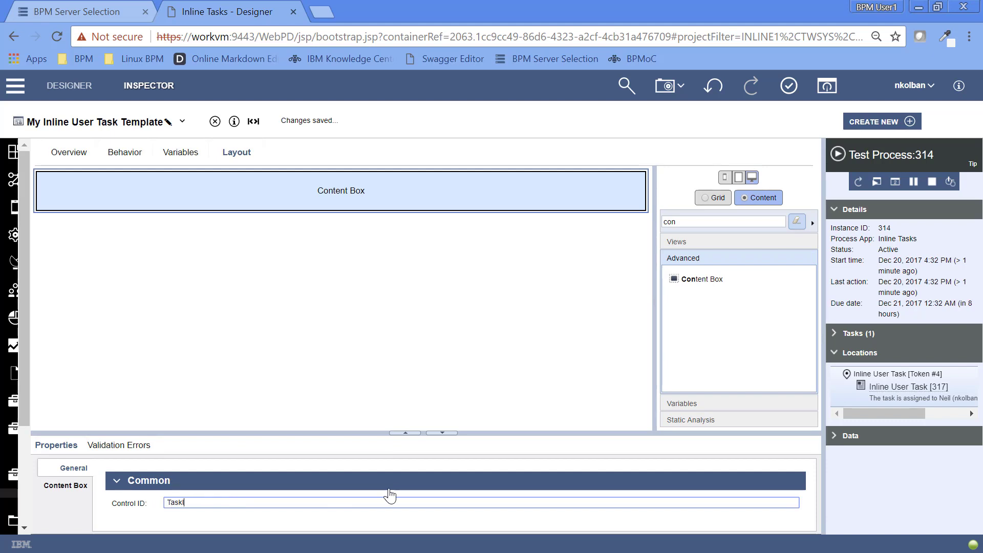
type("Input")
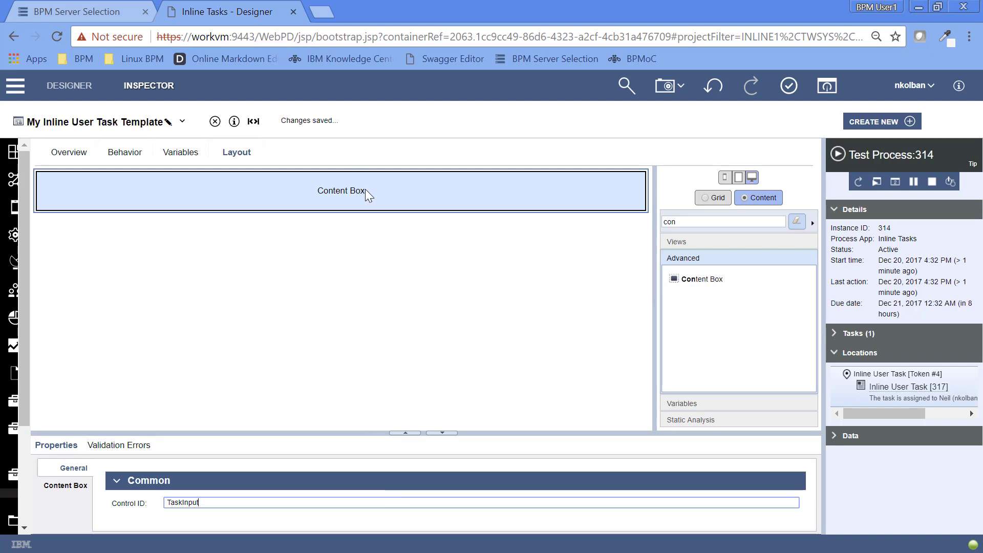
mouse_move(298, 192)
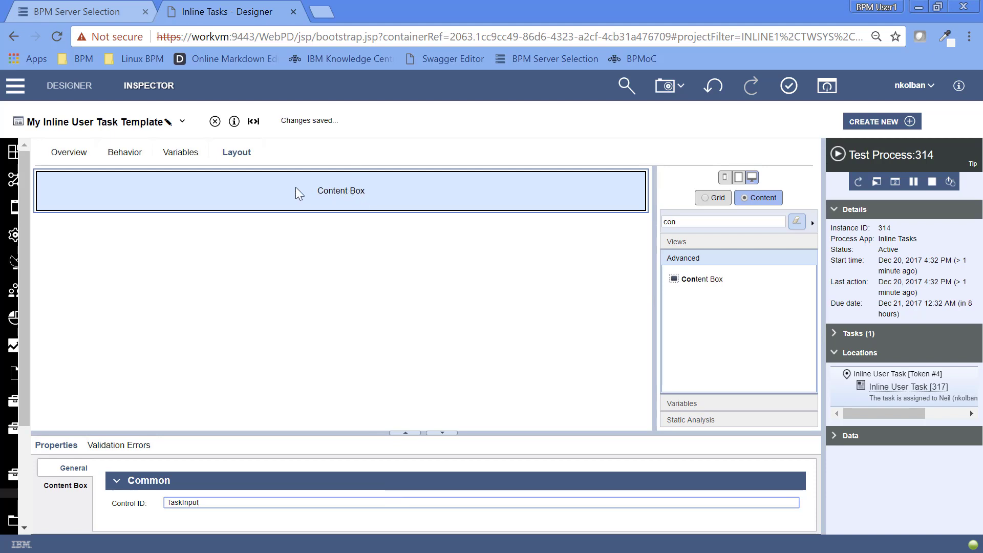
mouse_move(358, 201)
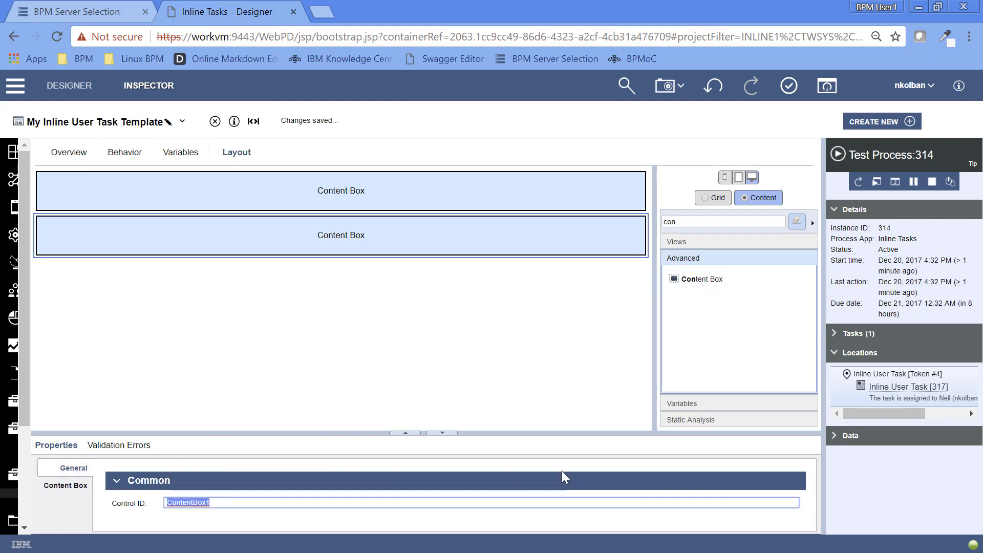
type("TaskOutput")
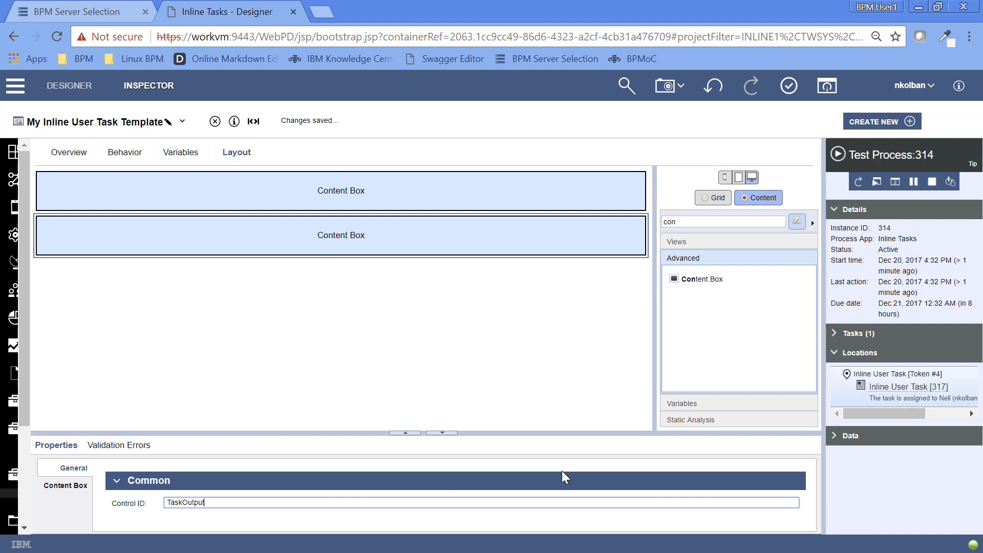
left_click(721, 222)
type("w")
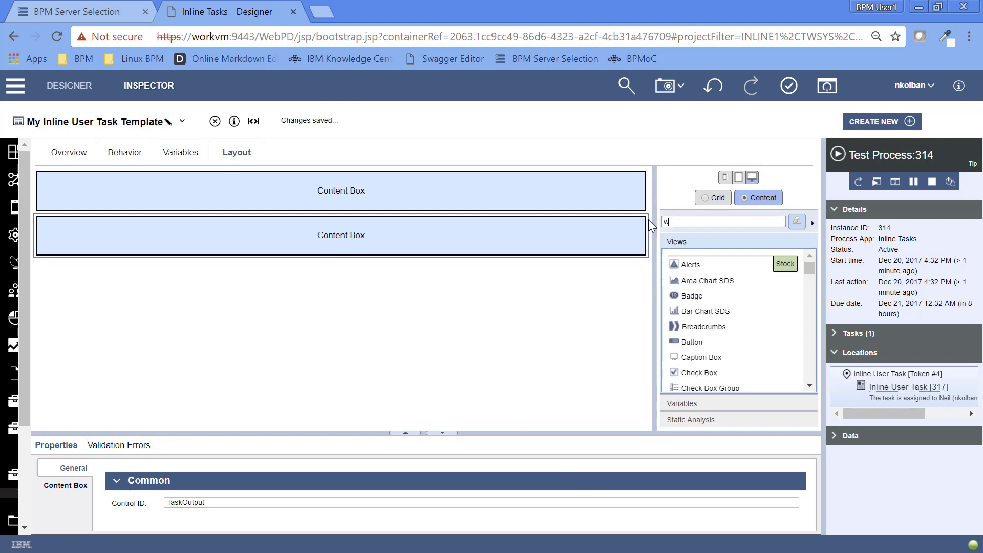
Place a Collapsible Panel above the two content boxes and label it 'Input Vraia'.
type("ell")
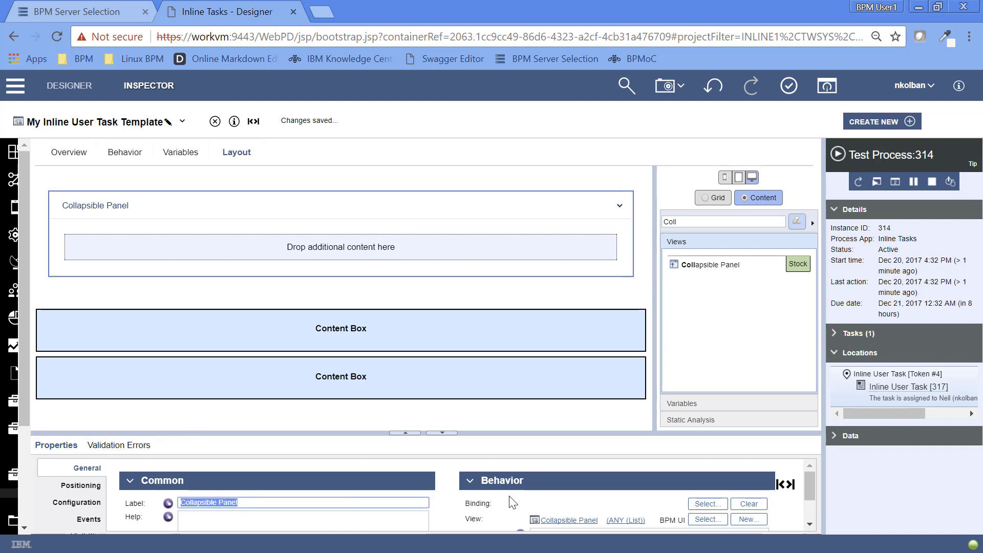
type("Input Vraia")
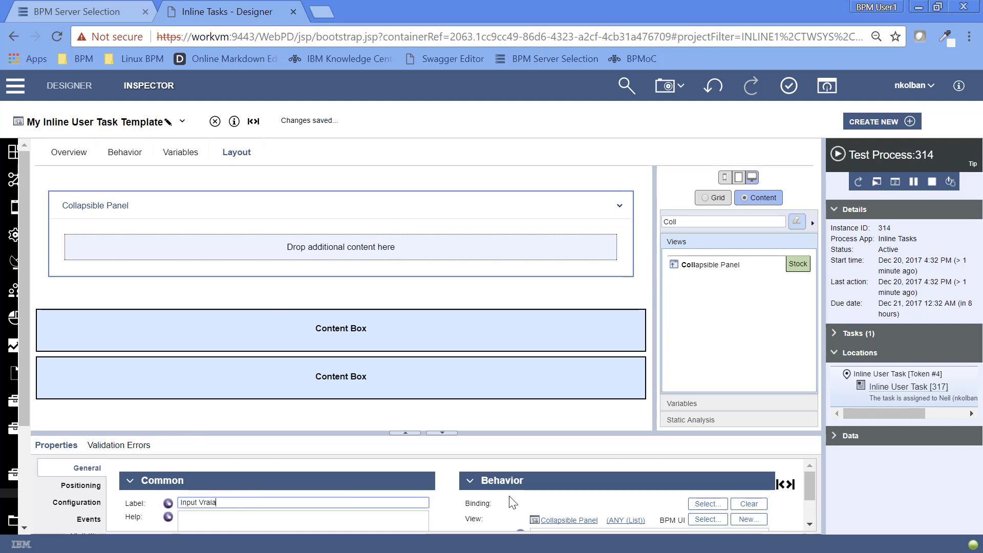
Correct the first collapsible panel's label to 'Inputs'.
type("bles")
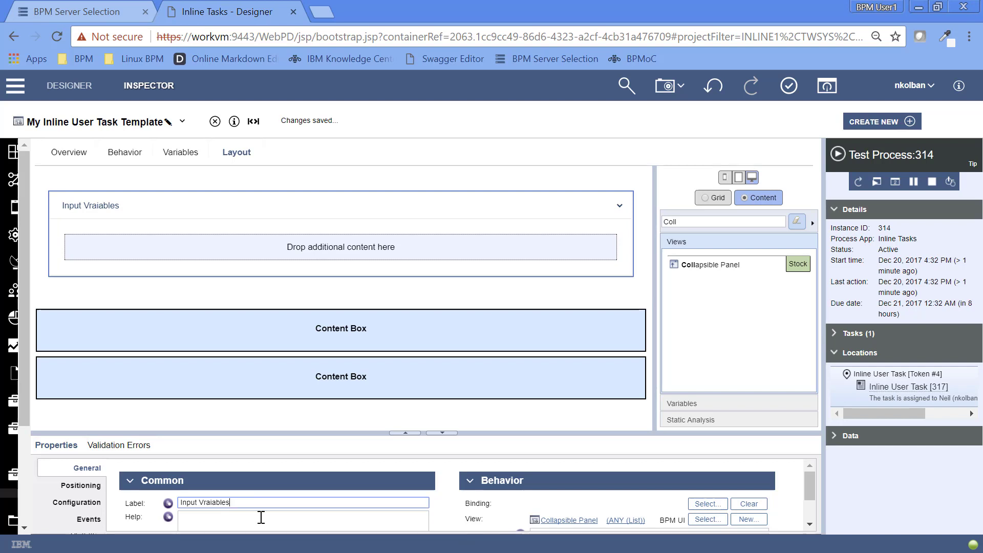
double_click(213, 503)
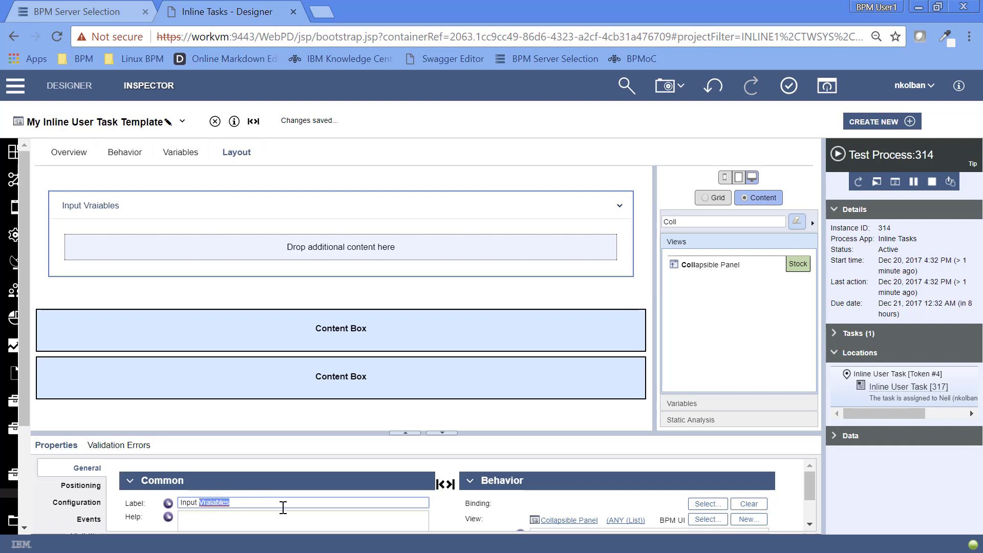
key("Backspace")
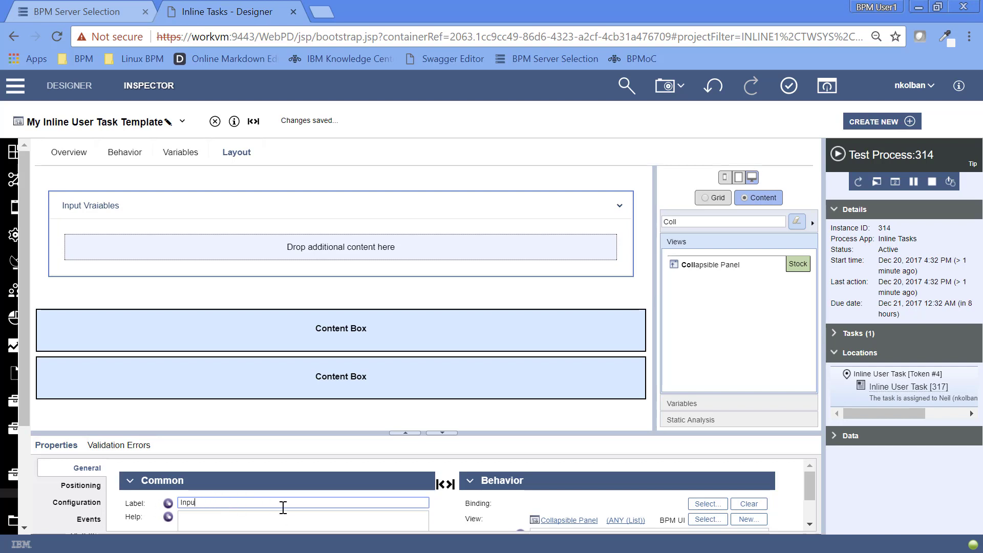
type("Inputs")
type("Outp")
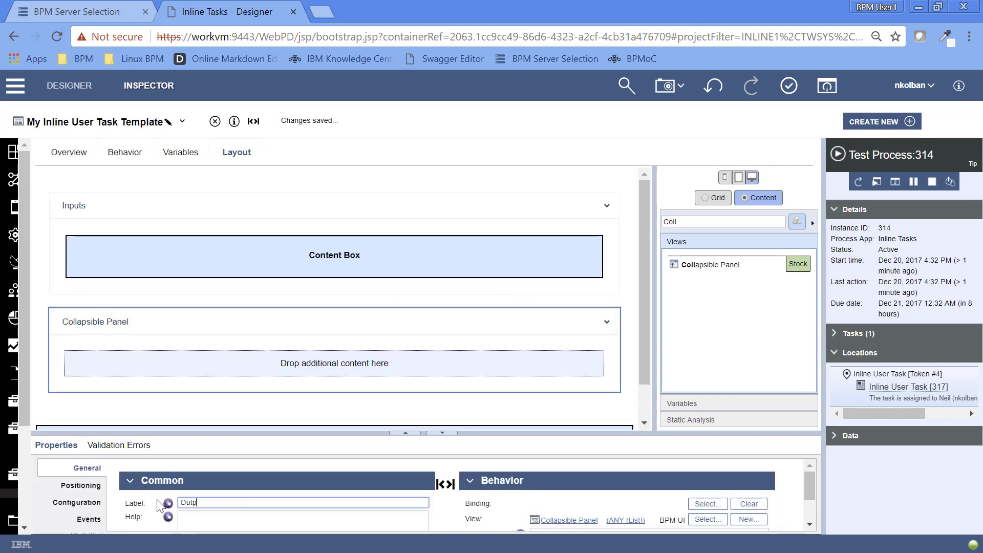
Add an 'Outputs' collapsible panel holding the other content box and select its configuration.
type("uts")
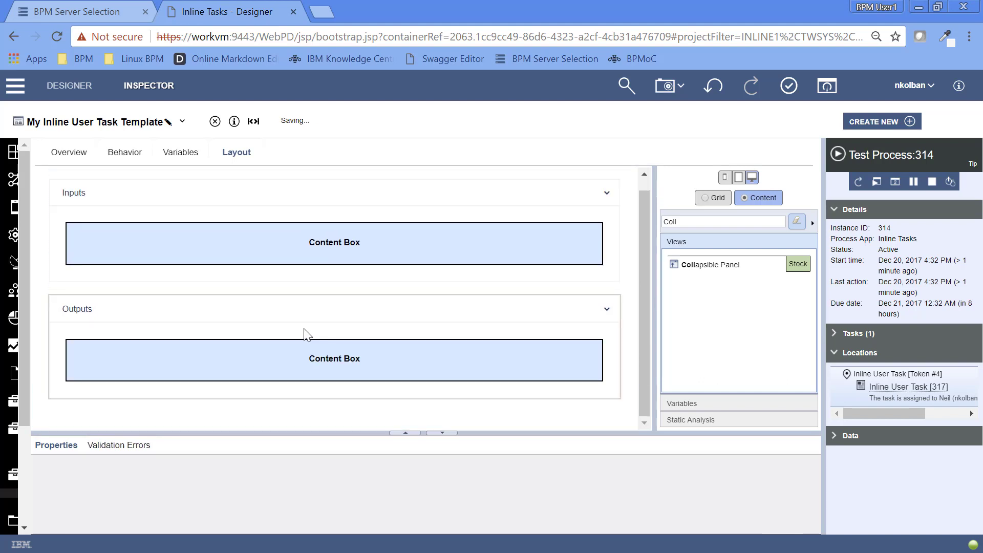
left_click(335, 309)
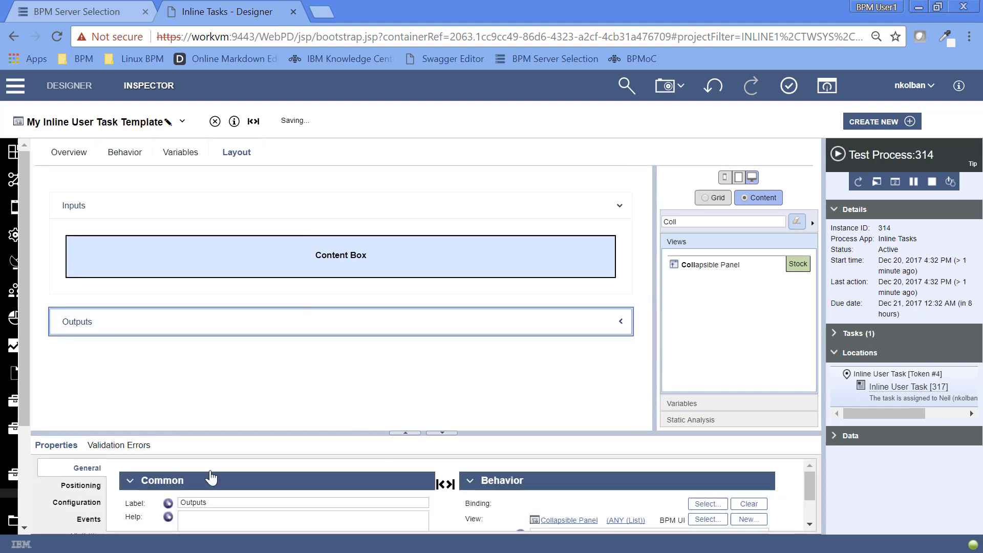
left_click(80, 485)
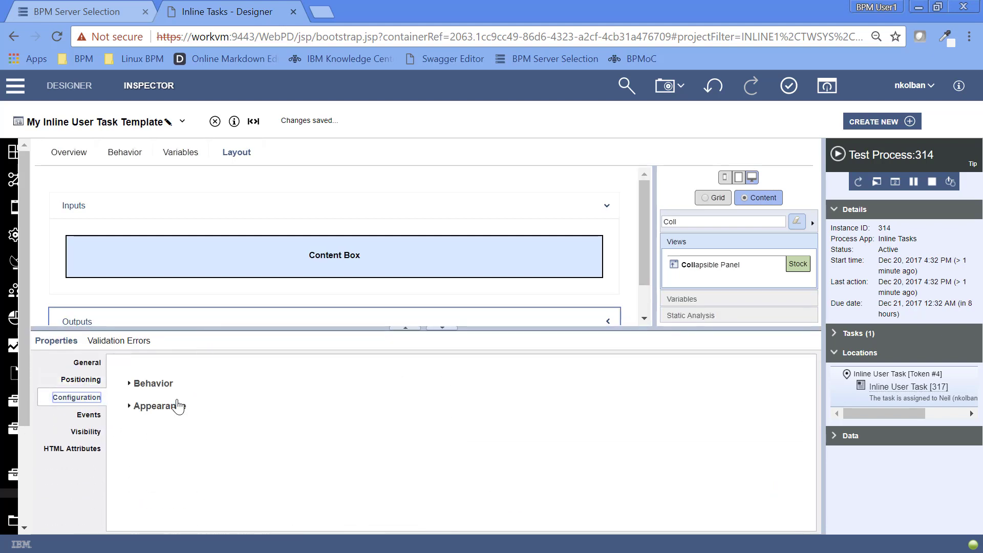
Change whether the Outputs panel starts collapsed in its behaviour options.
left_click(151, 383)
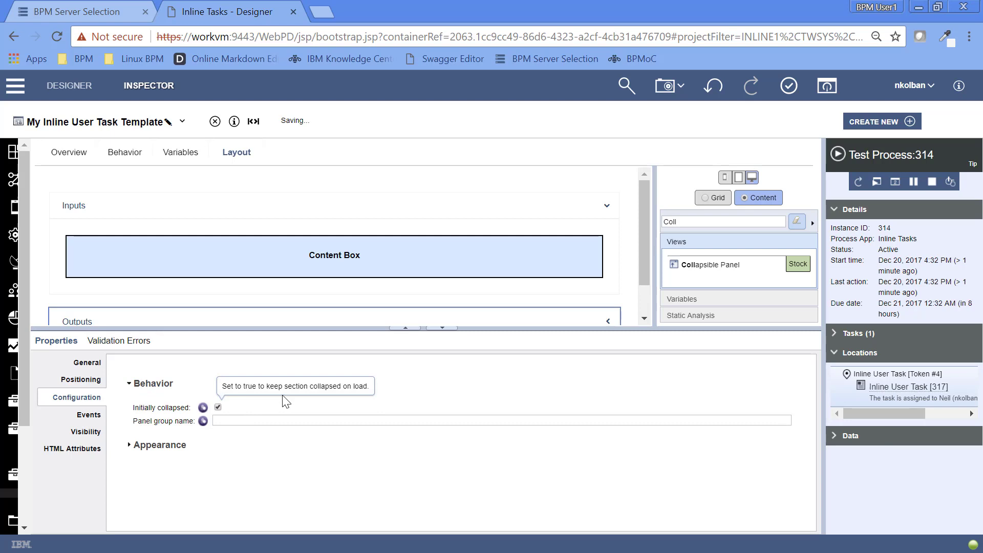
left_click(217, 407)
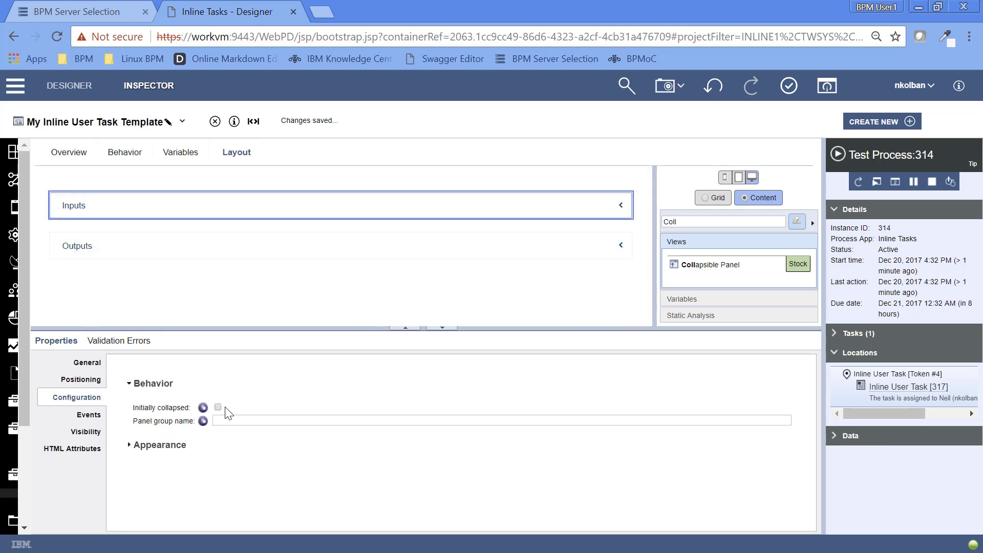
left_click(218, 407)
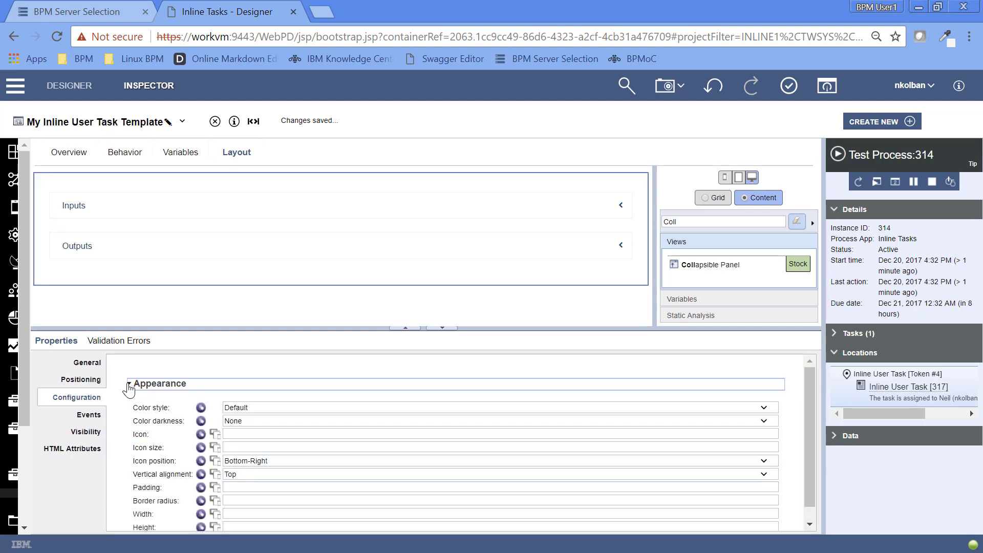
Set the well's colour style to Primary.
left_click(87, 363)
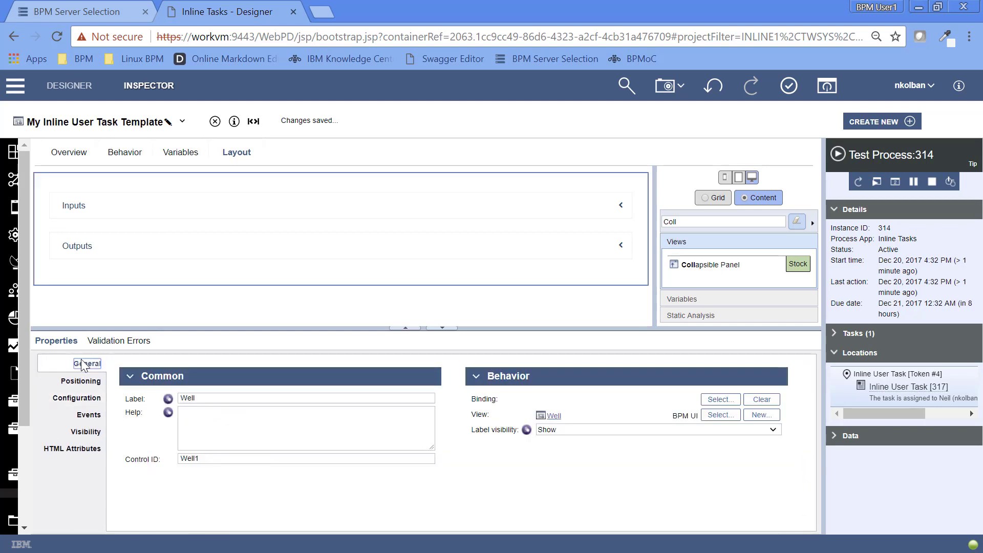
left_click(77, 397)
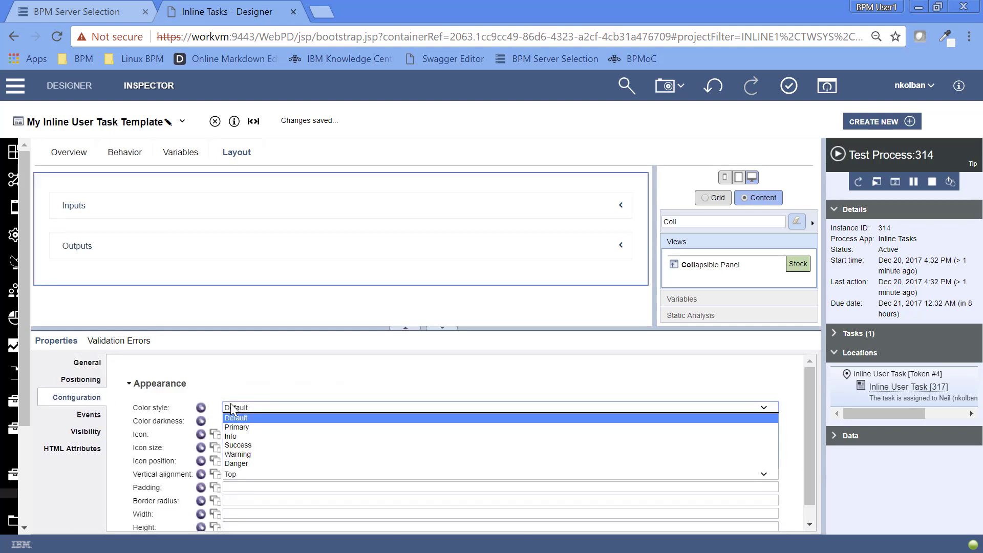
left_click(238, 427)
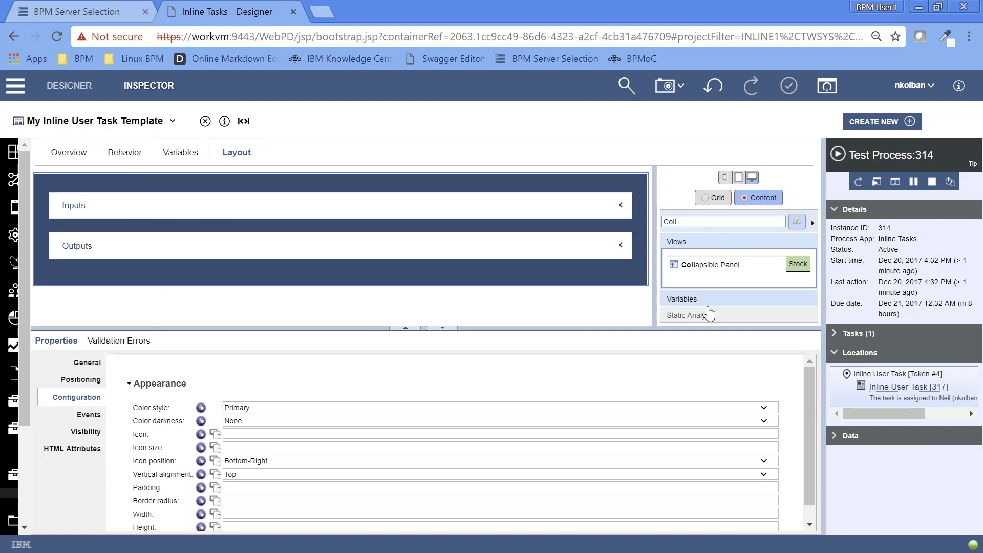
left_click(797, 220)
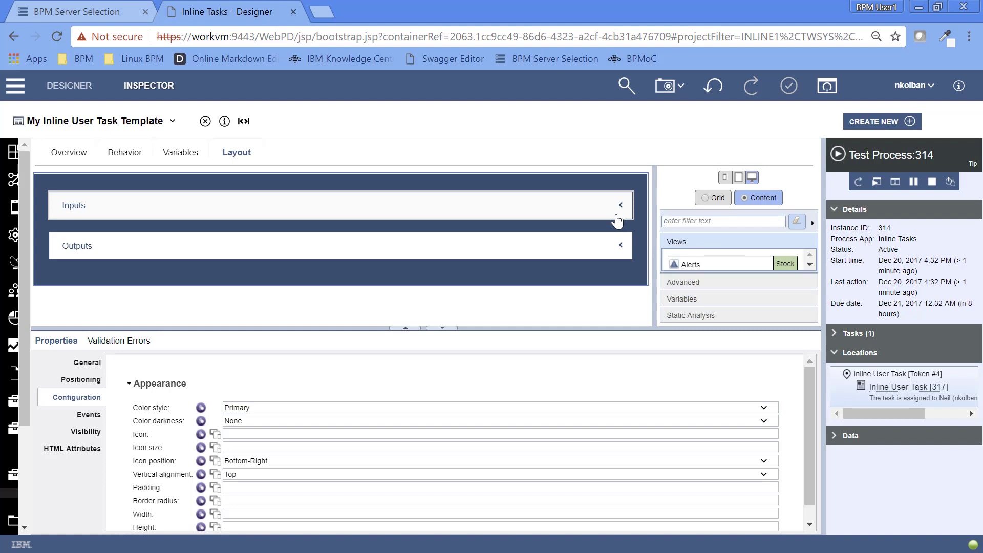
left_click(683, 281)
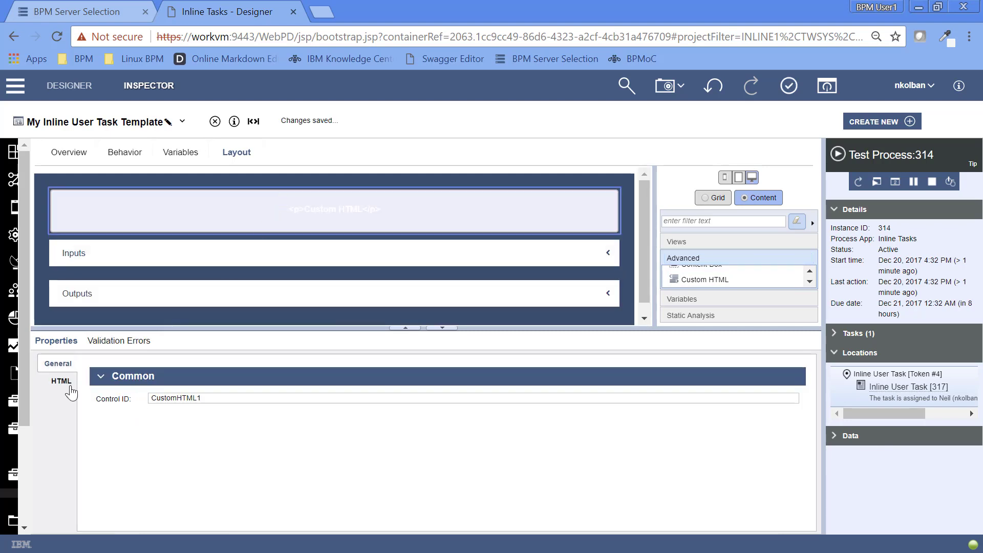
Enter <h1>My Template</h1> as the Custom HTML element's markup.
left_click(62, 380)
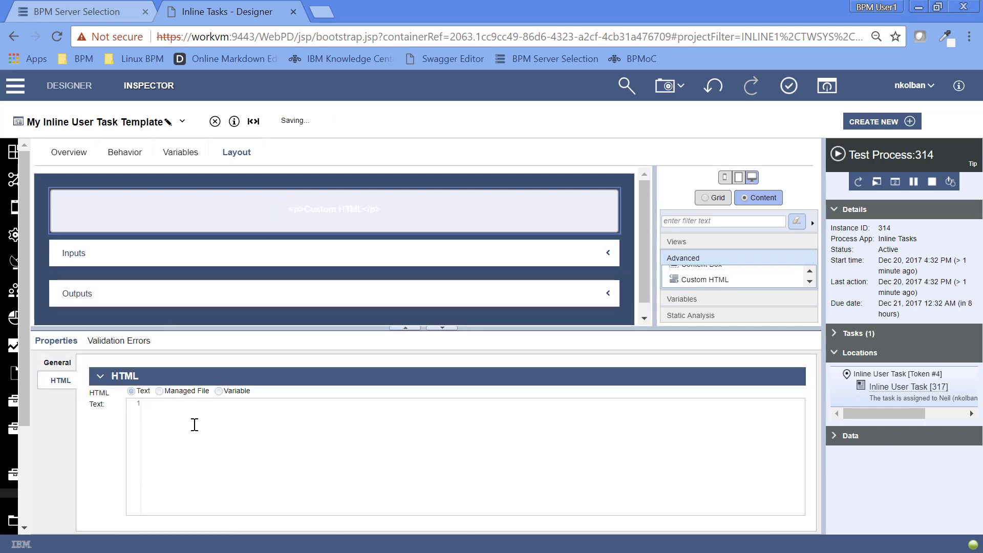
type("<h1")
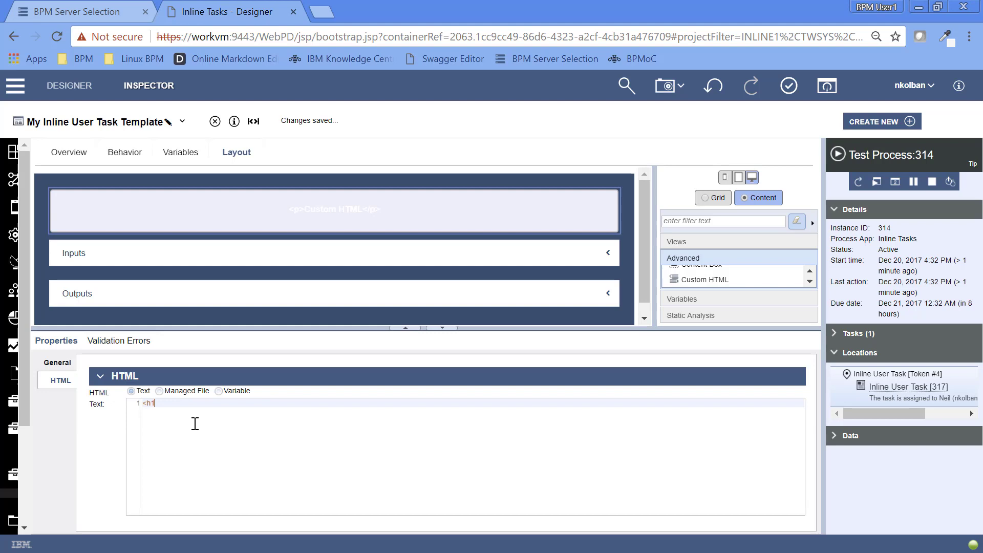
type("My Template<")
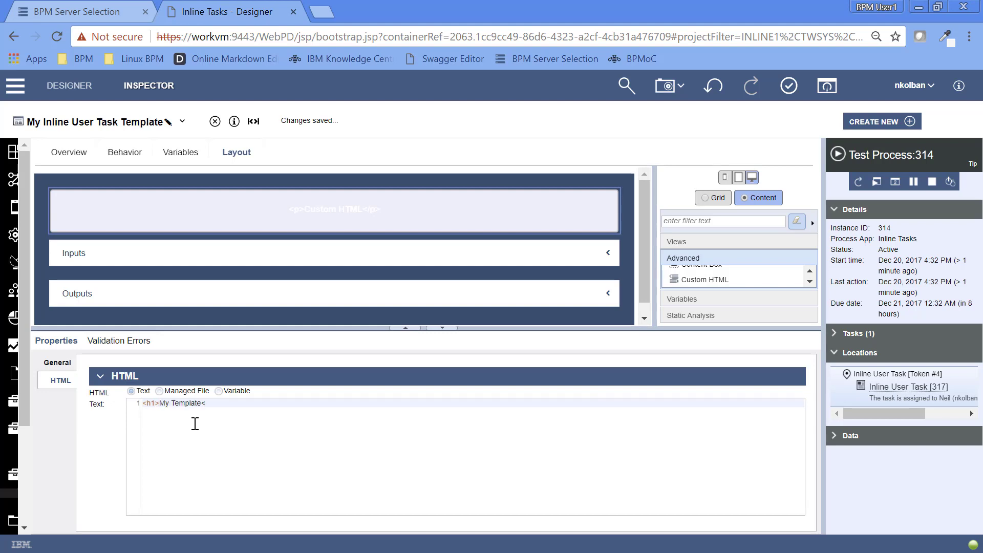
type("/h1>")
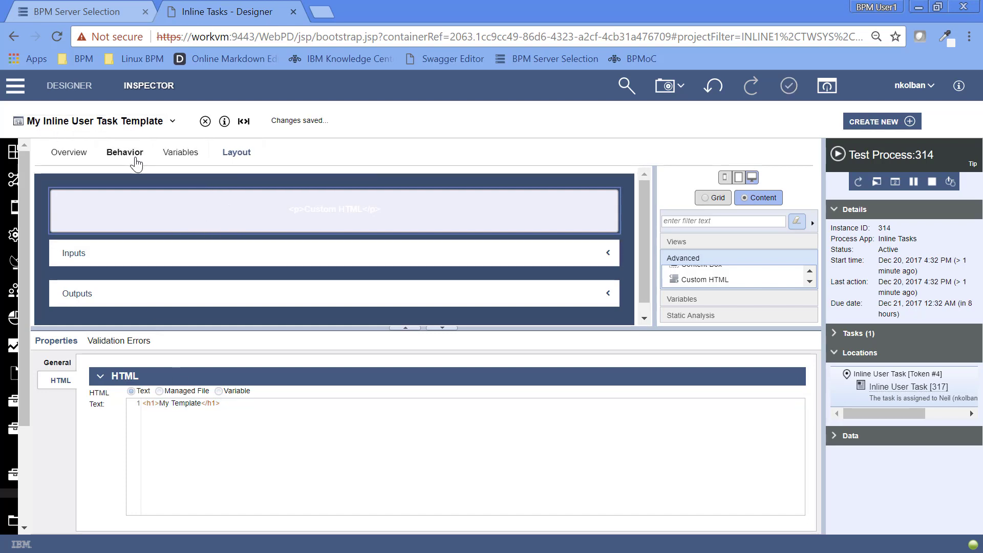
Set the Test Process Inline User Task's template to My Inline User Task Template.
left_click(173, 121)
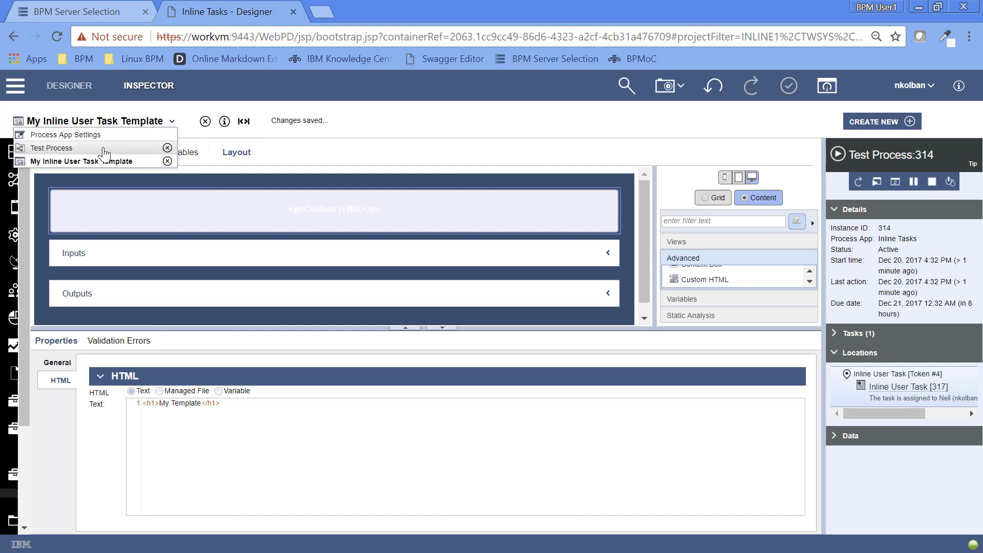
left_click(51, 148)
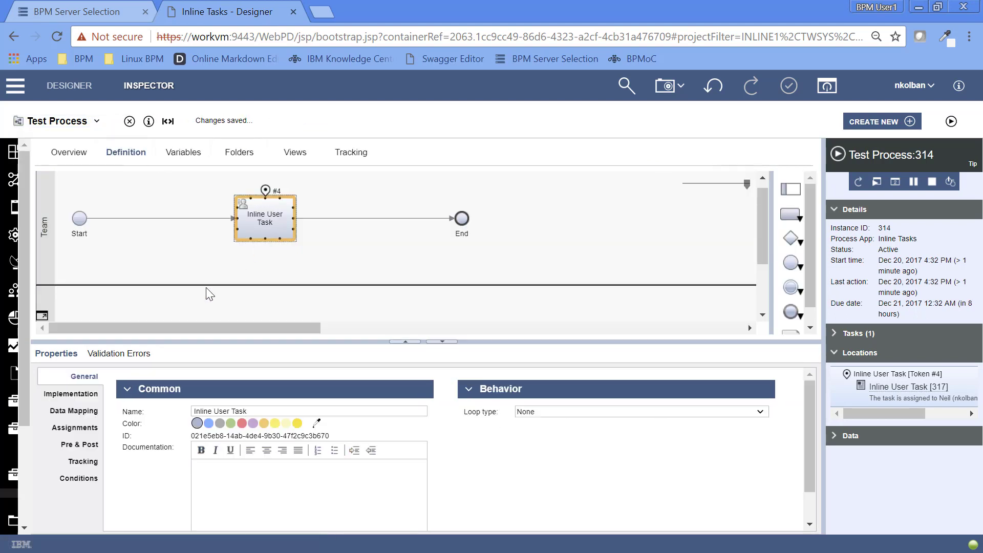
mouse_move(71, 394)
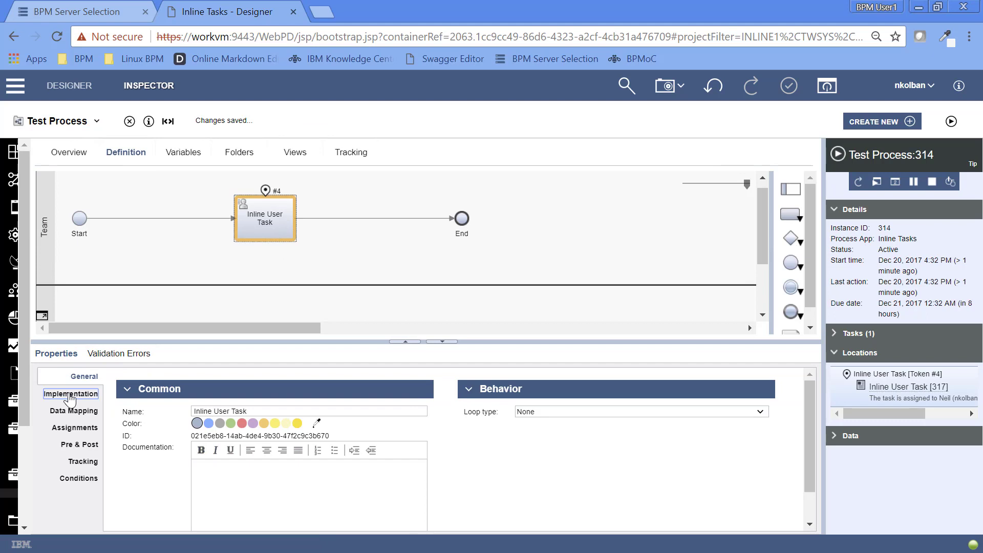
left_click(71, 393)
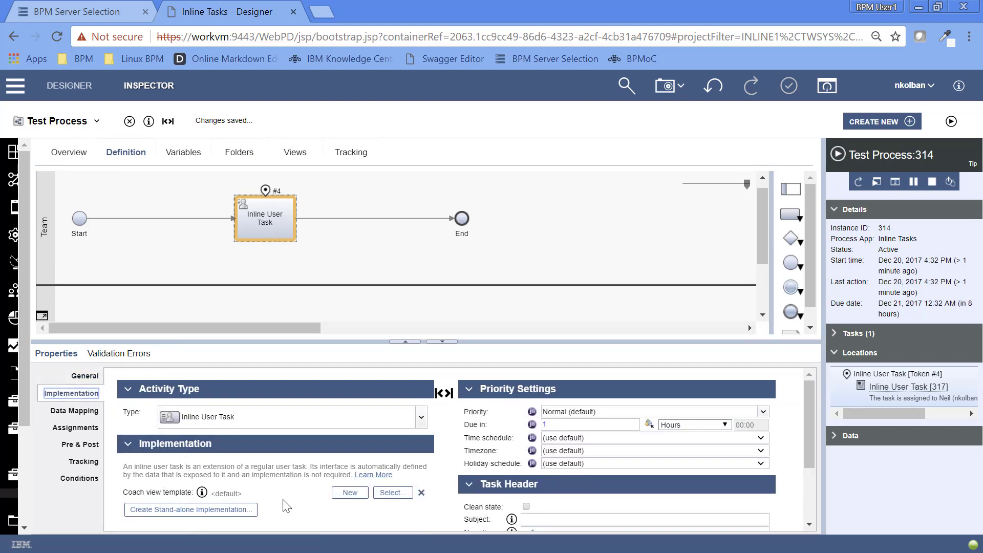
left_click(389, 492)
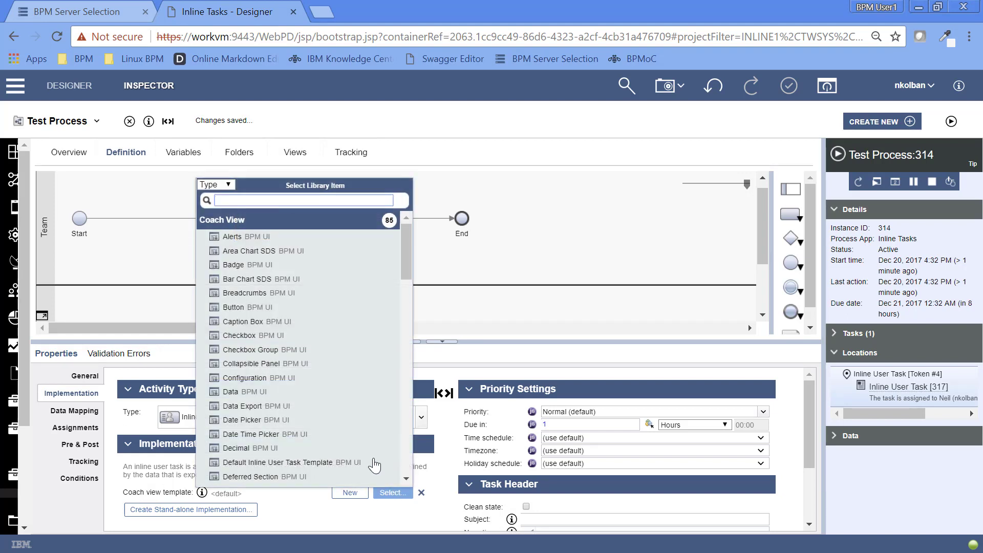
type("My")
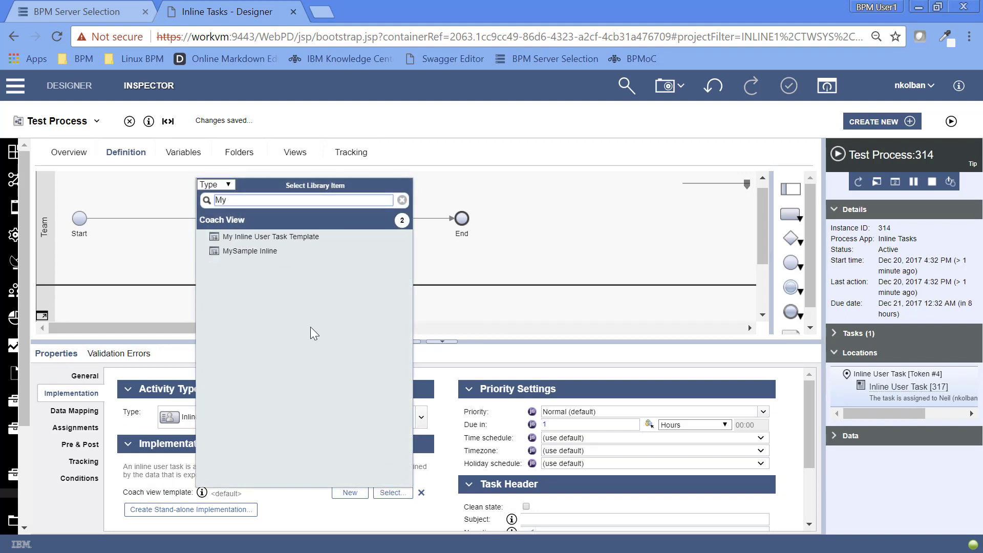
left_click(271, 236)
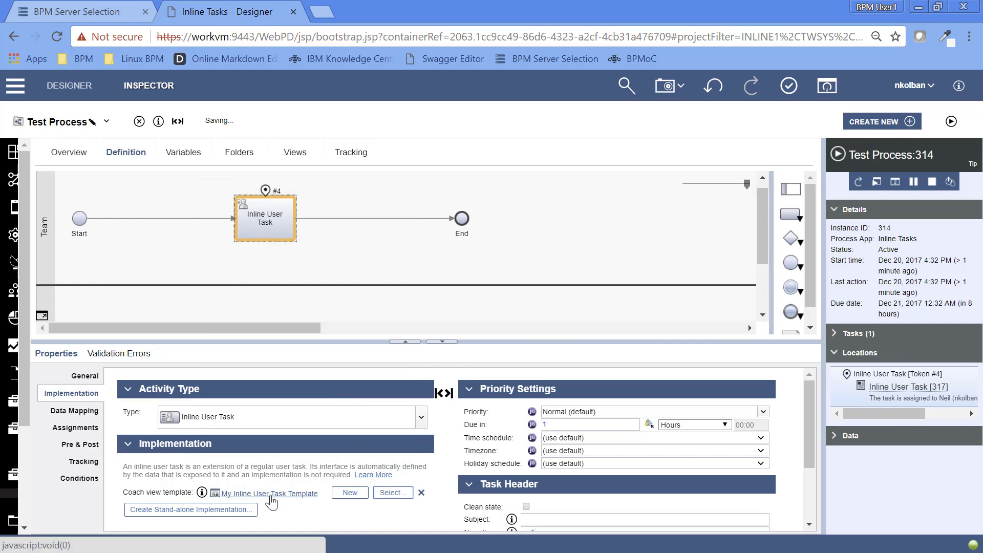
left_click(933, 182)
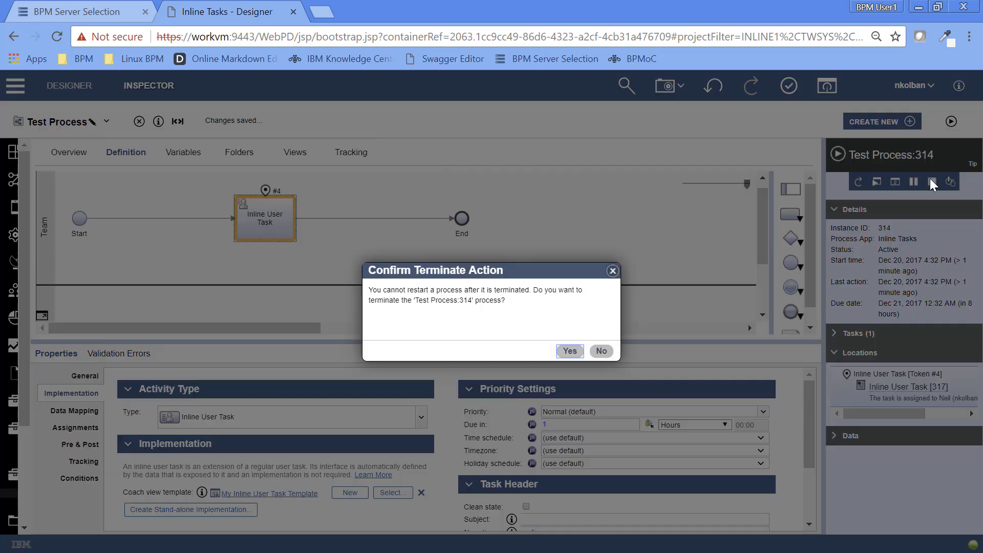
Confirm terminating test instance 314 and start a new Test Process run.
left_click(568, 350)
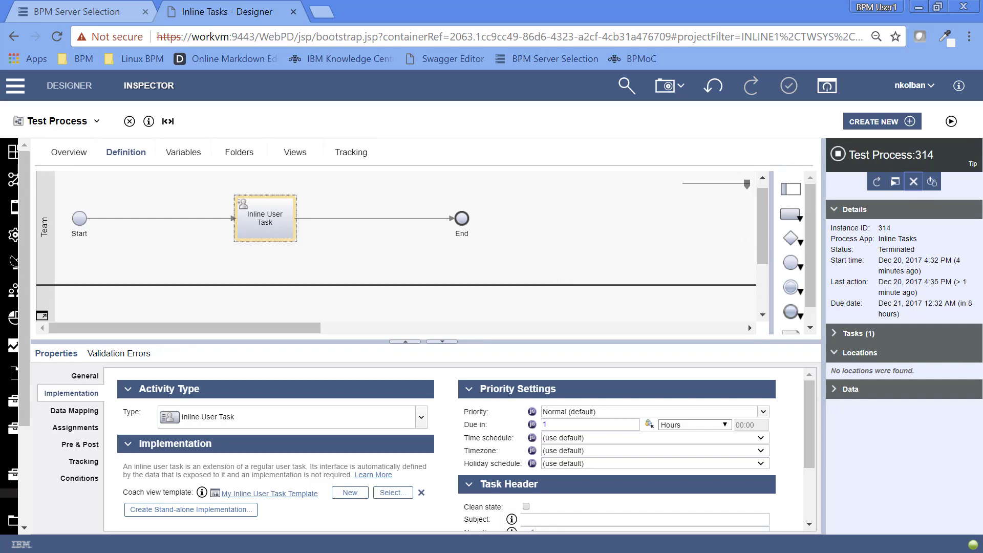
left_click(950, 121)
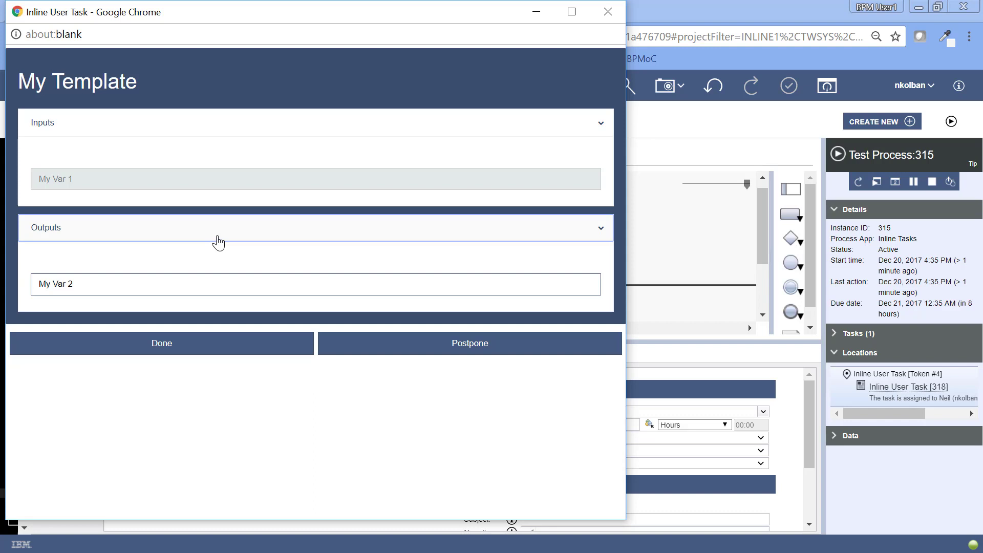
mouse_move(332, 21)
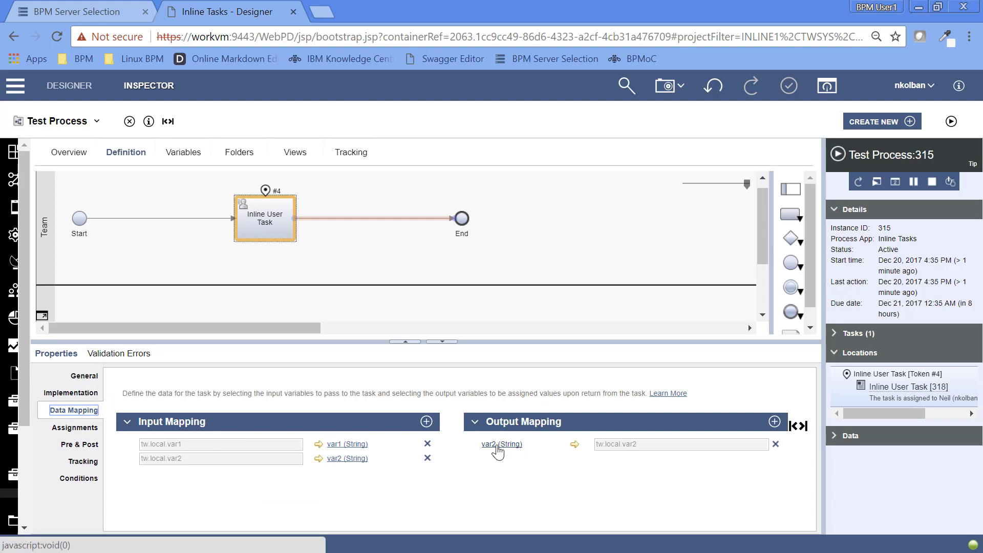
Reopen instance 315's Inline User Task from the Inspector to view the My Template form.
left_click(265, 218)
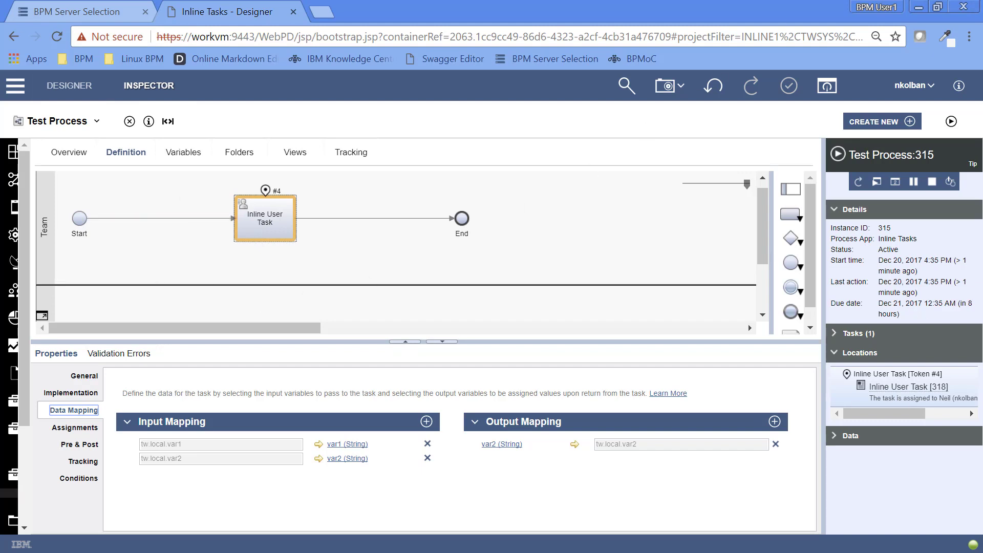
left_click(906, 387)
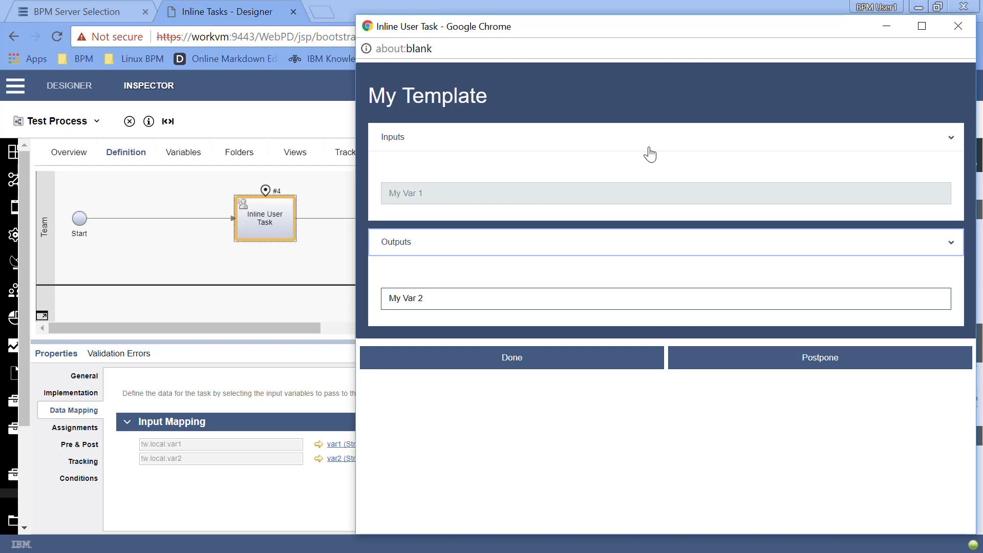
mouse_move(582, 186)
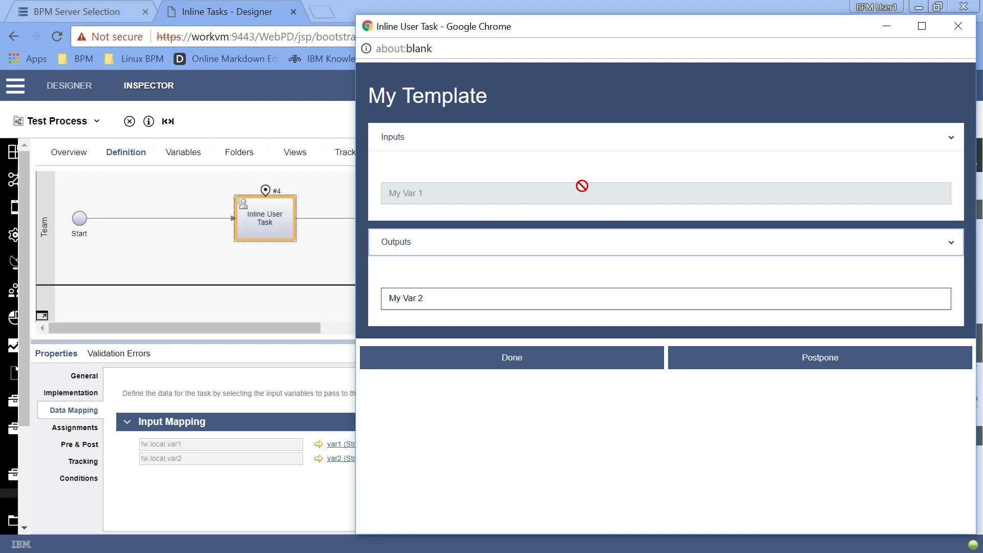
mouse_move(501, 212)
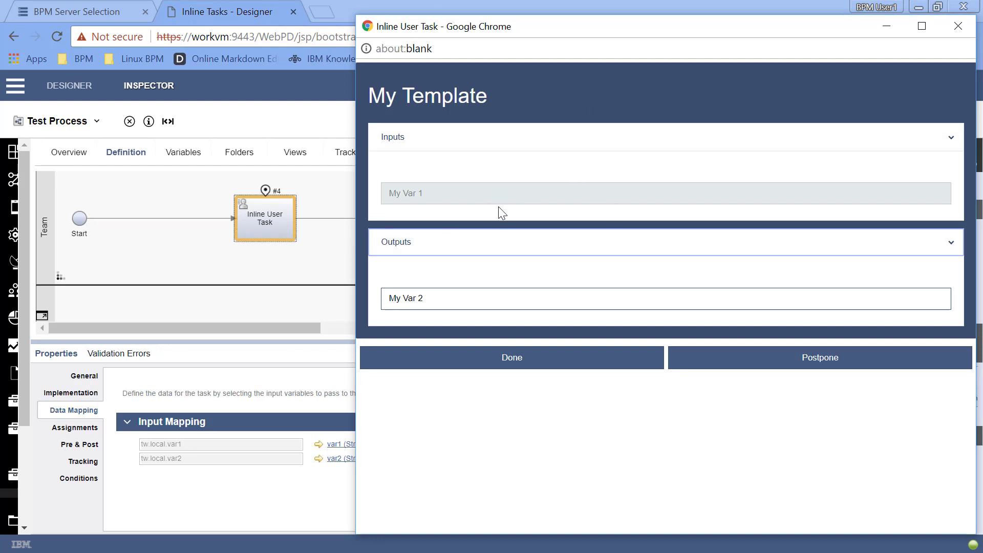
mouse_move(498, 262)
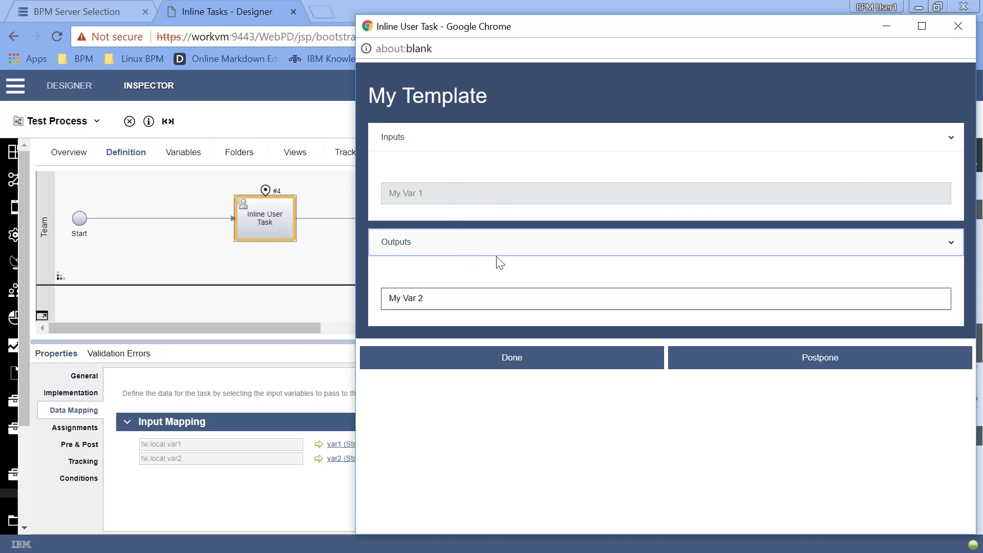
mouse_move(551, 268)
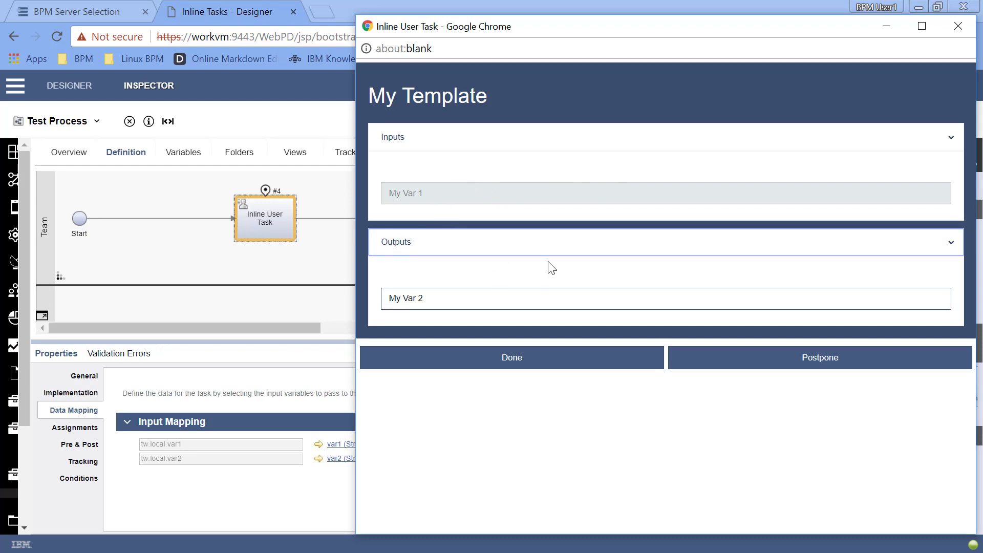
mouse_move(542, 252)
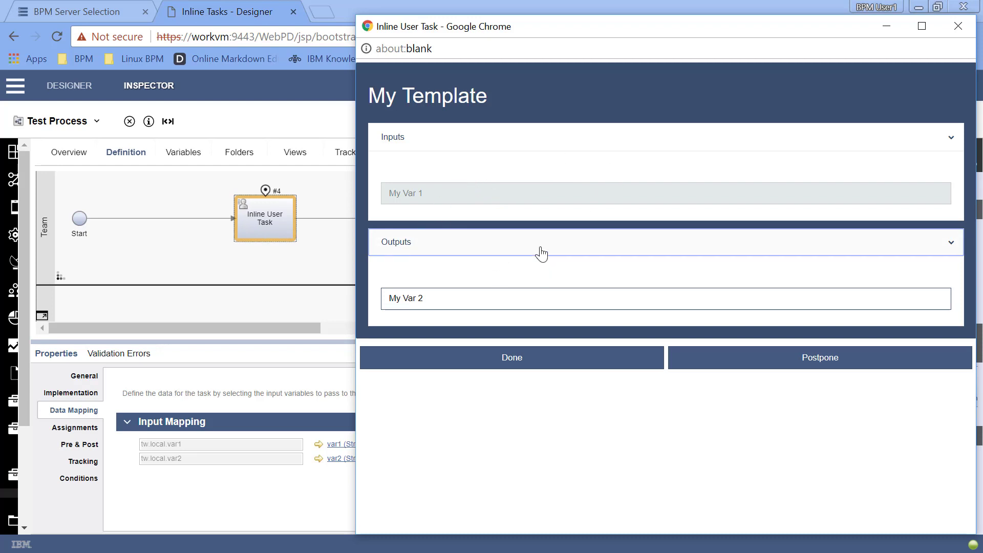
mouse_move(548, 245)
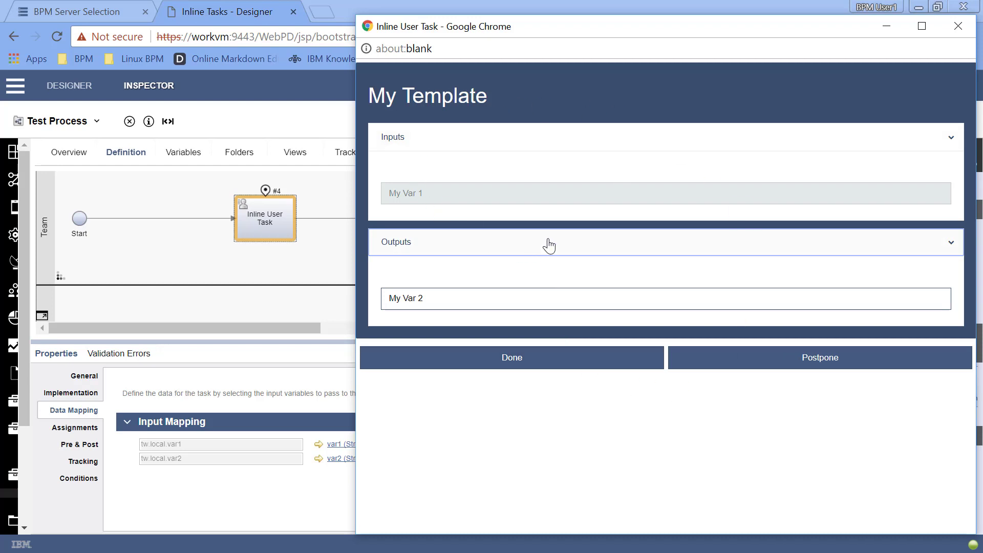
mouse_move(594, 175)
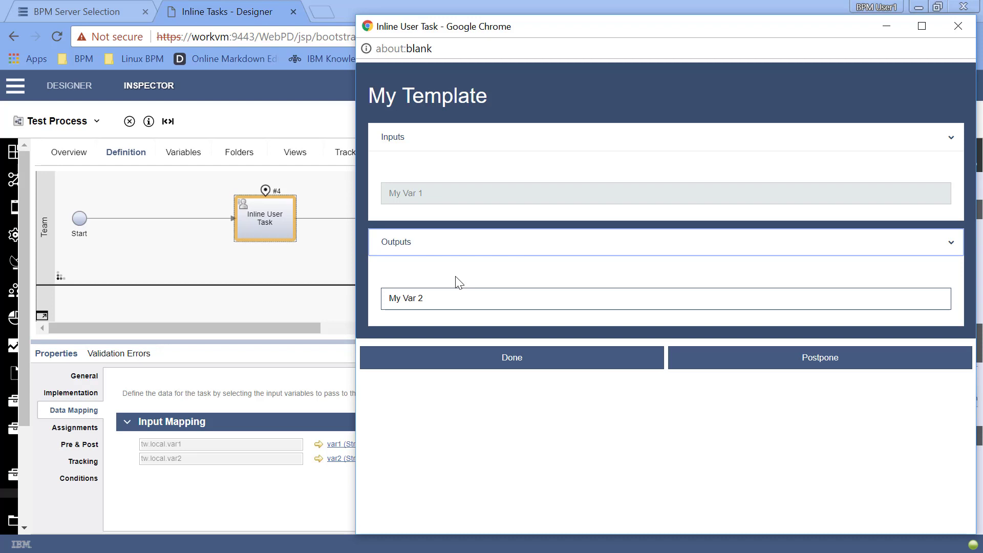
mouse_move(732, 116)
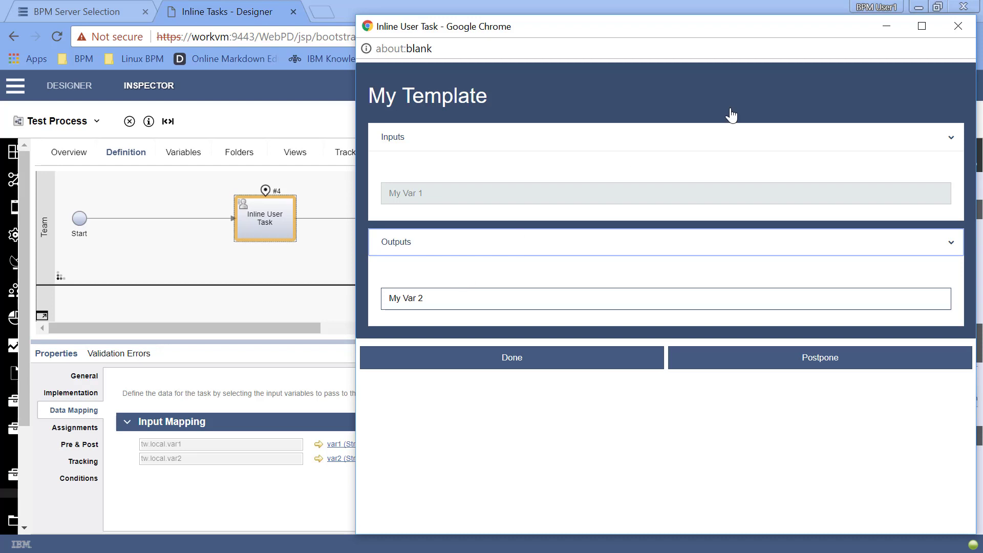